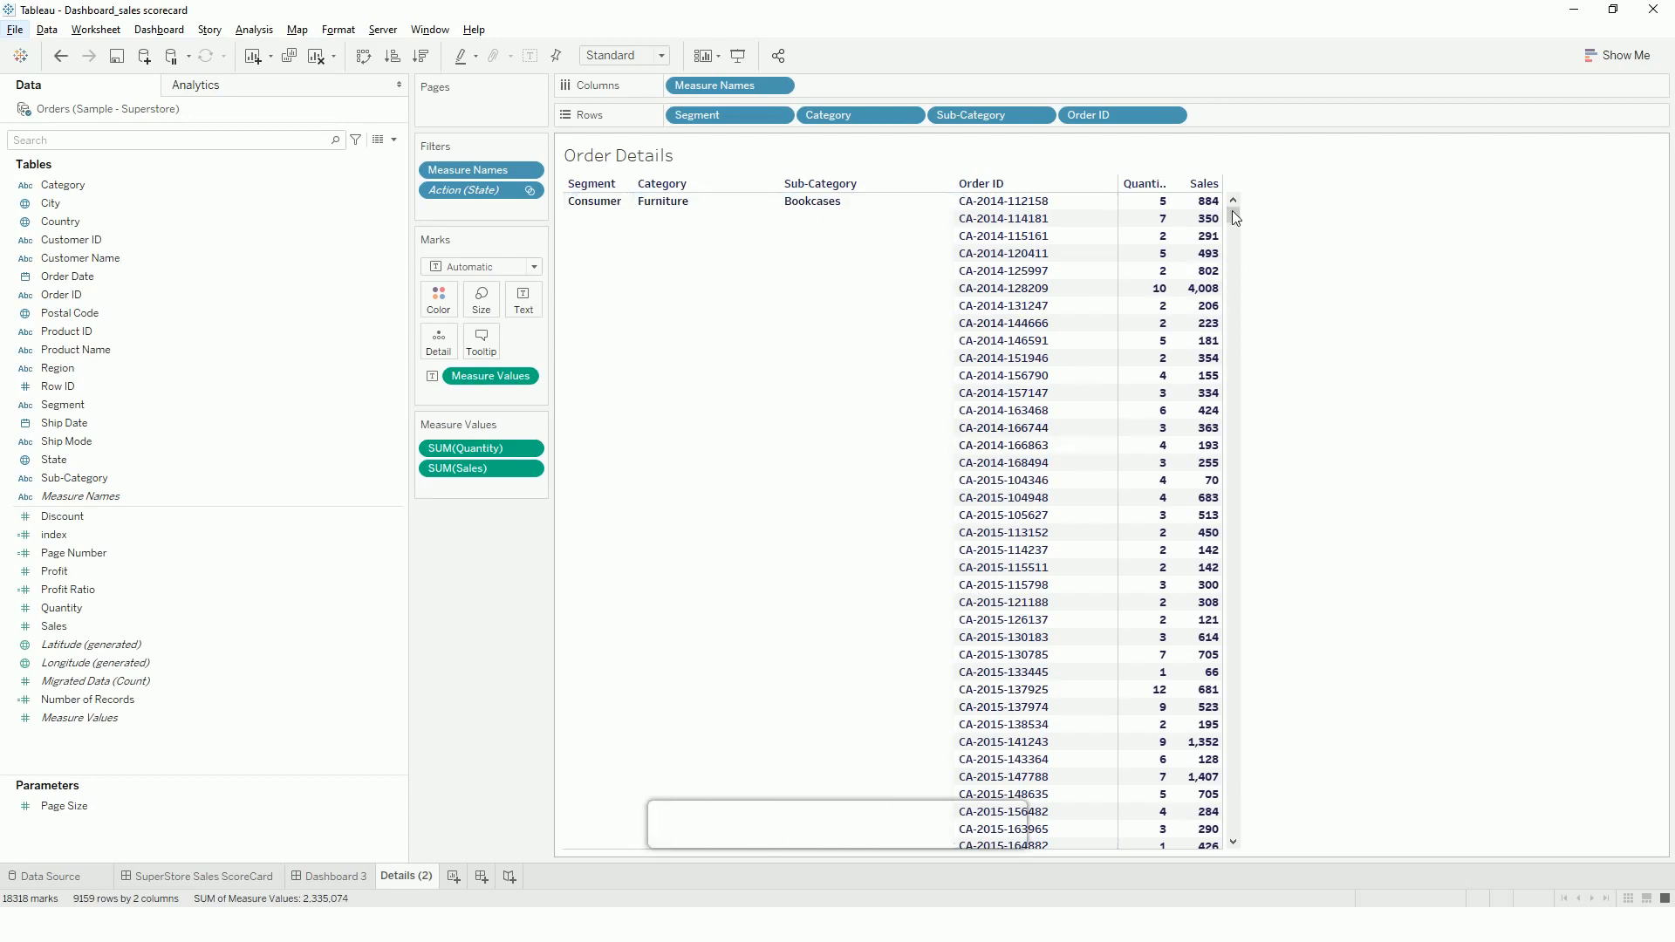
Switch to the Dashboard 3 tab and advance the Order Details table two pages to page 3.
{"action": "scroll", "scroll_direction": "down", "scroll_amount": 3}
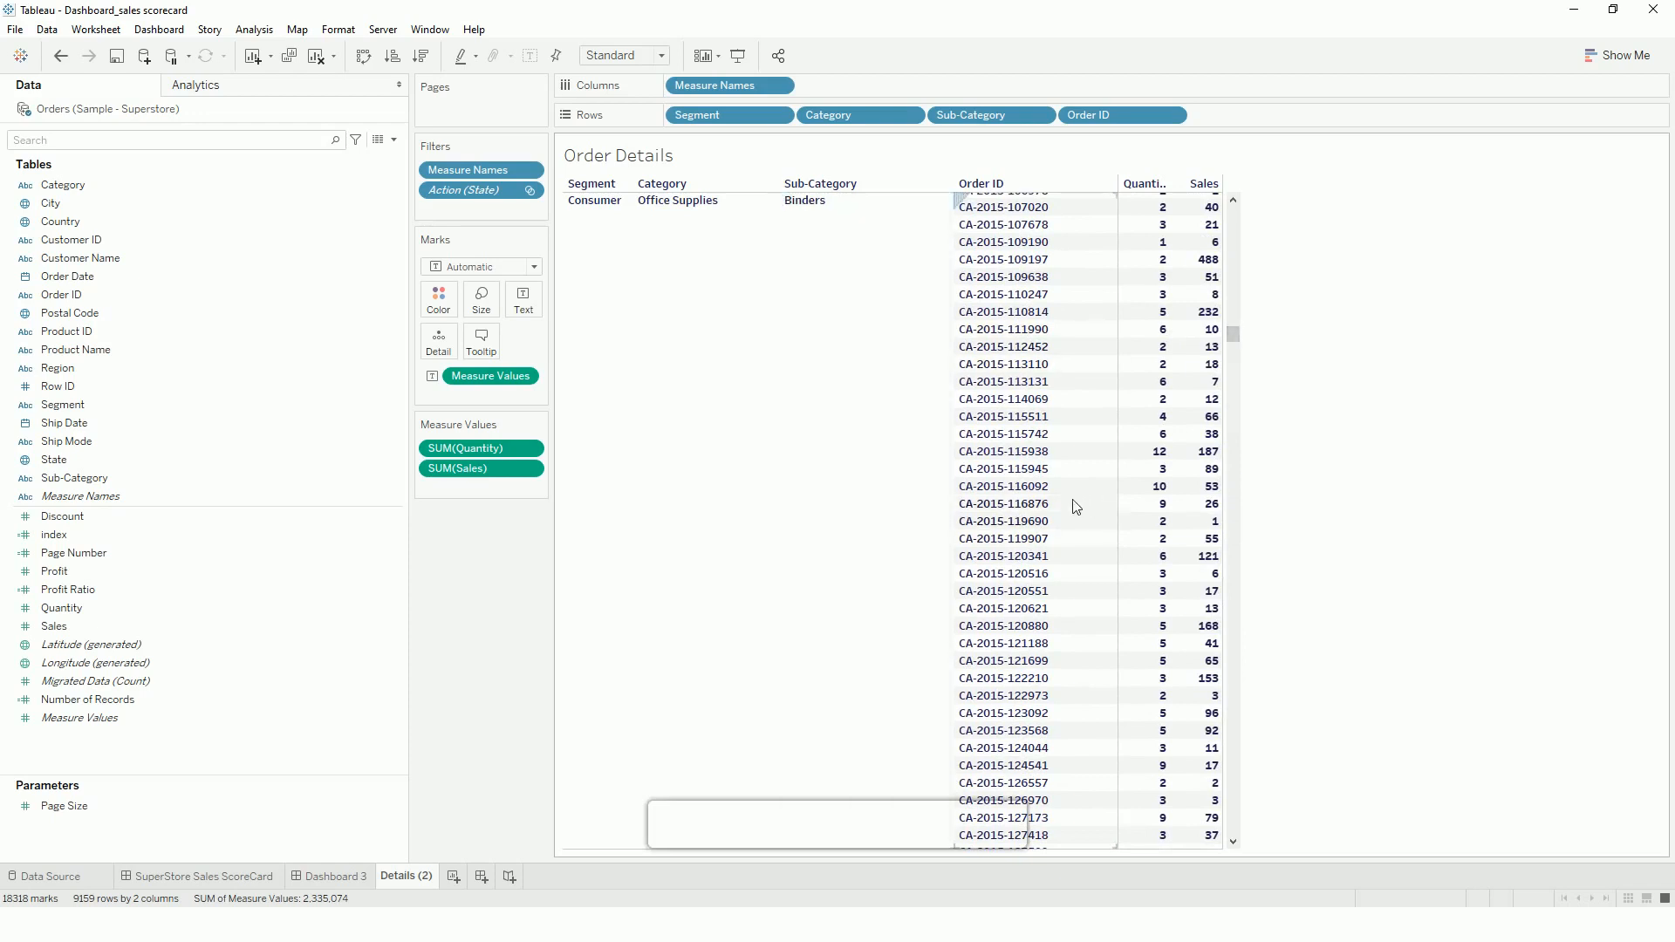
{"action": "mouse_move", "coordinate": [981, 599]}
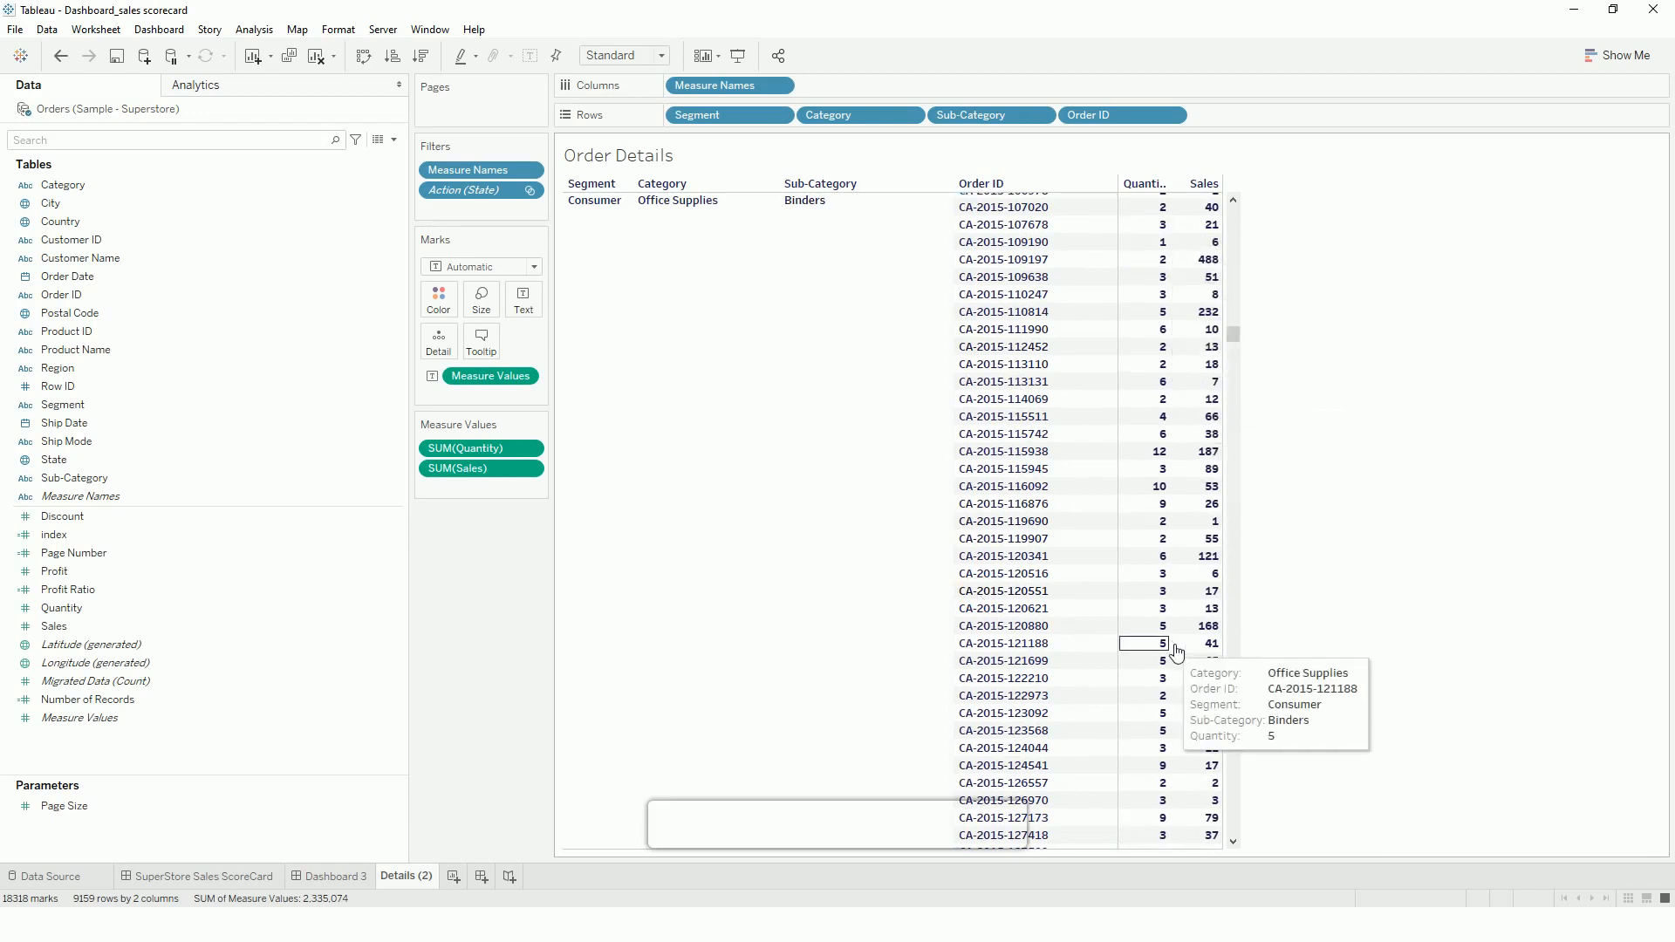
{"action": "mouse_move", "coordinate": [1163, 748]}
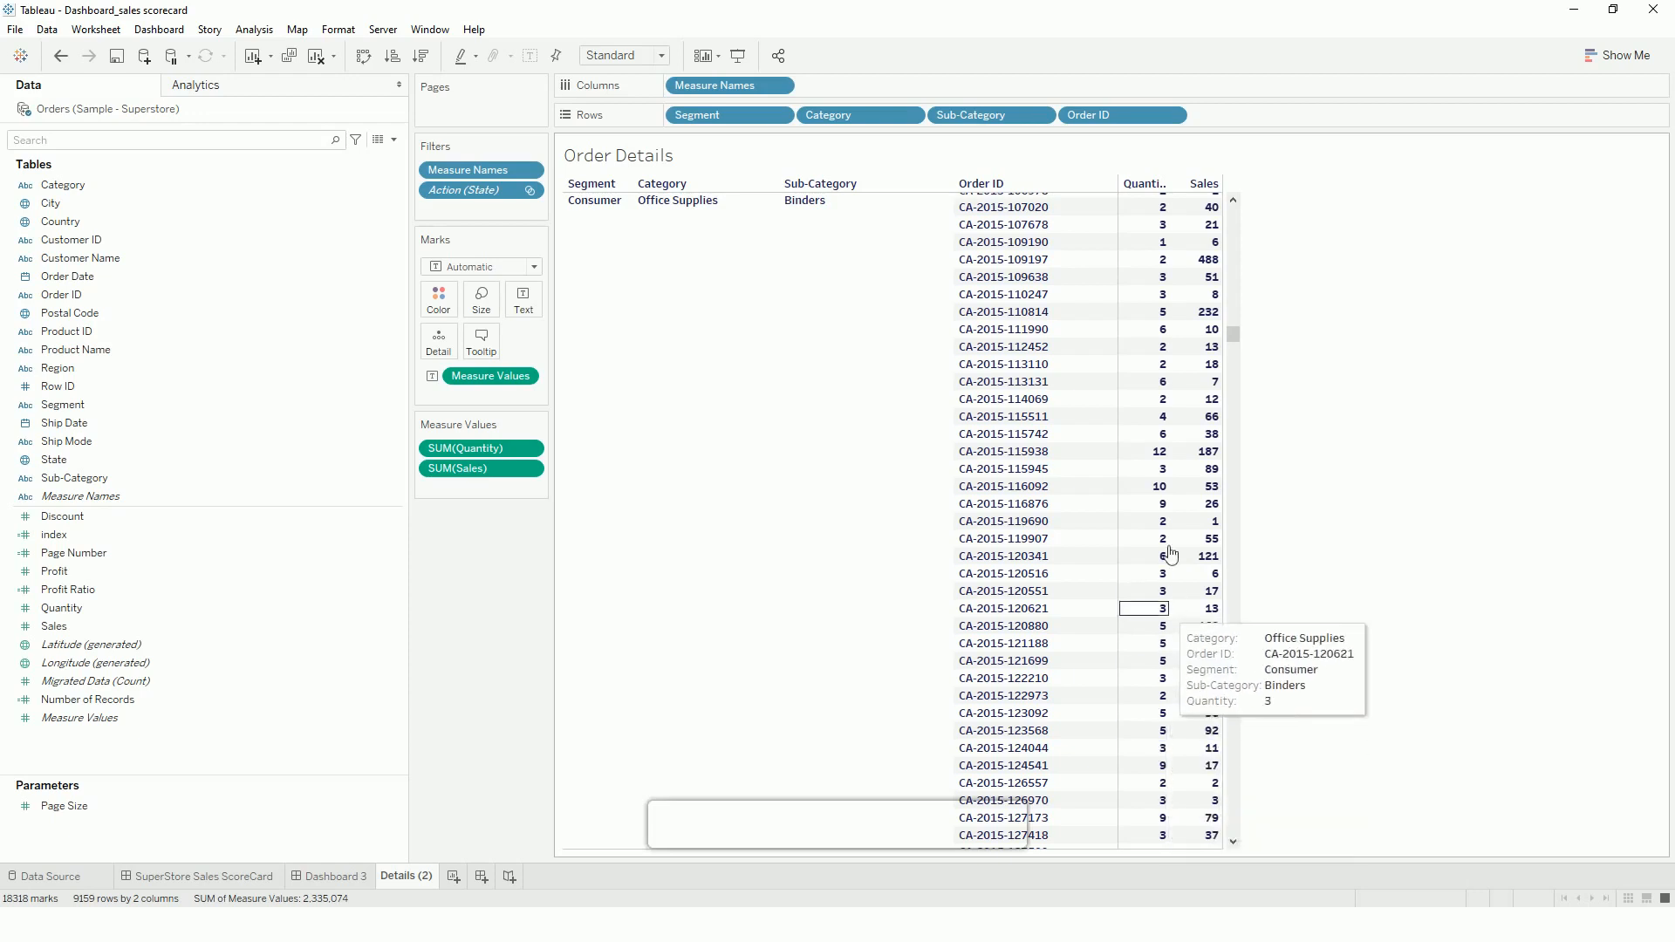
{"action": "mouse_move", "coordinate": [1146, 539]}
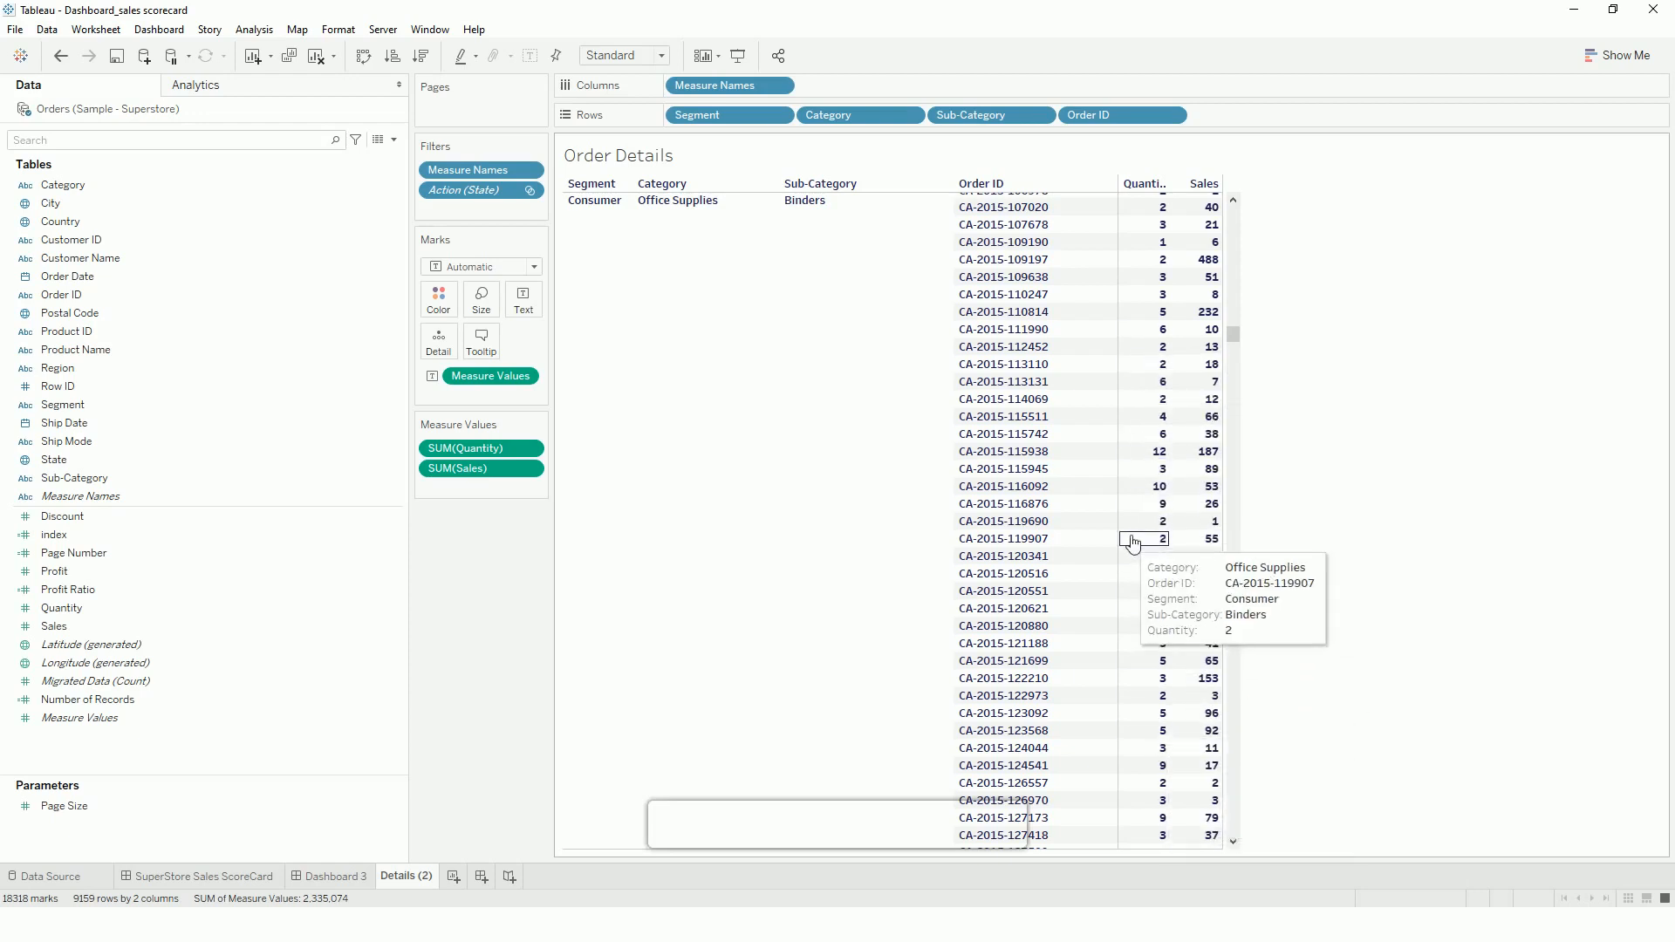
{"action": "left_click", "coordinate": [335, 877]}
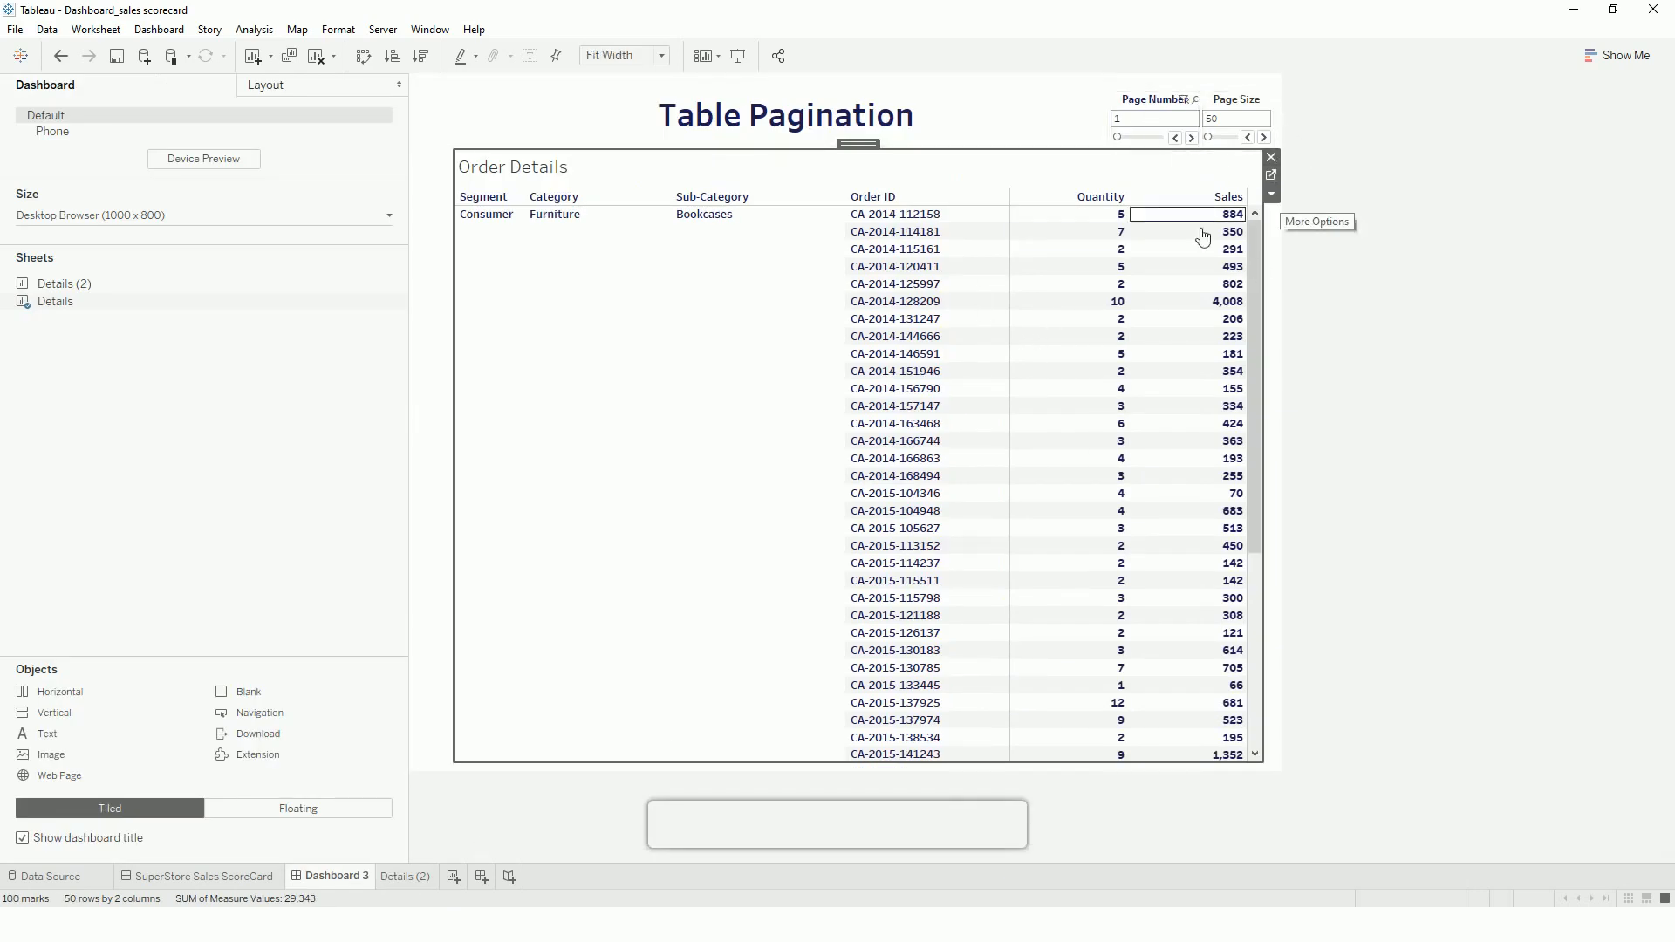
{"action": "mouse_move", "coordinate": [1202, 234]}
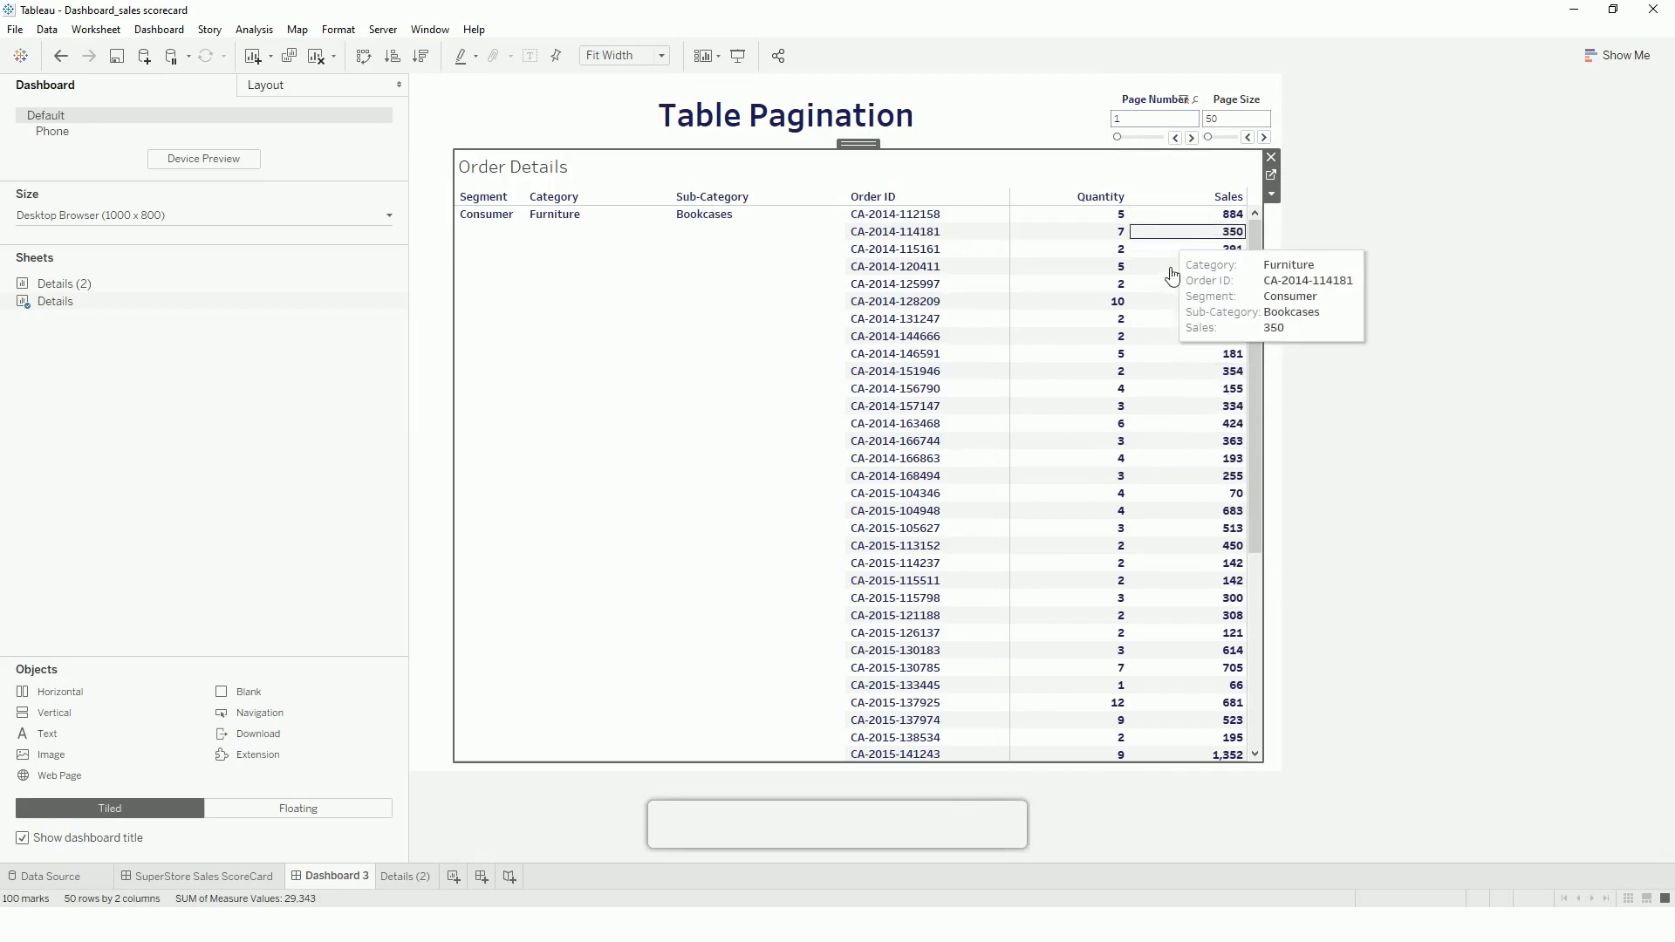
{"action": "left_click", "coordinate": [1190, 137]}
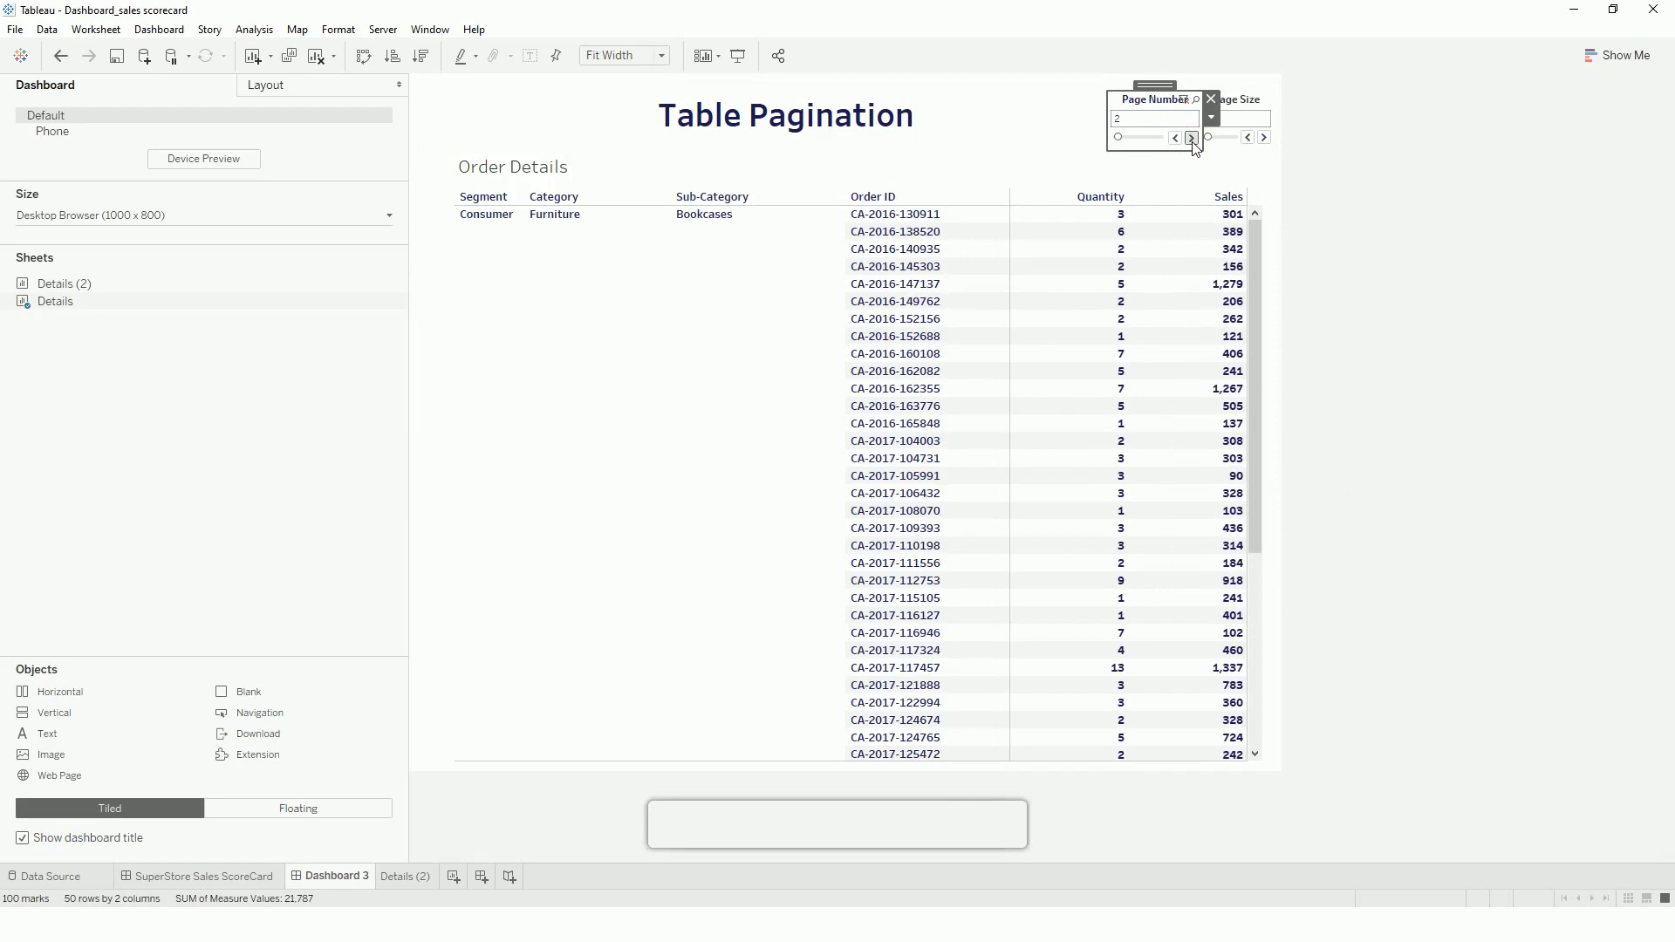
{"action": "left_click", "coordinate": [1190, 137]}
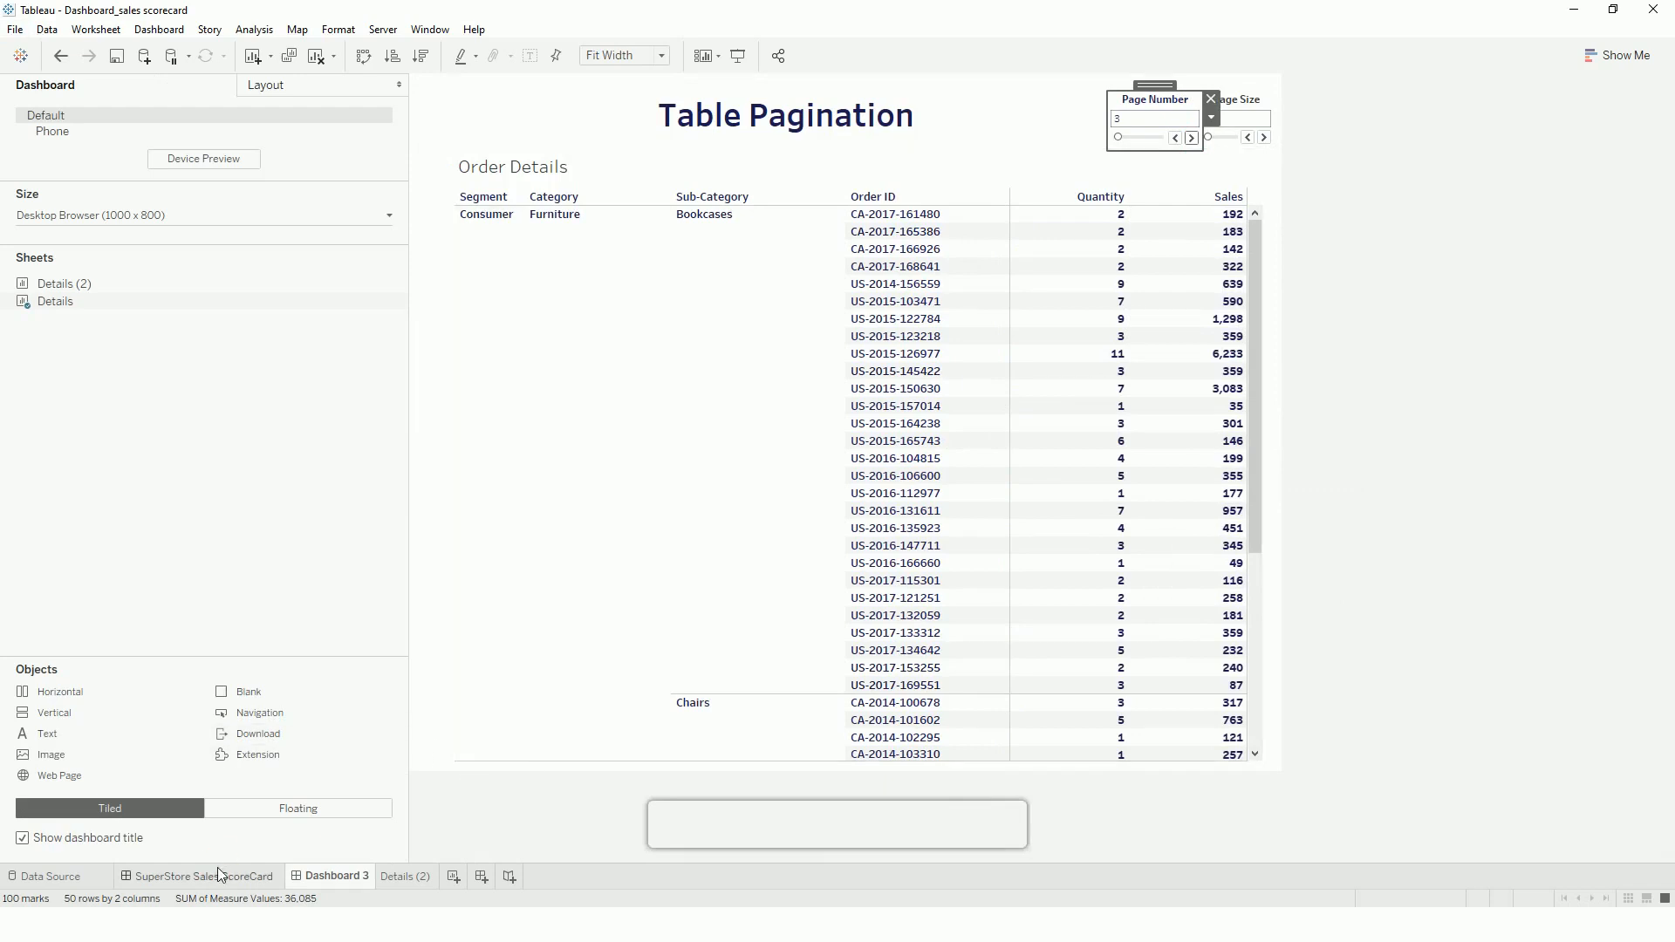
Filter the SuperStore Sales ScoreCard to Nevada on the Per State map, then switch to Book3.
{"action": "left_click", "coordinate": [205, 876]}
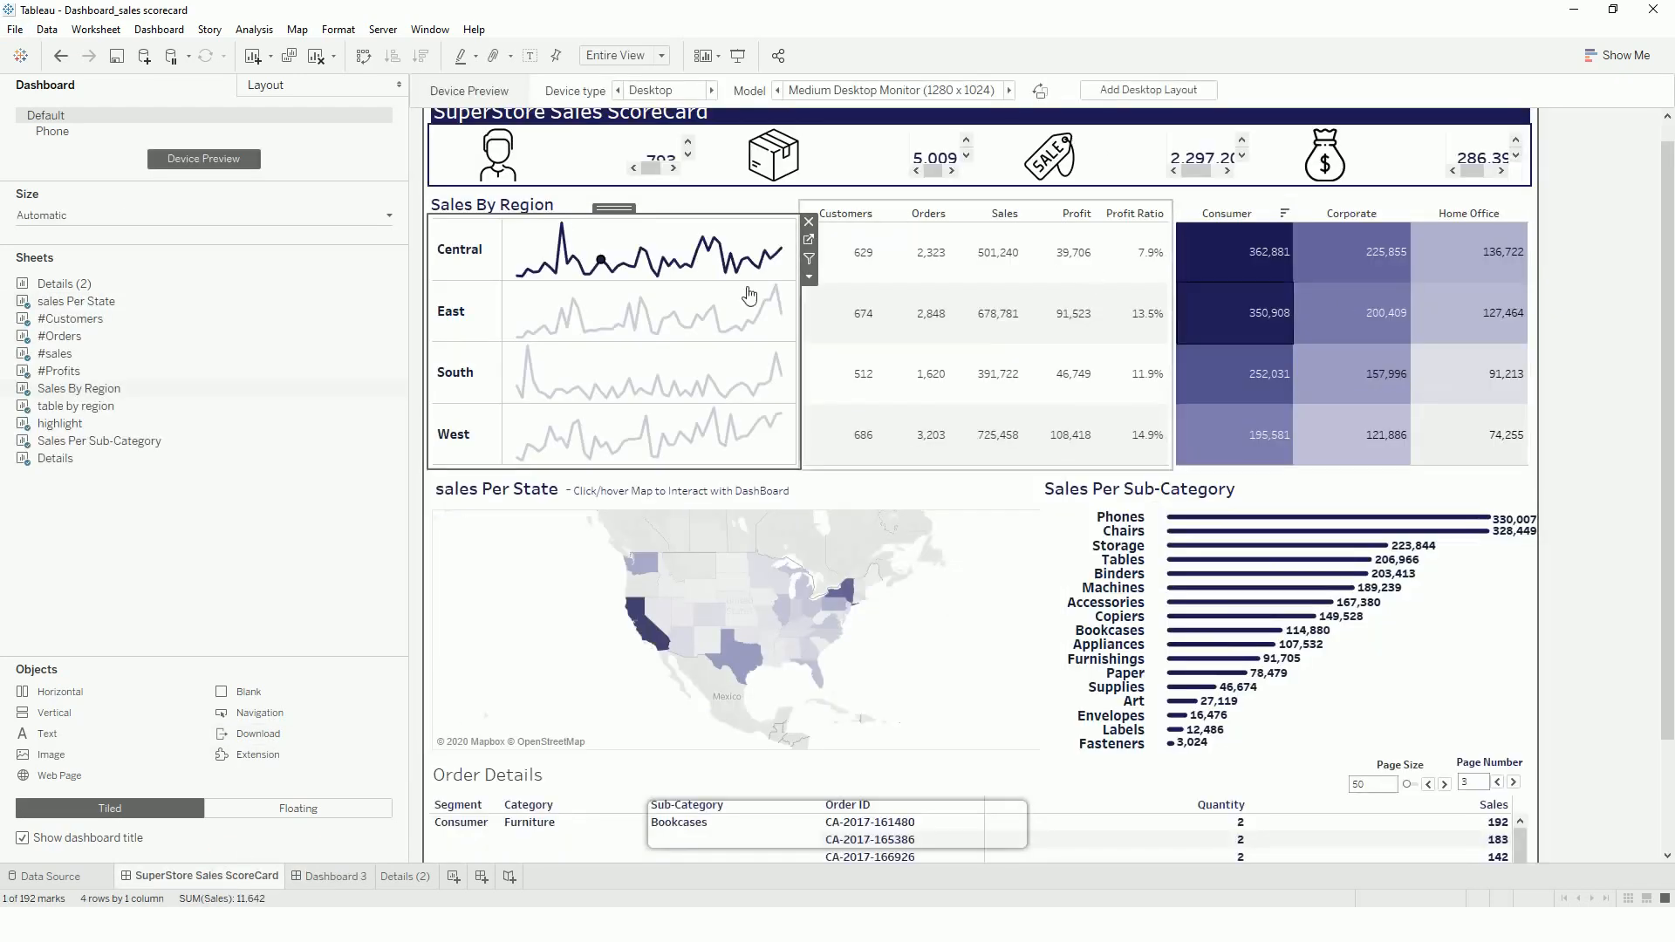
{"action": "mouse_move", "coordinate": [1057, 435]}
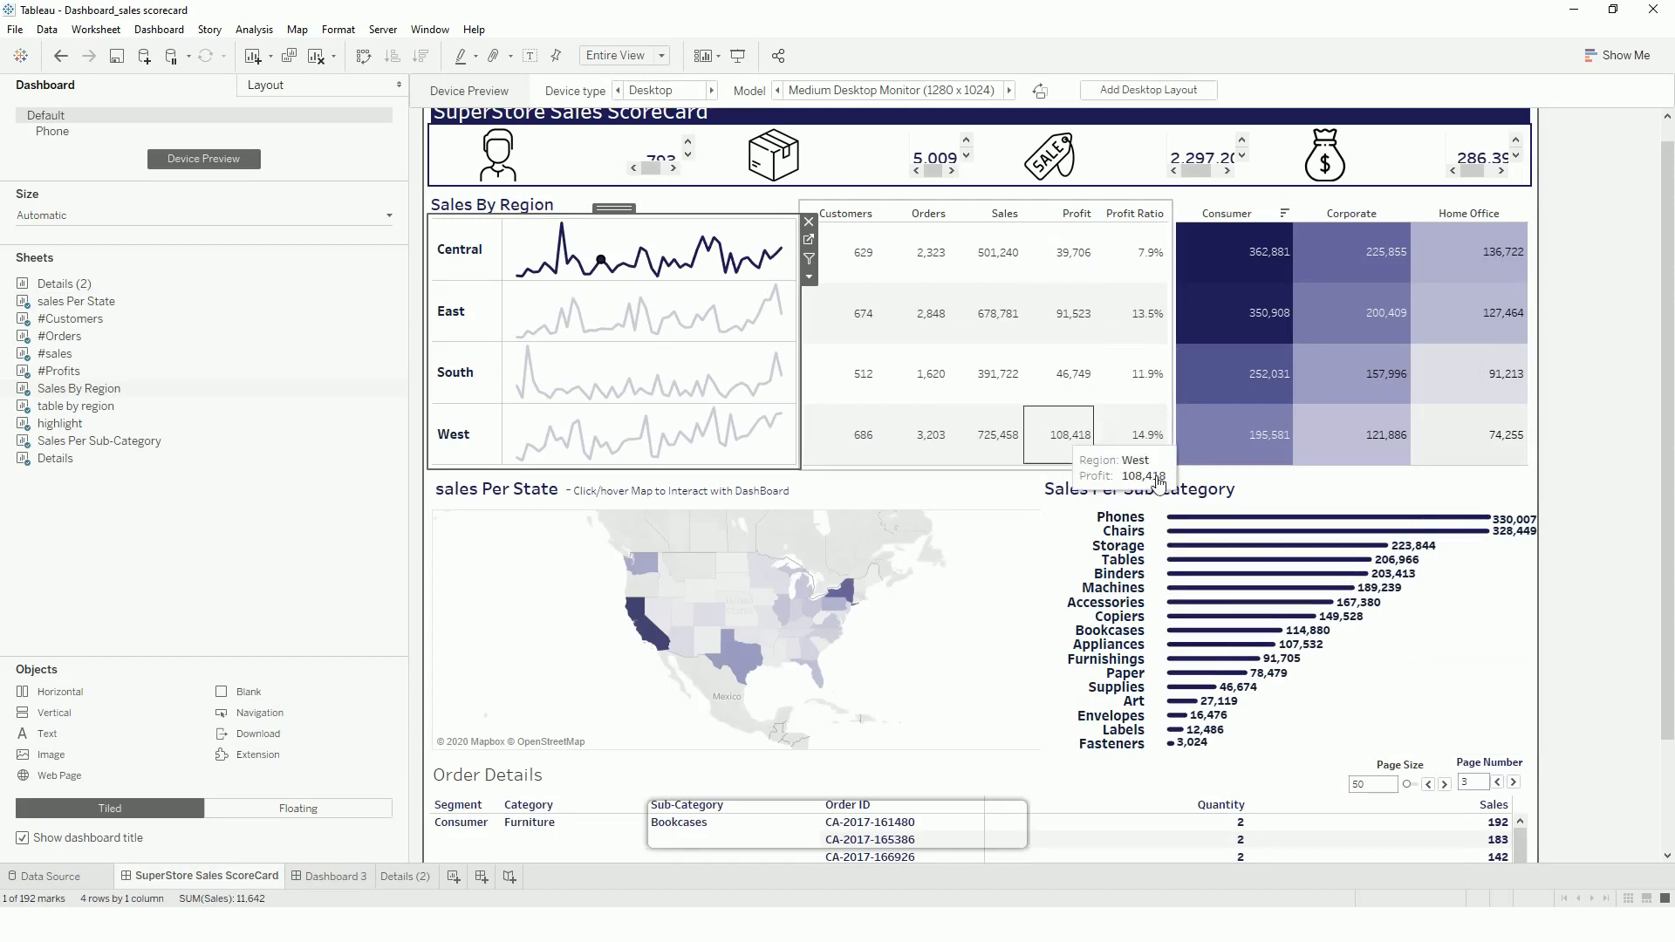
{"action": "mouse_move", "coordinate": [1468, 434]}
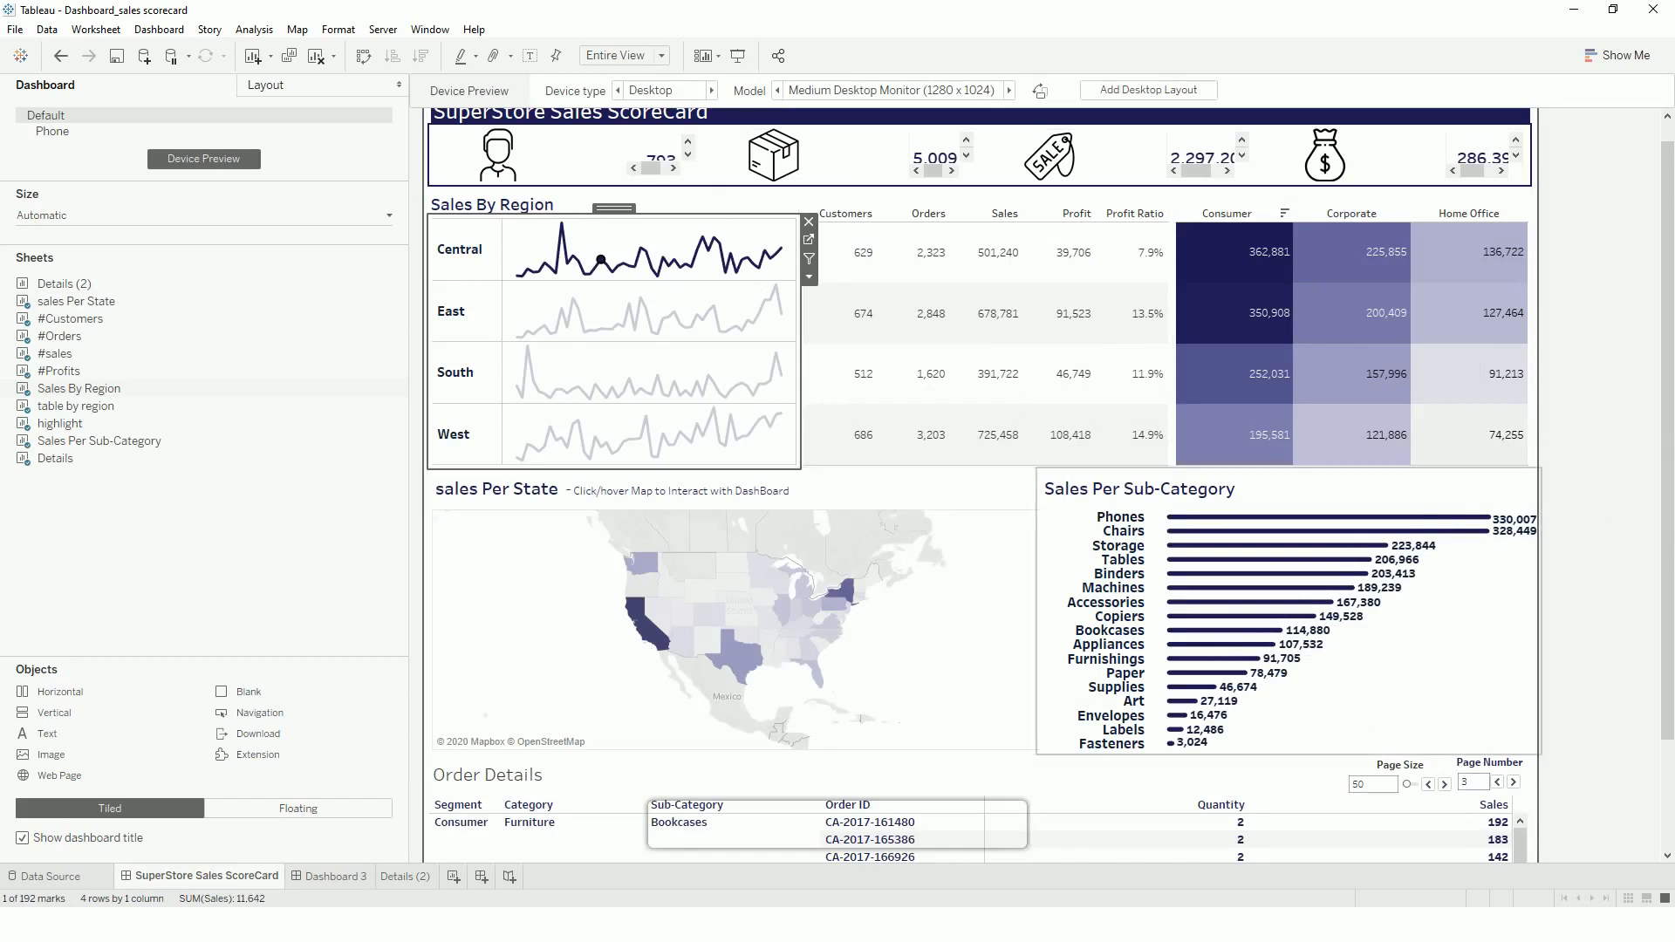
{"action": "scroll", "scroll_direction": "down", "scroll_amount": 3}
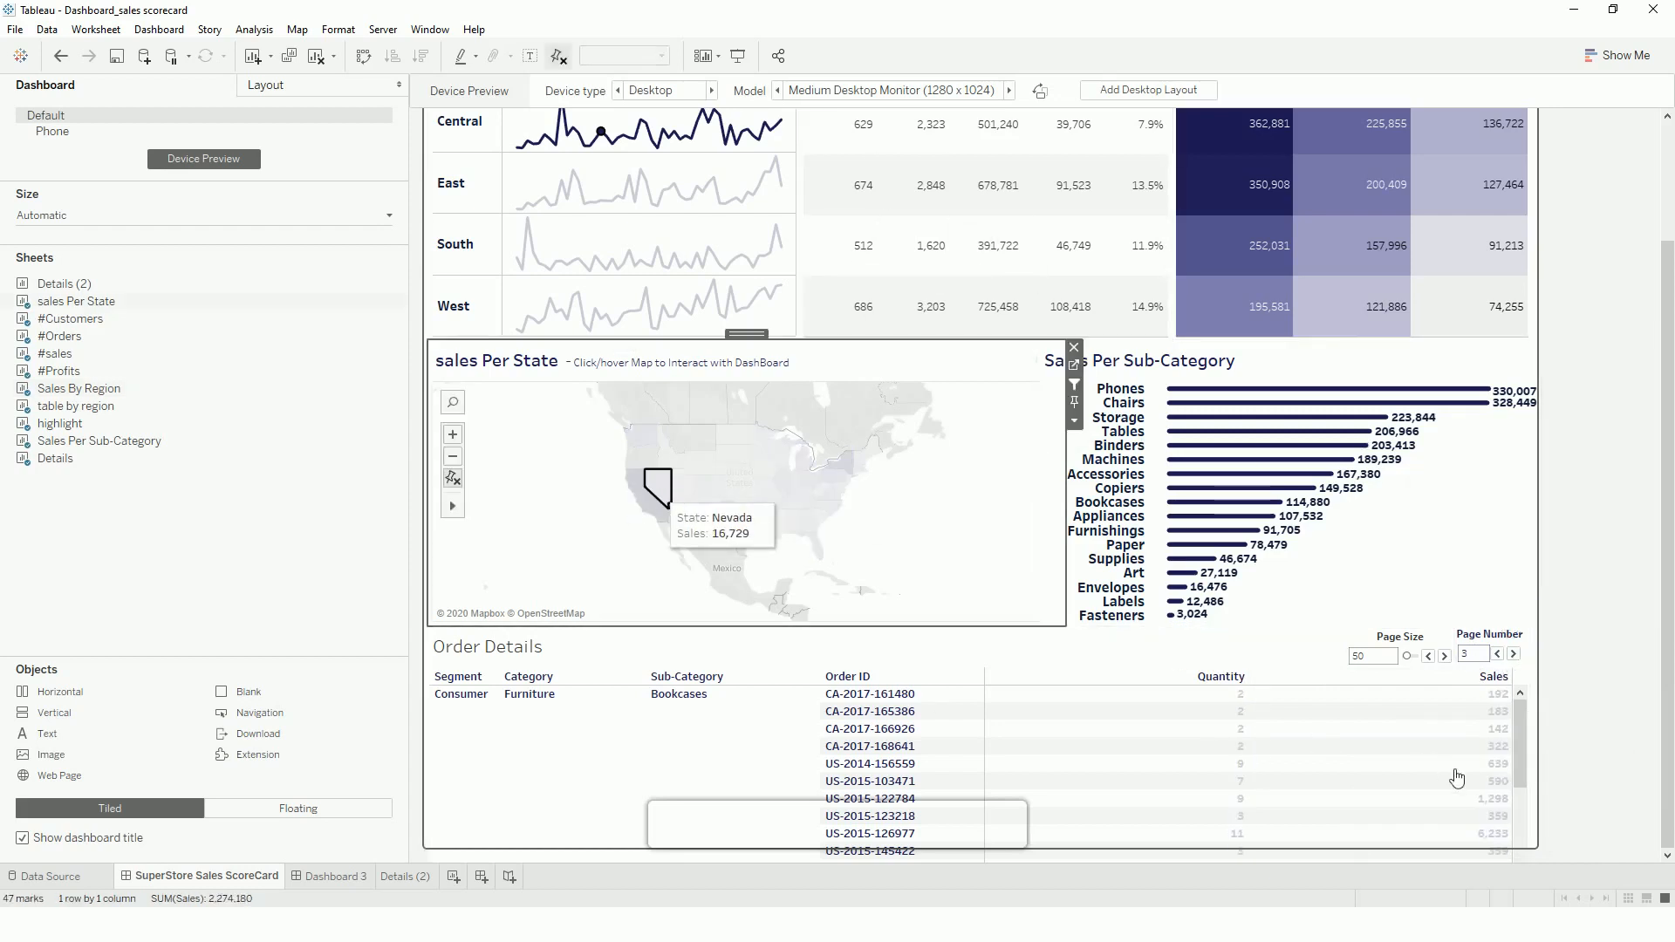
{"action": "mouse_move", "coordinate": [1354, 780]}
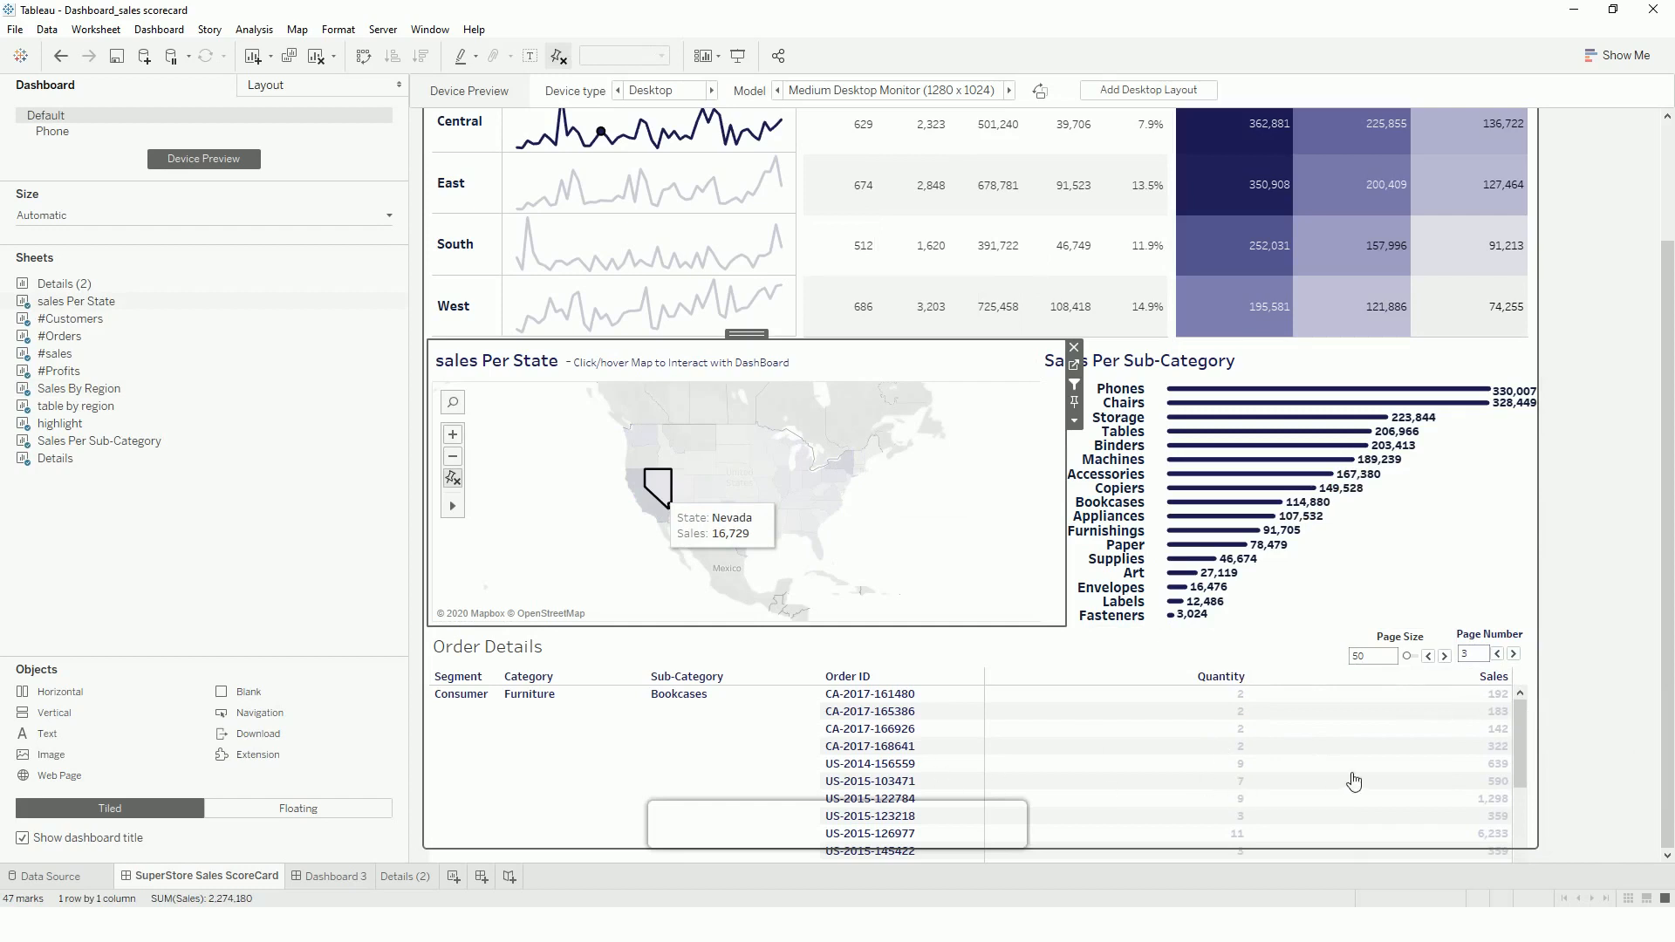
{"action": "left_click", "coordinate": [657, 490]}
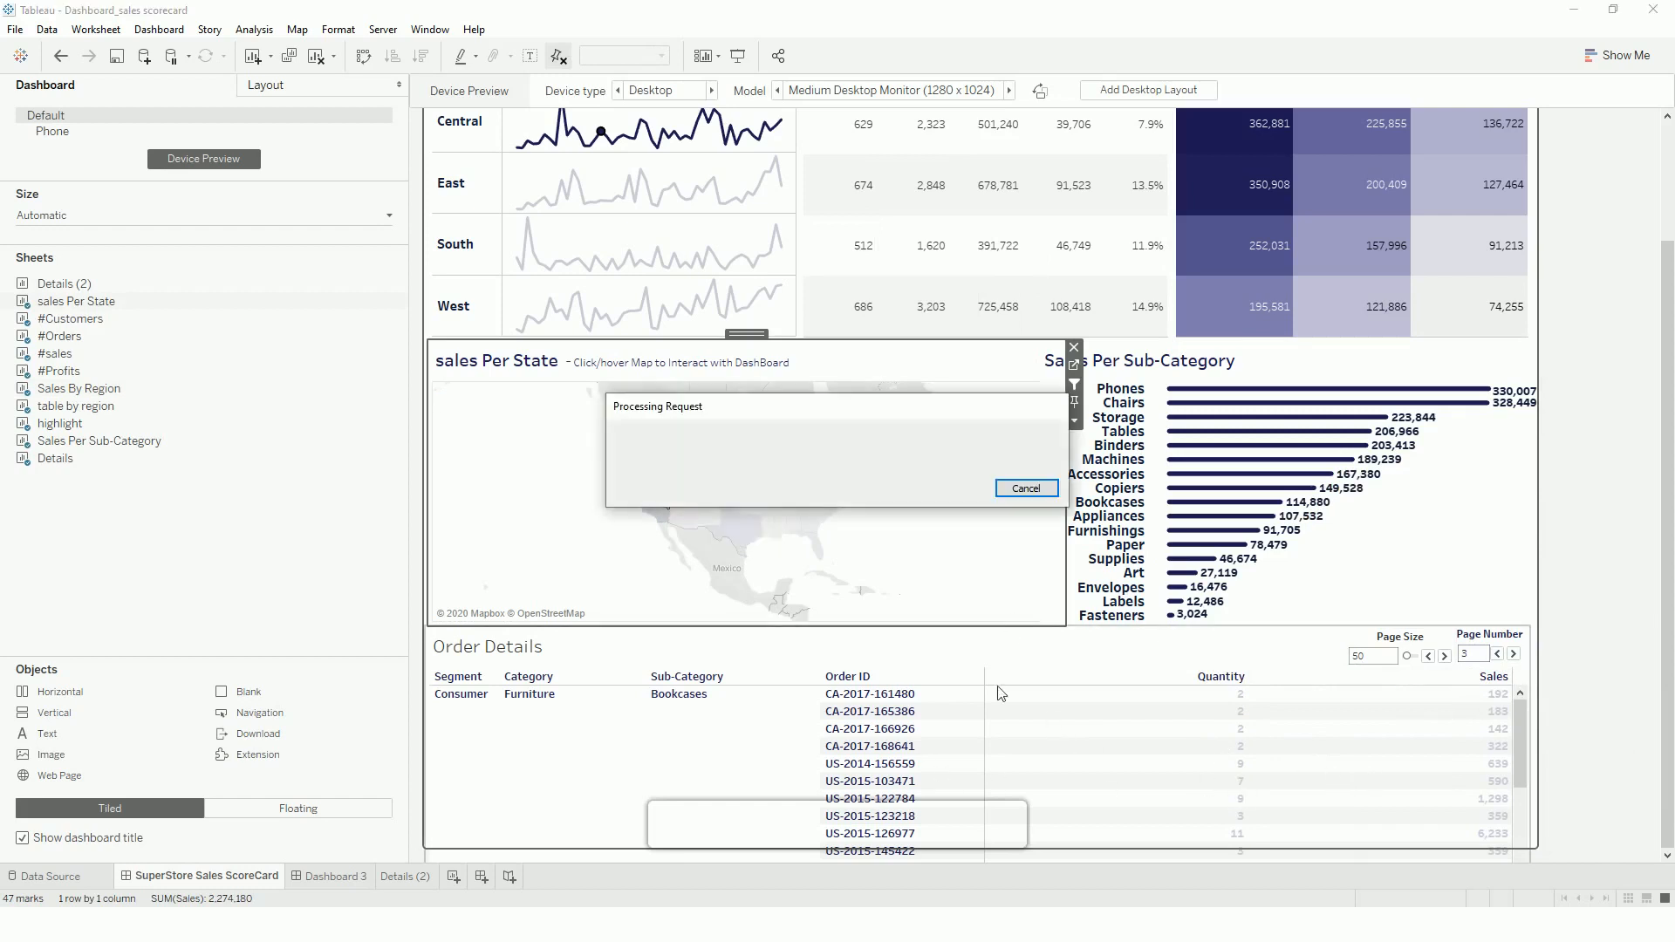
{"action": "left_click", "coordinate": [658, 489]}
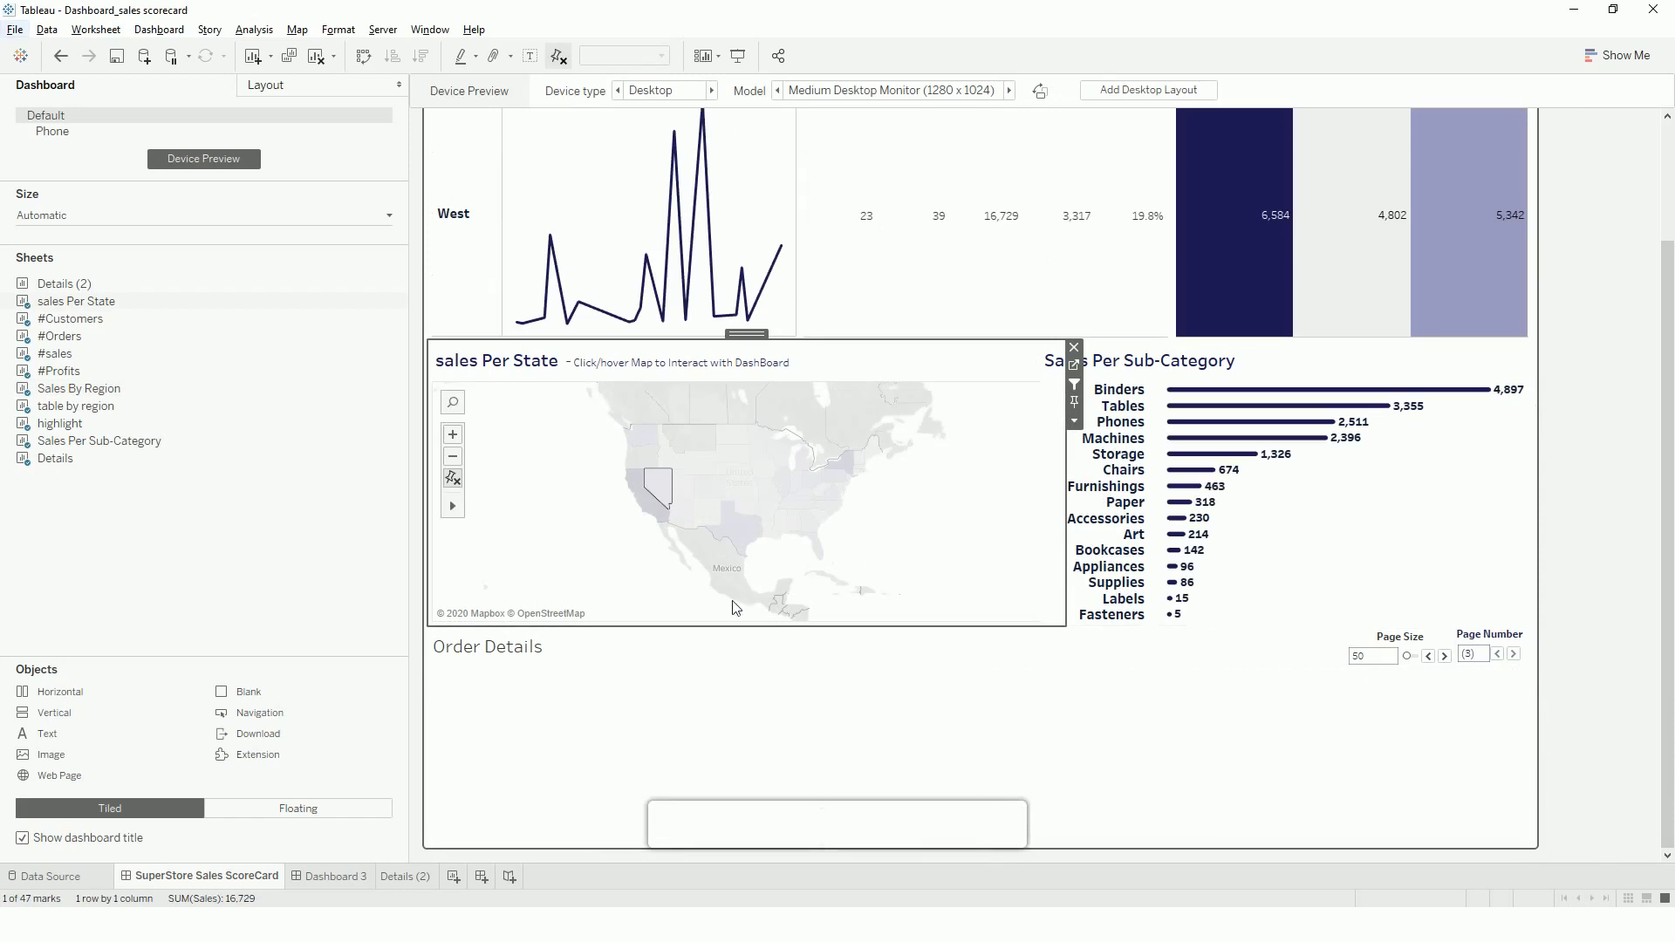
{"action": "key", "text": "alt+tab"}
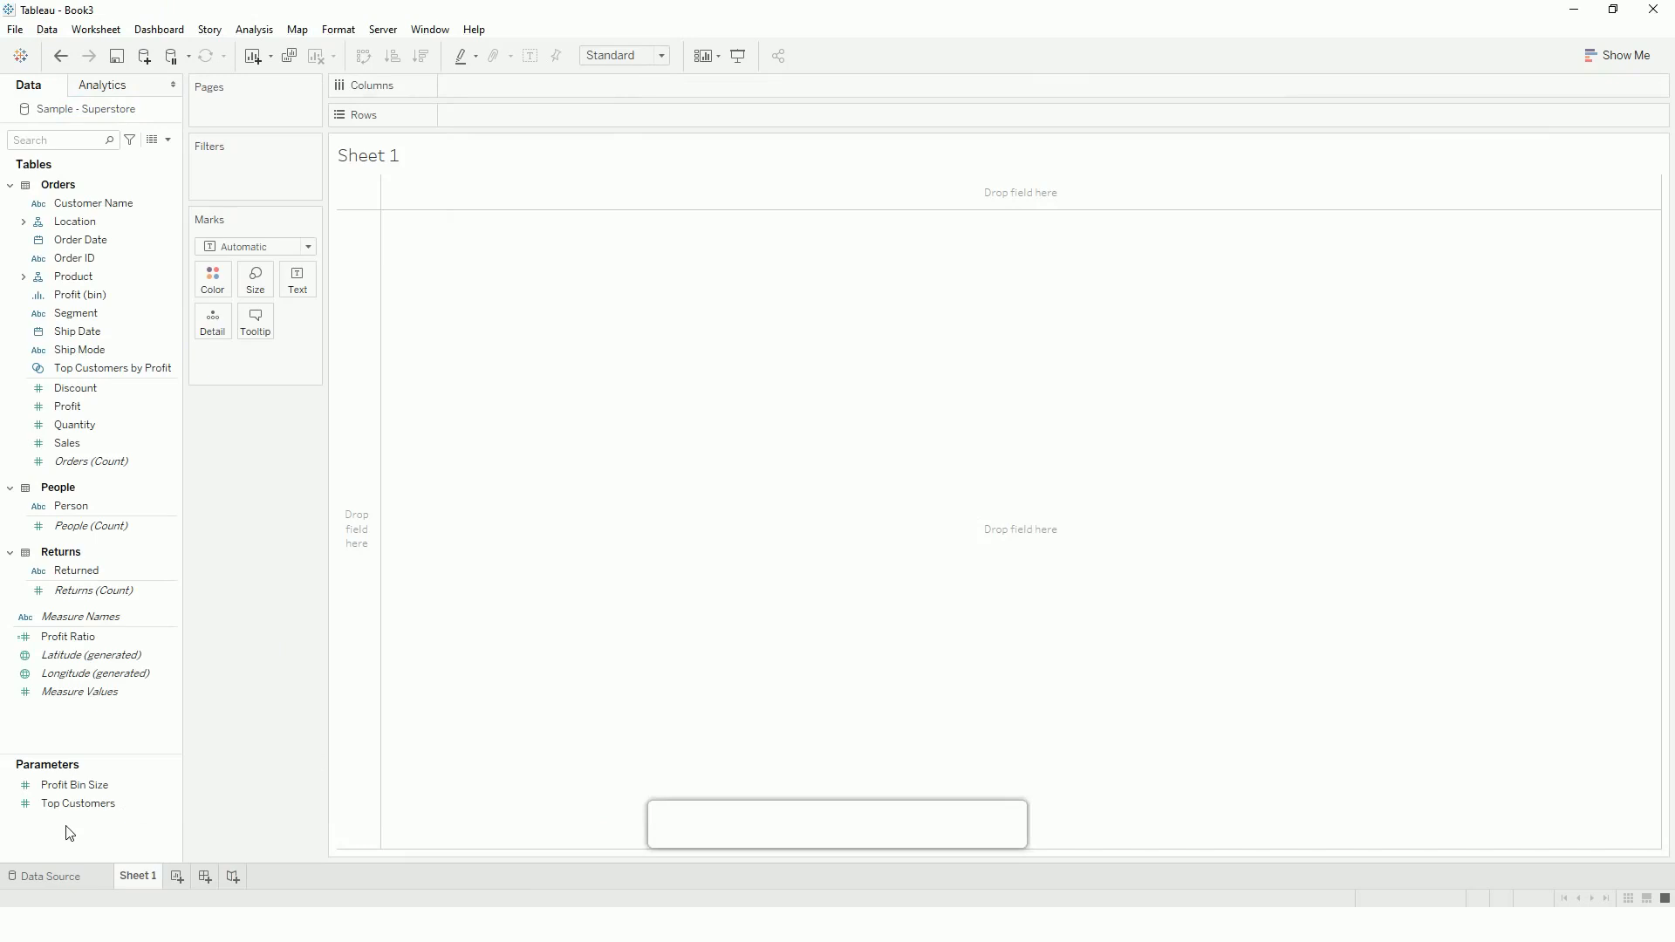
Create integer parameter 'page Size' ranging 25 to 500, step 25, current value 25.
{"action": "right_click", "coordinate": [67, 637]}
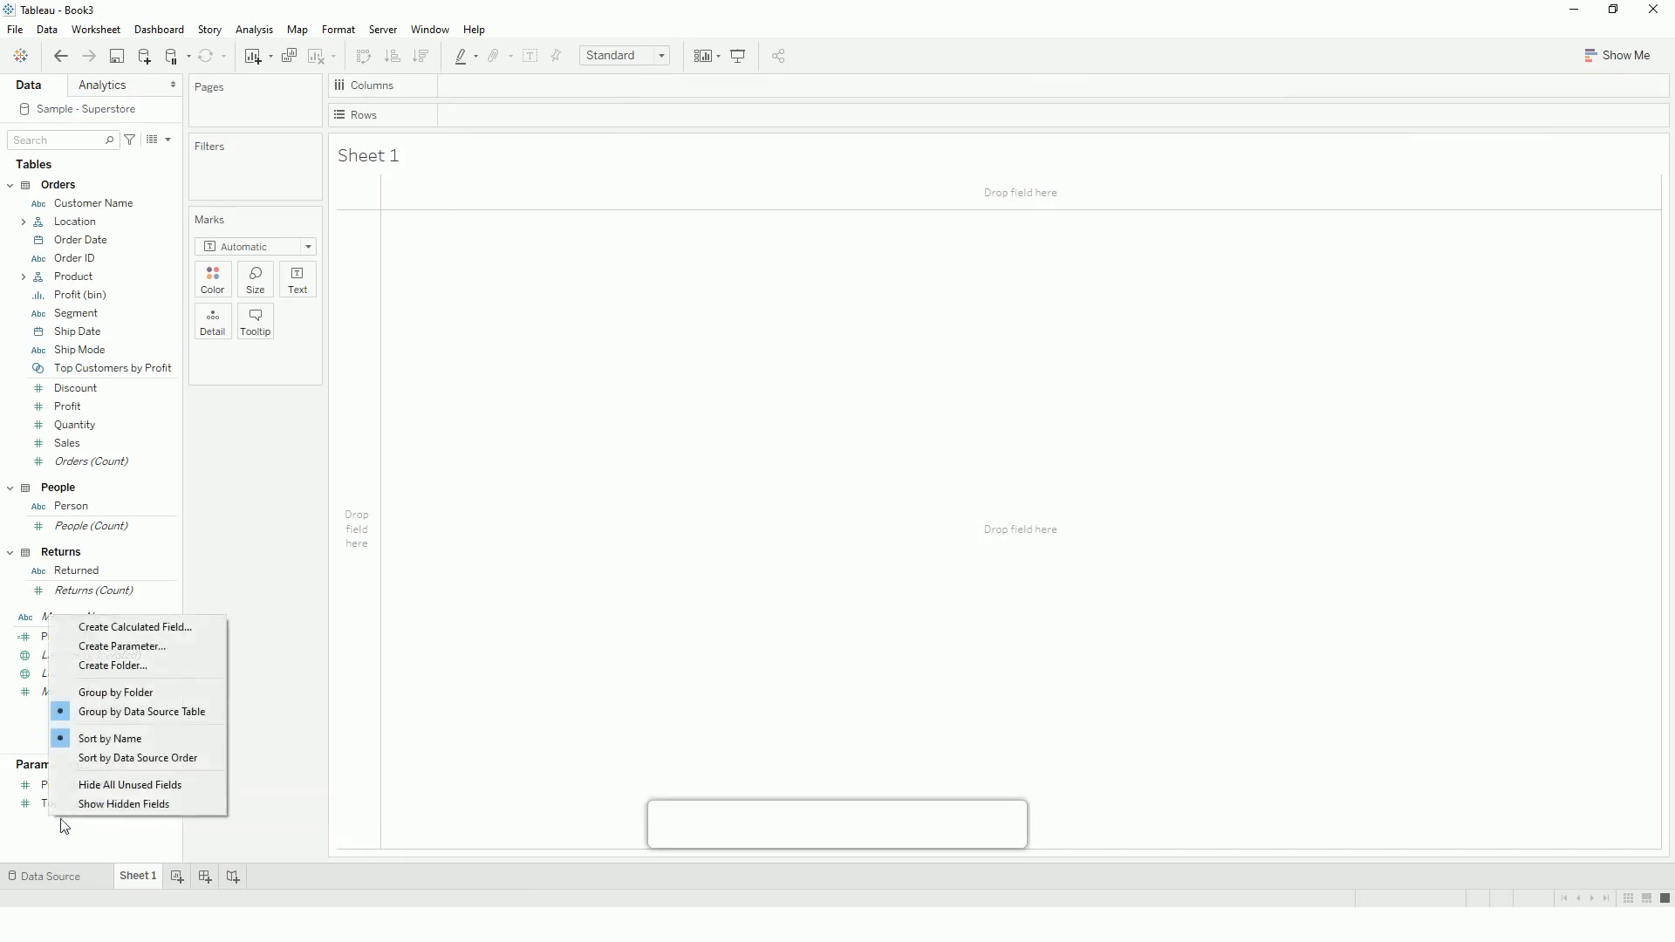
{"action": "left_click", "coordinate": [120, 646]}
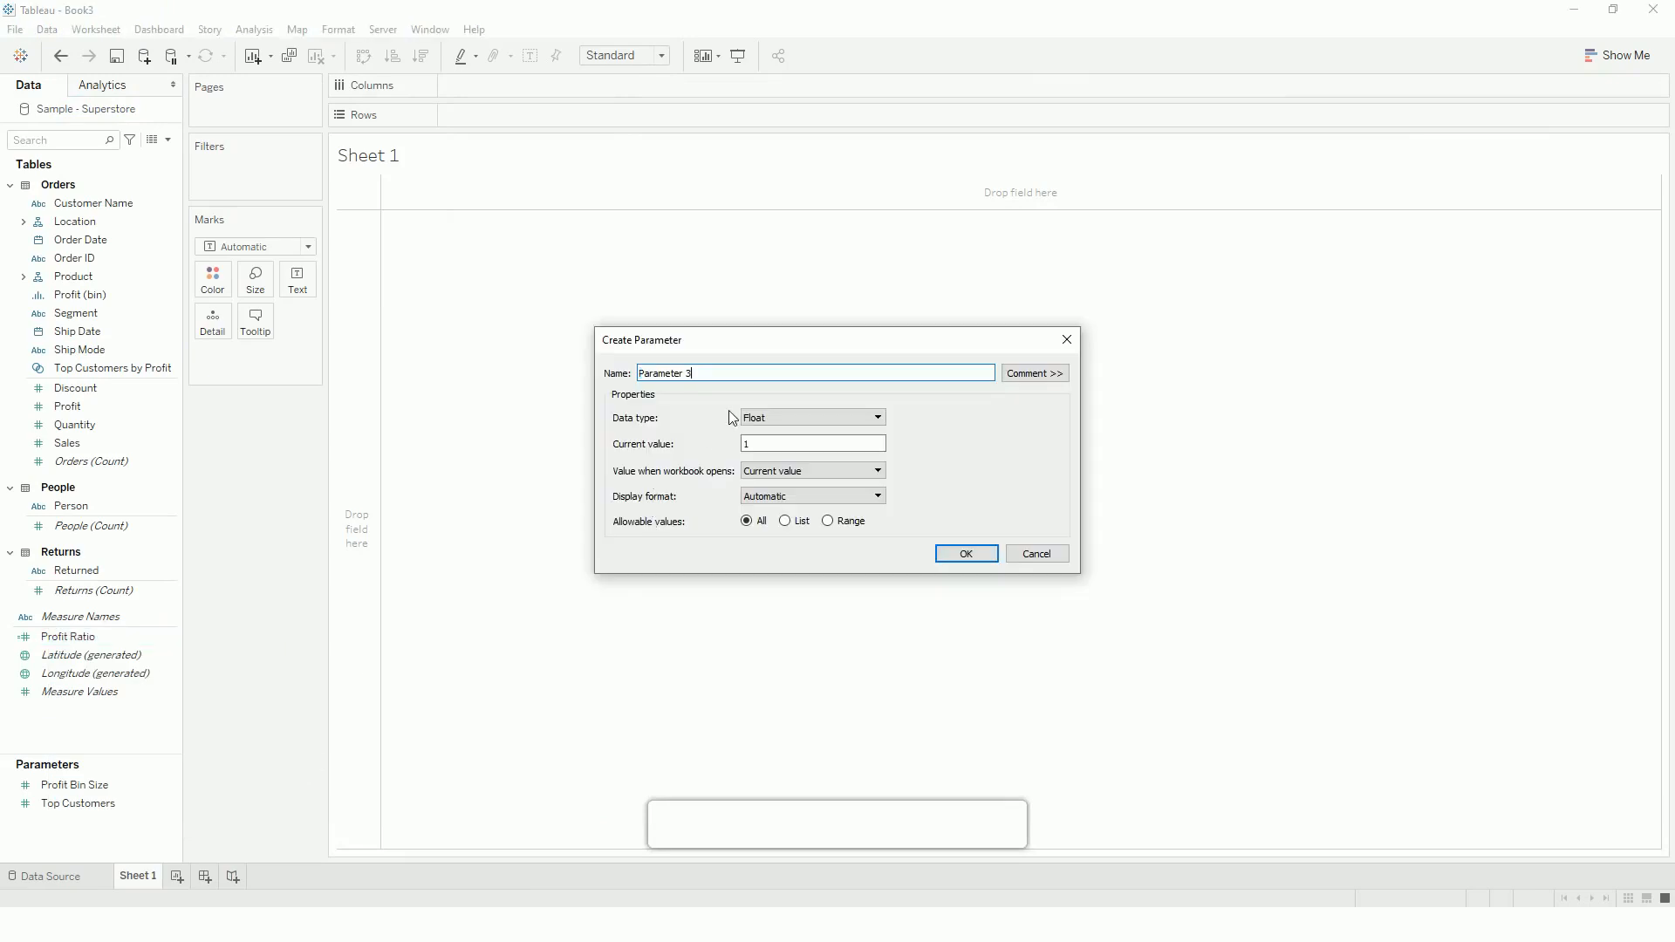
{"action": "type", "text": "page"}
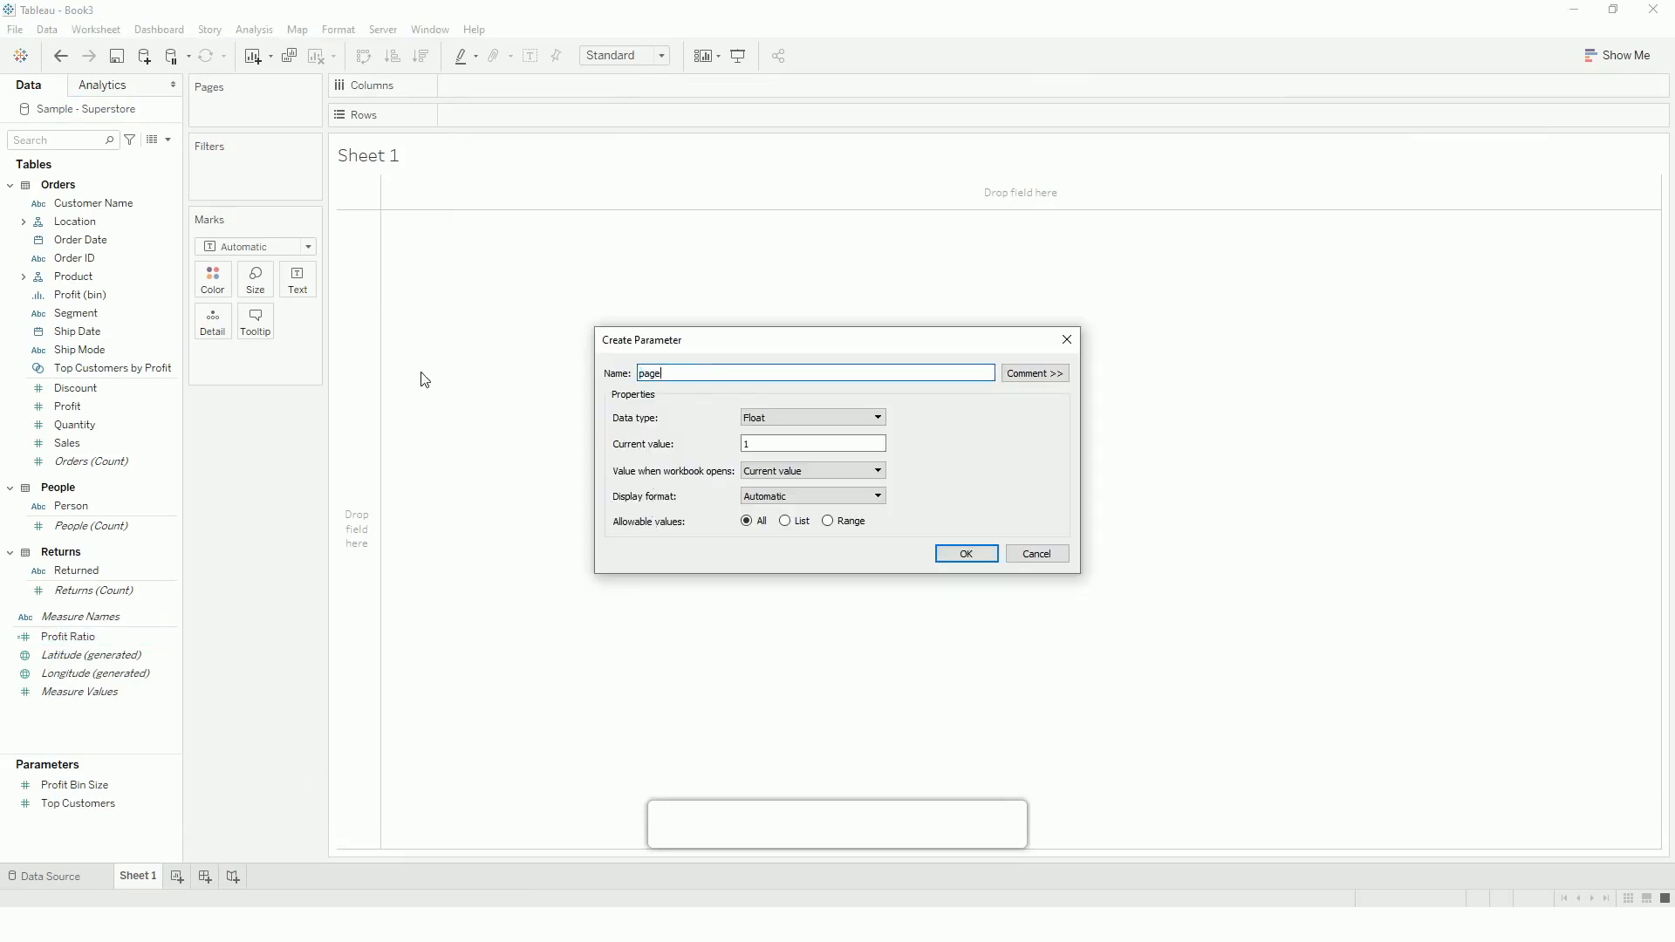
{"action": "type", "text": "Size"}
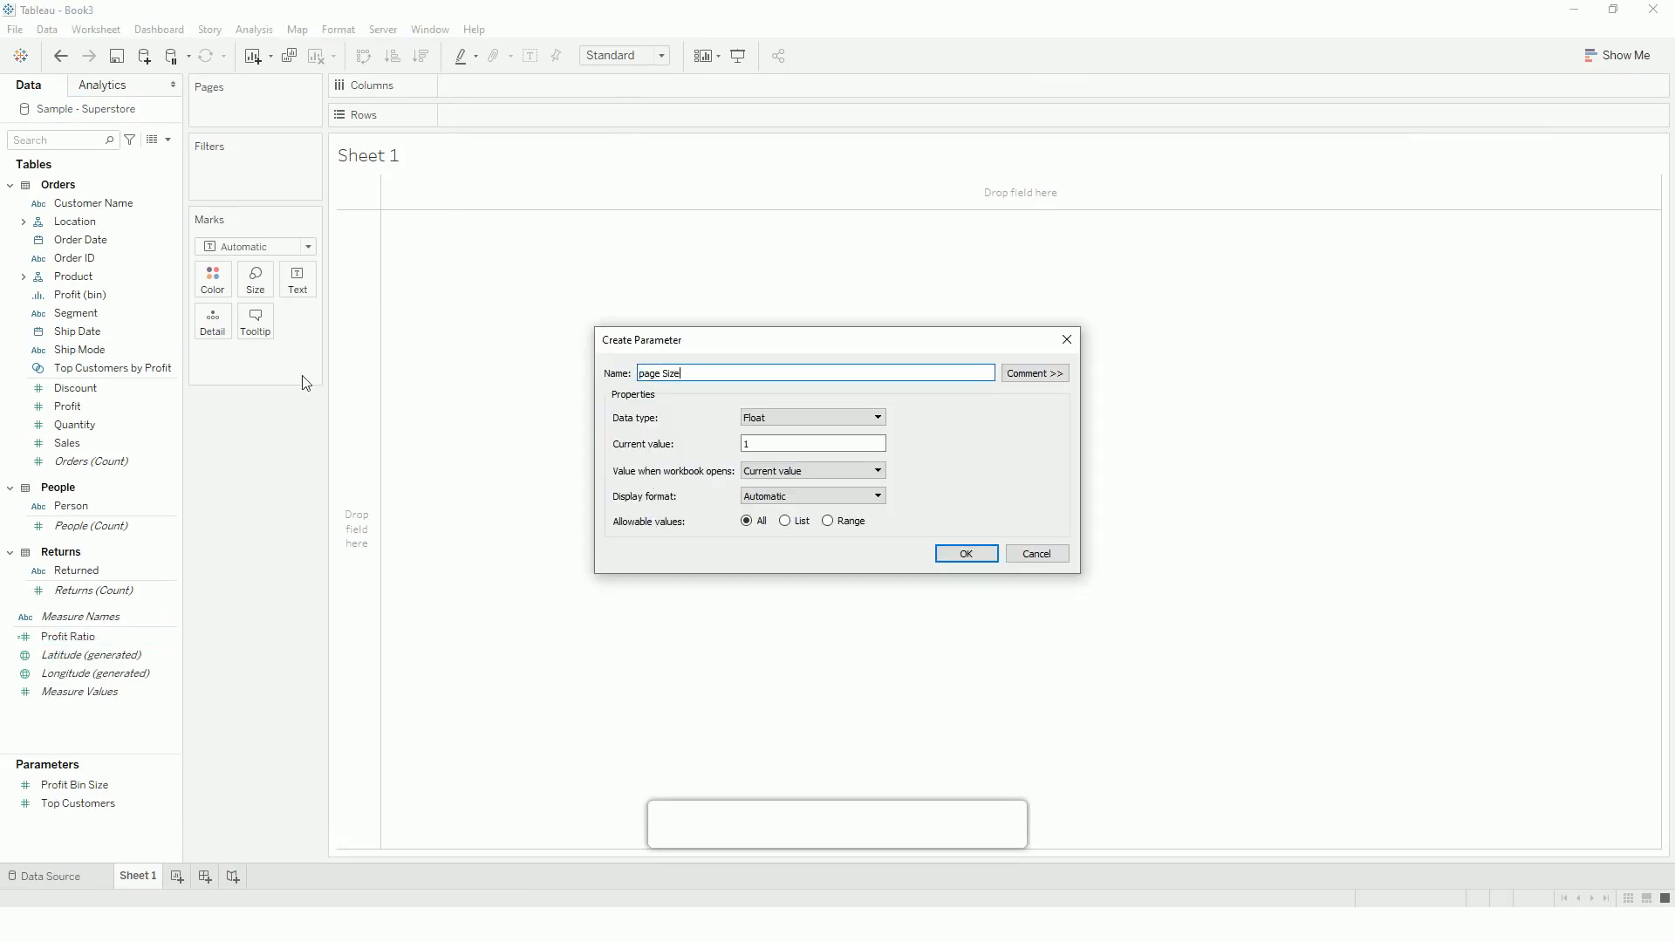
{"action": "left_click", "coordinate": [811, 417]}
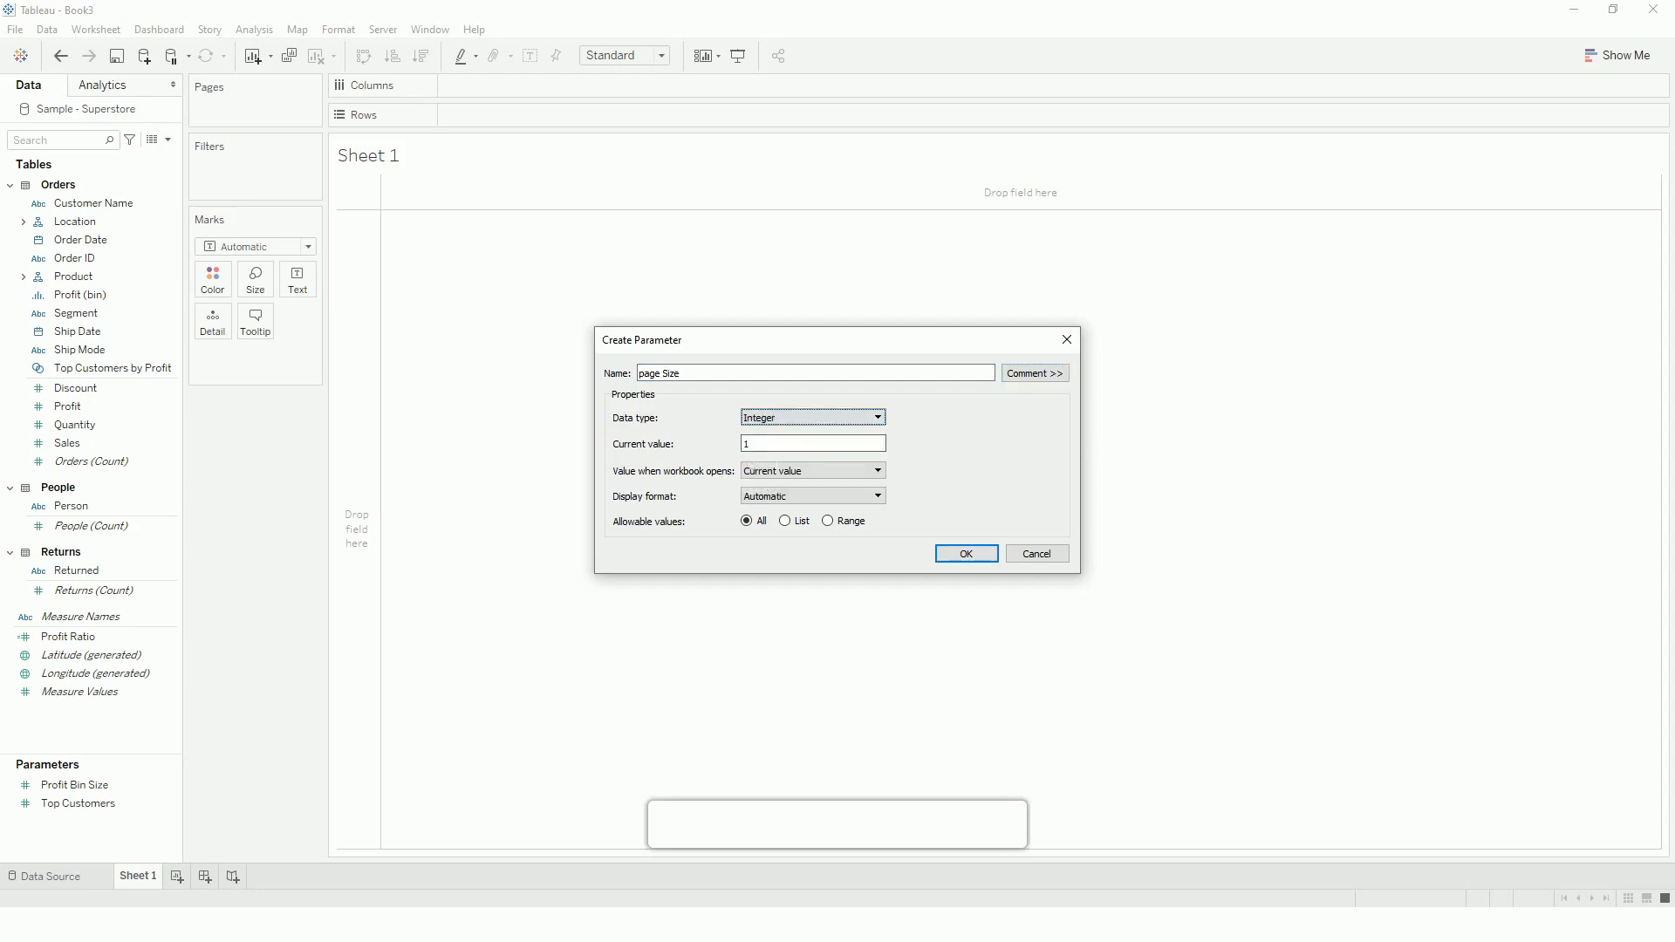
{"action": "left_click", "coordinate": [829, 520]}
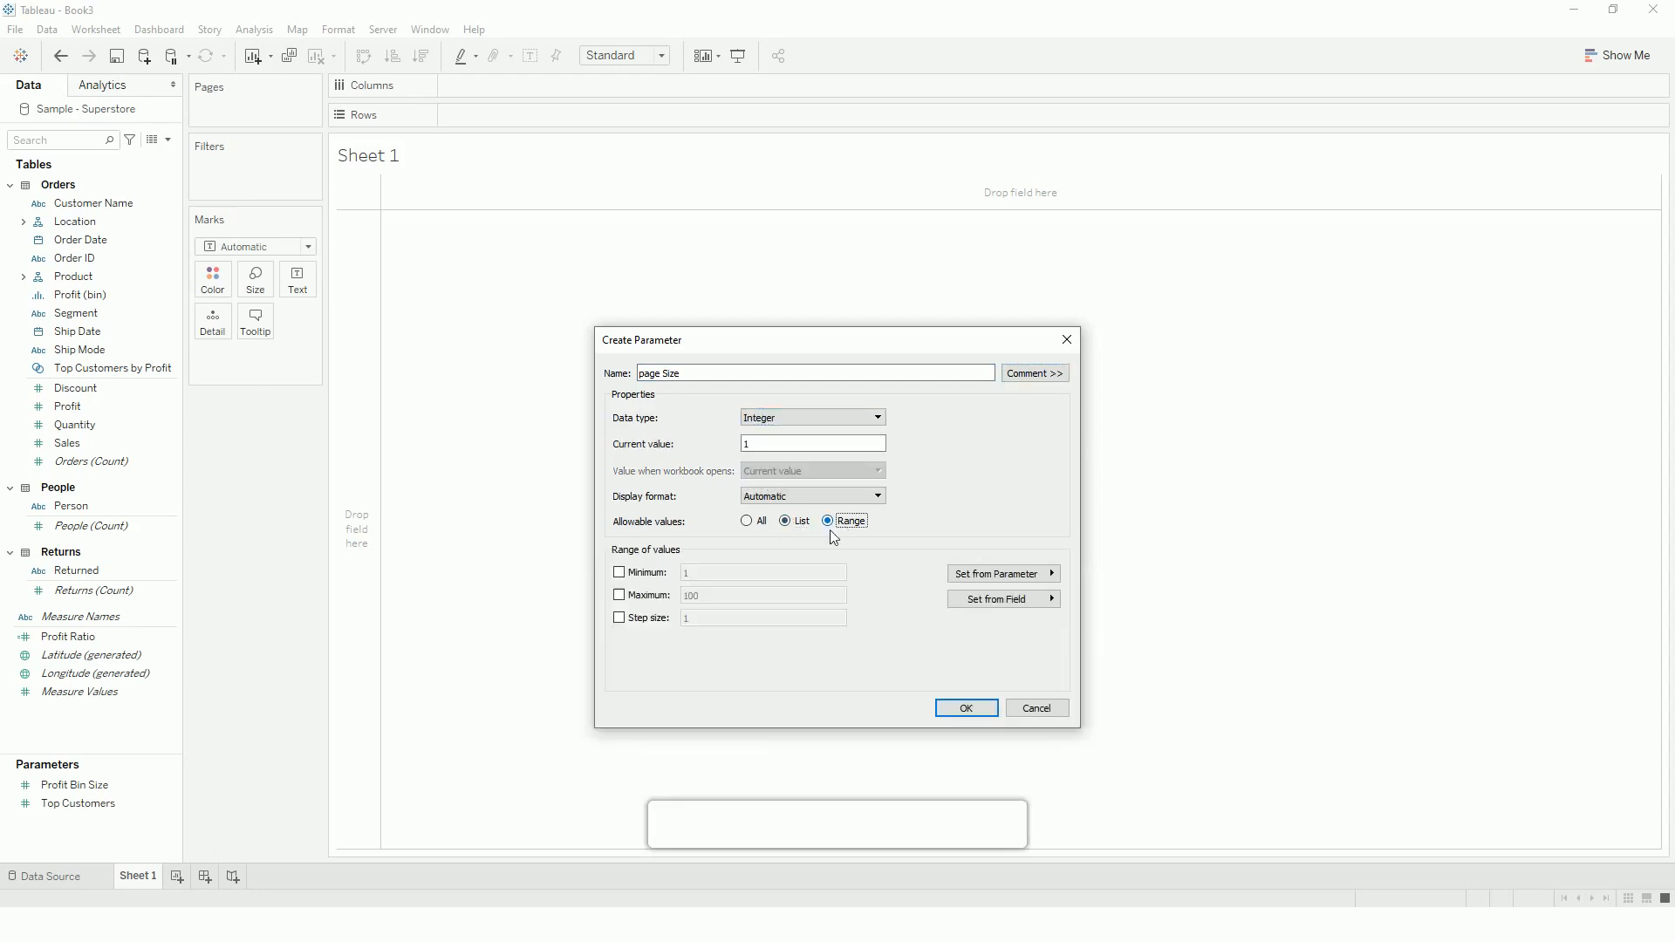
{"action": "left_click", "coordinate": [828, 520]}
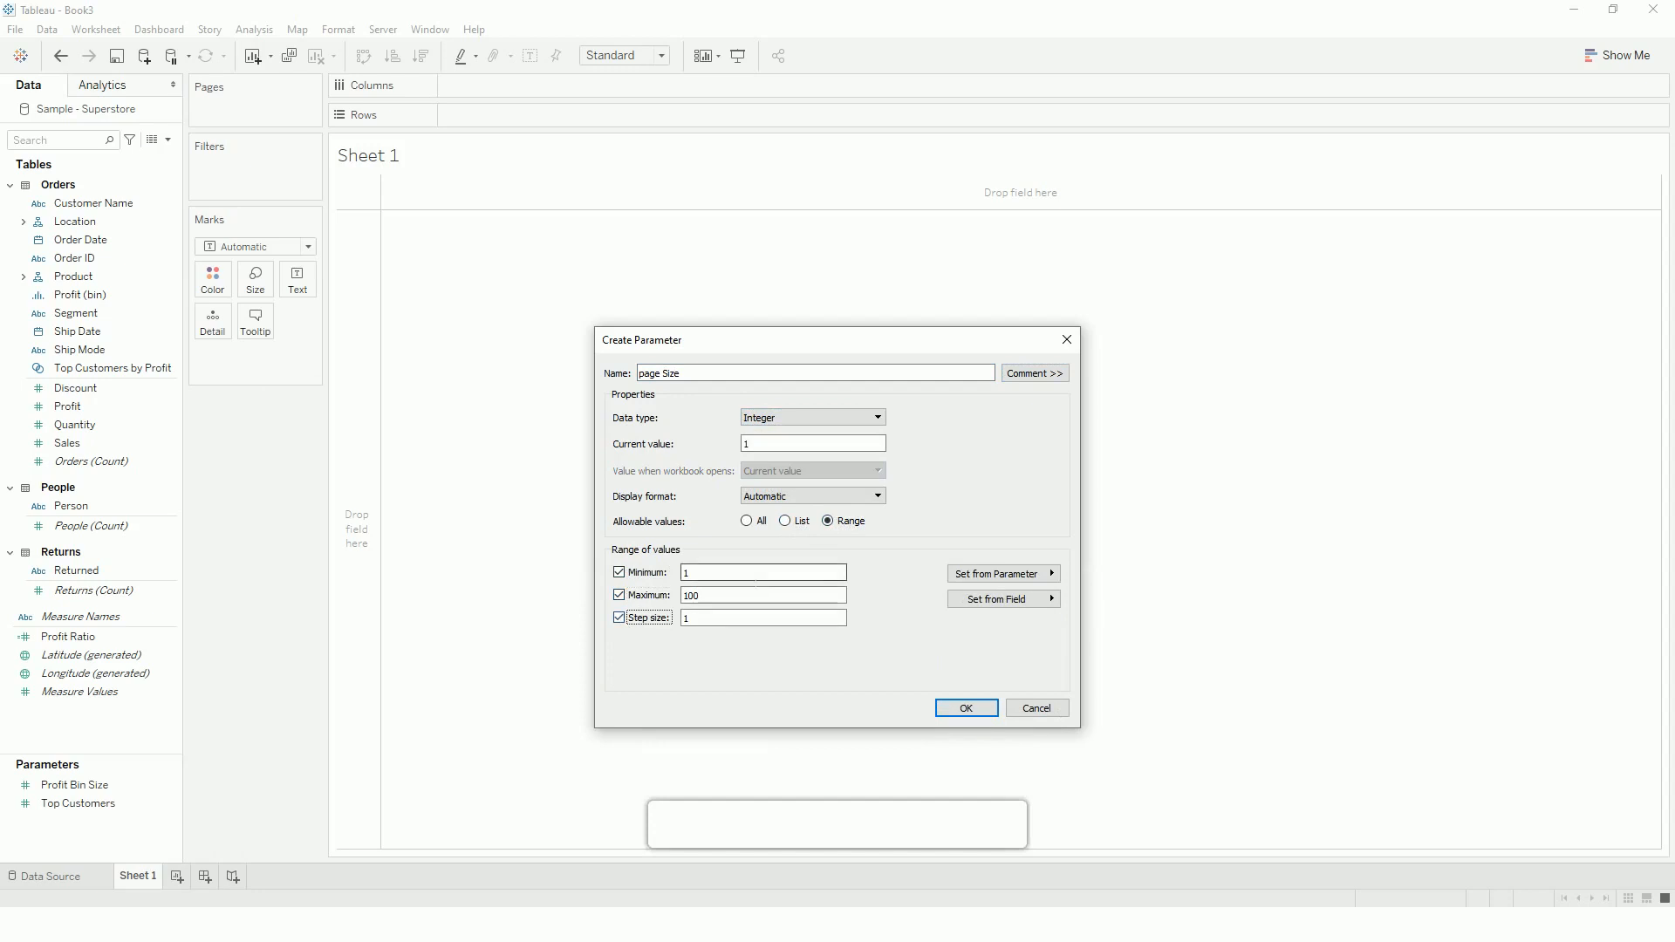
{"action": "type", "text": "25"}
{"action": "left_click", "coordinate": [764, 595]}
{"action": "type", "text": "500"}
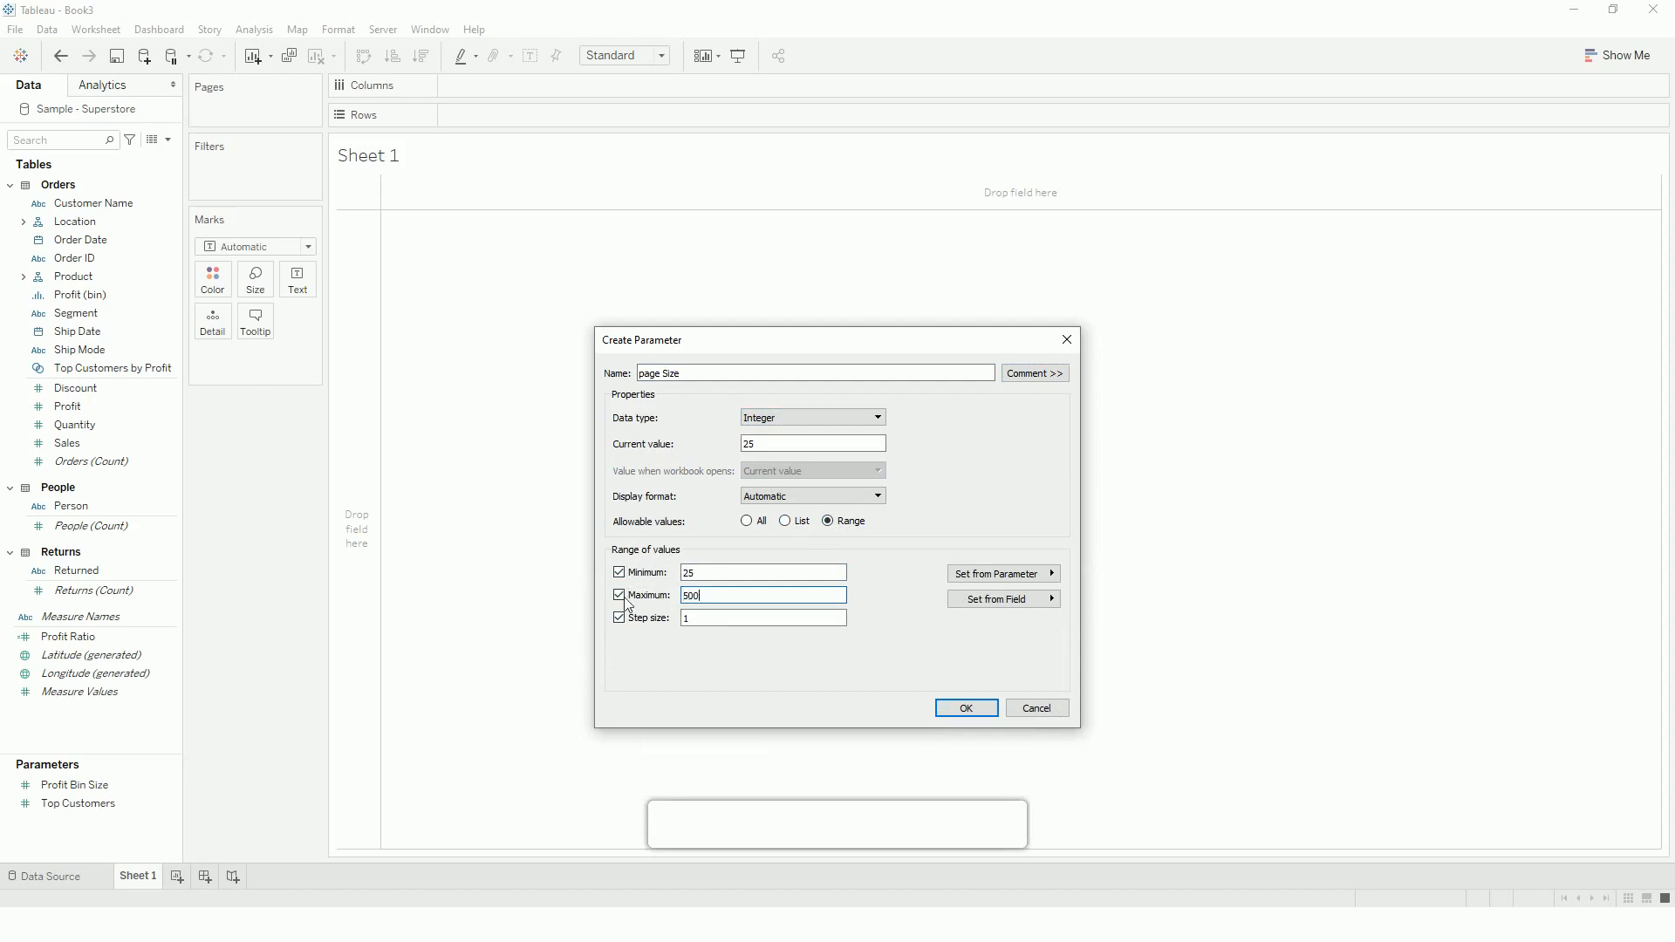
{"action": "left_click", "coordinate": [762, 618]}
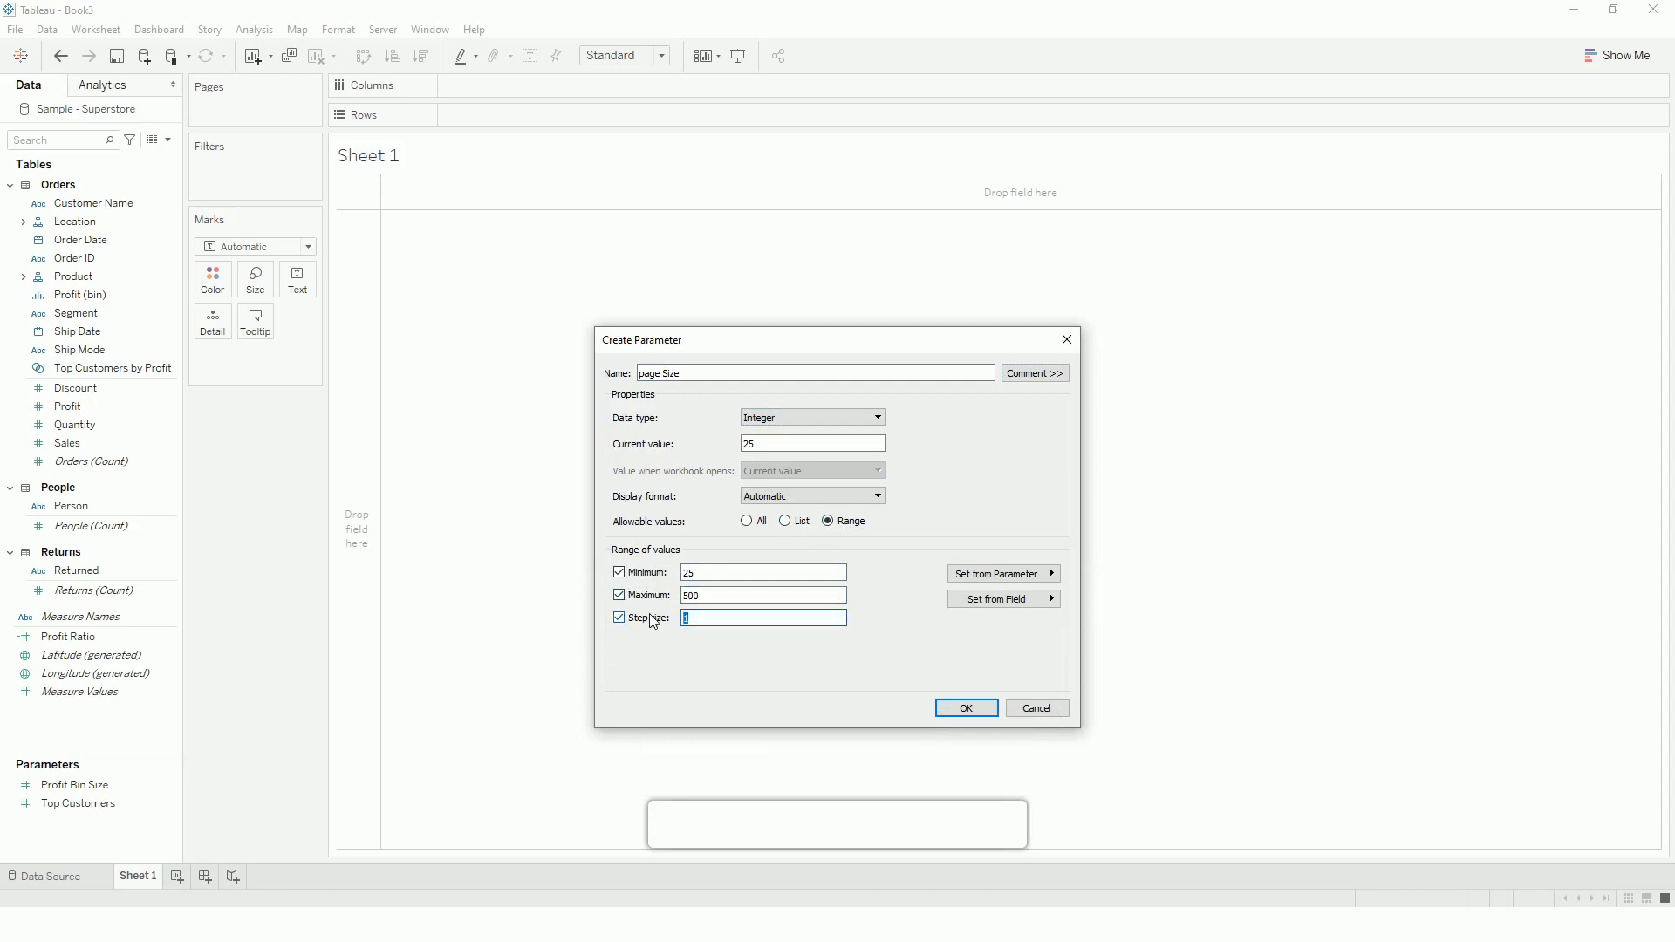
{"action": "type", "text": "25"}
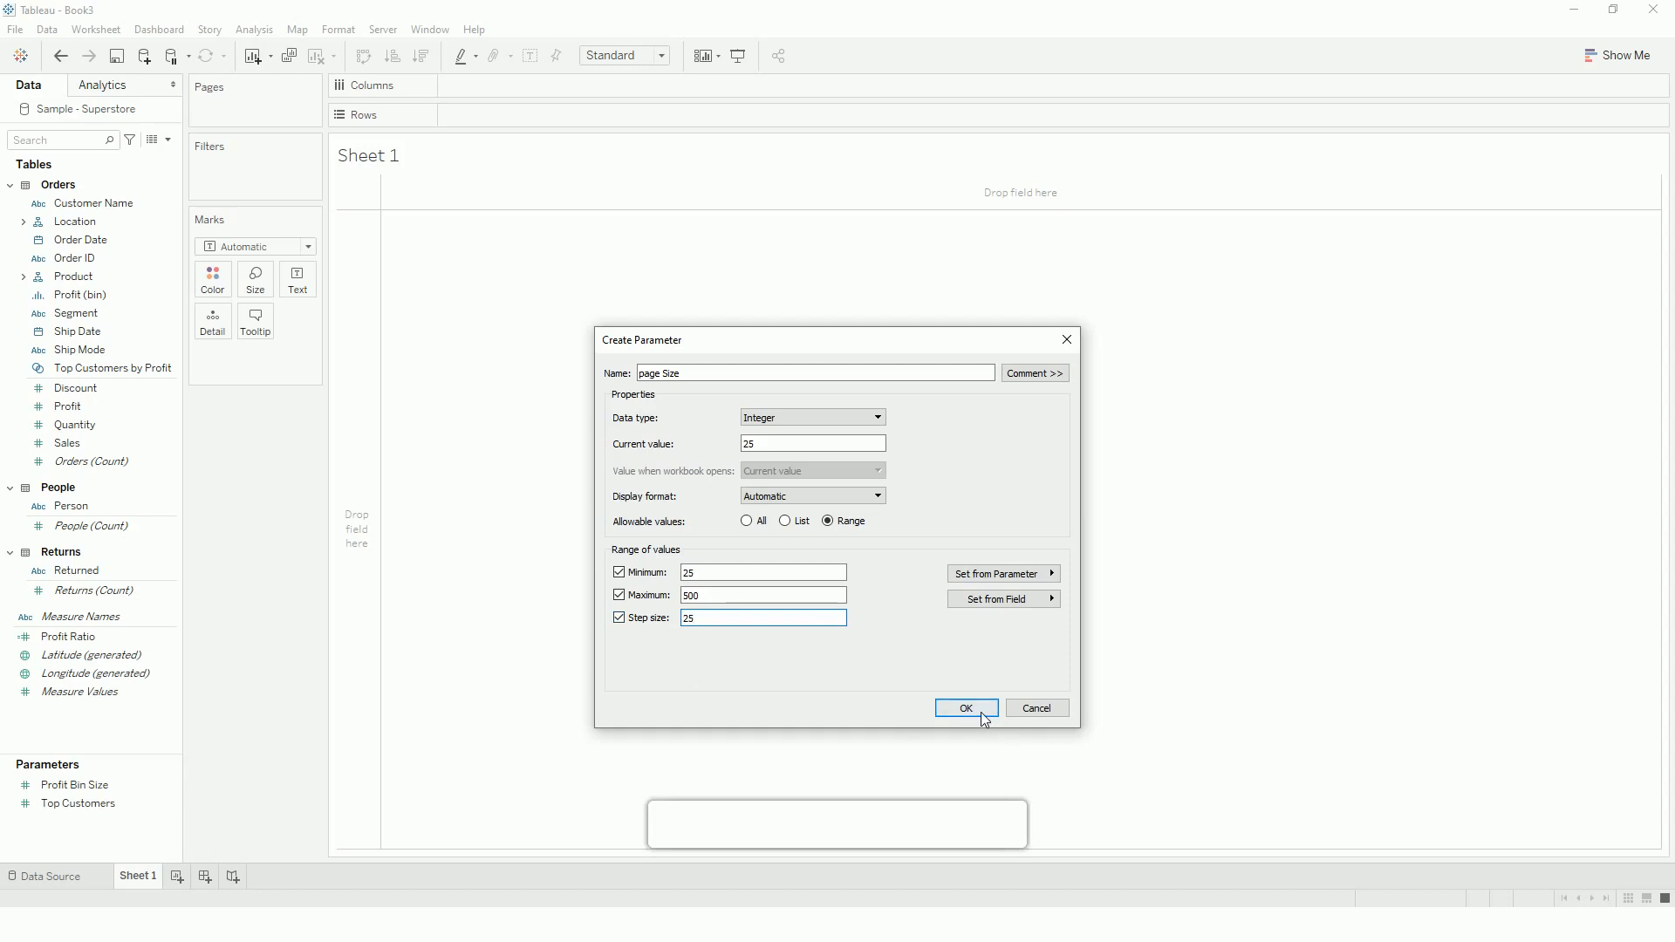
{"action": "left_click", "coordinate": [965, 708]}
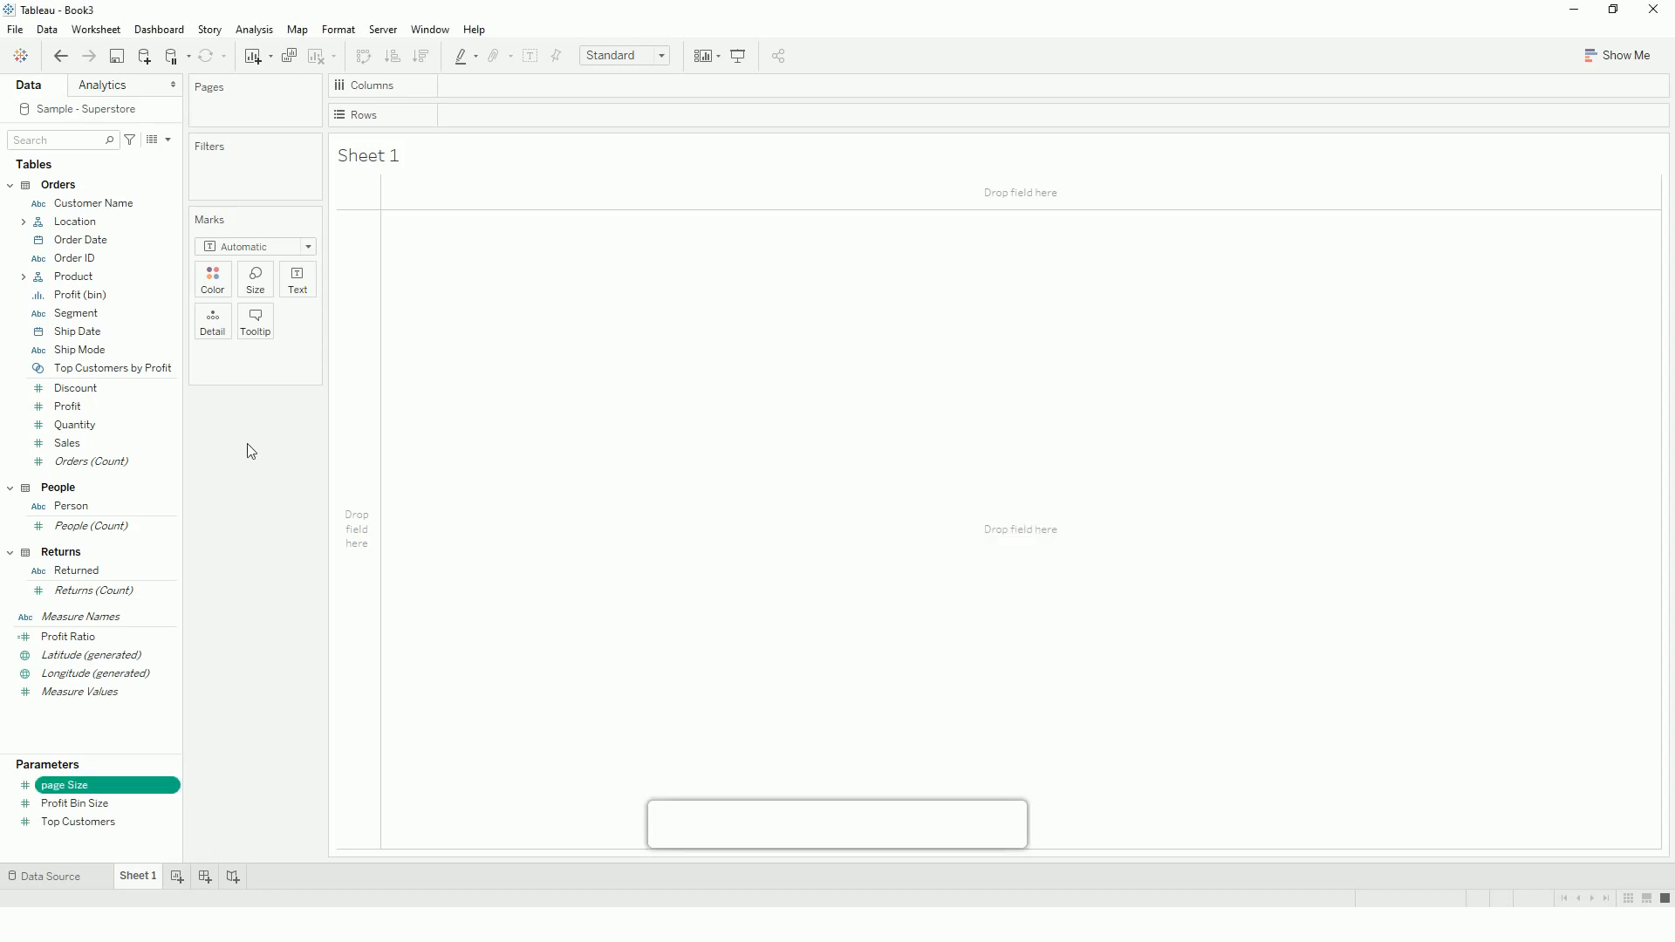
Add a calculated field 'index' with the formula INDEX()-1.
{"action": "right_click", "coordinate": [67, 406]}
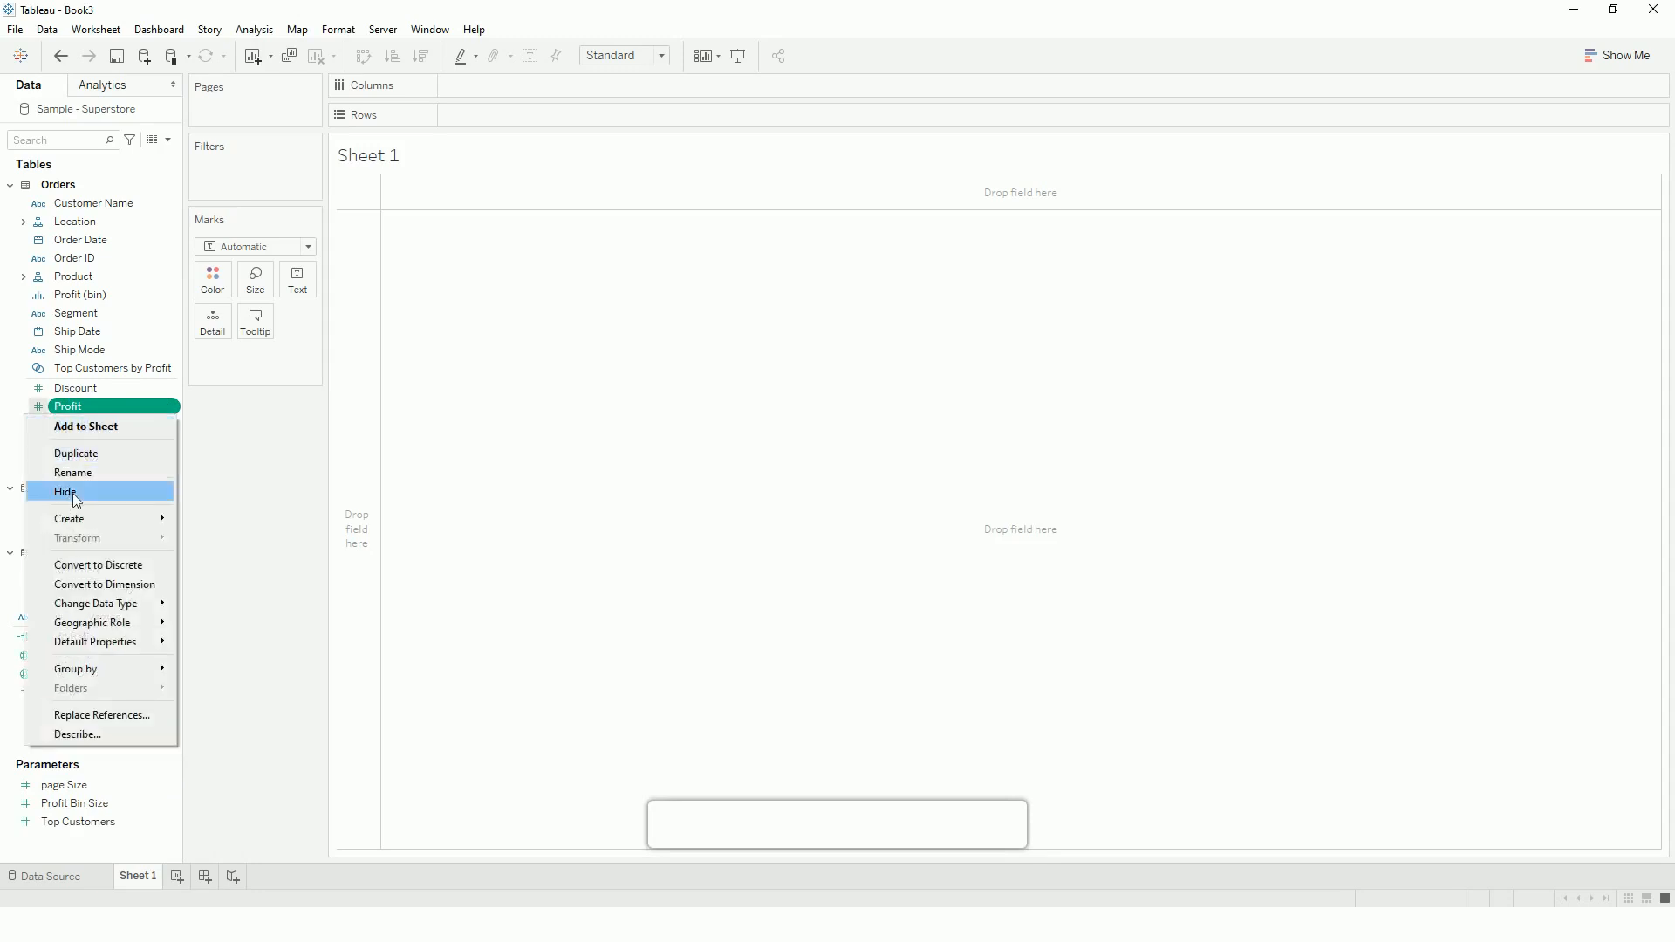
{"action": "left_click", "coordinate": [68, 519]}
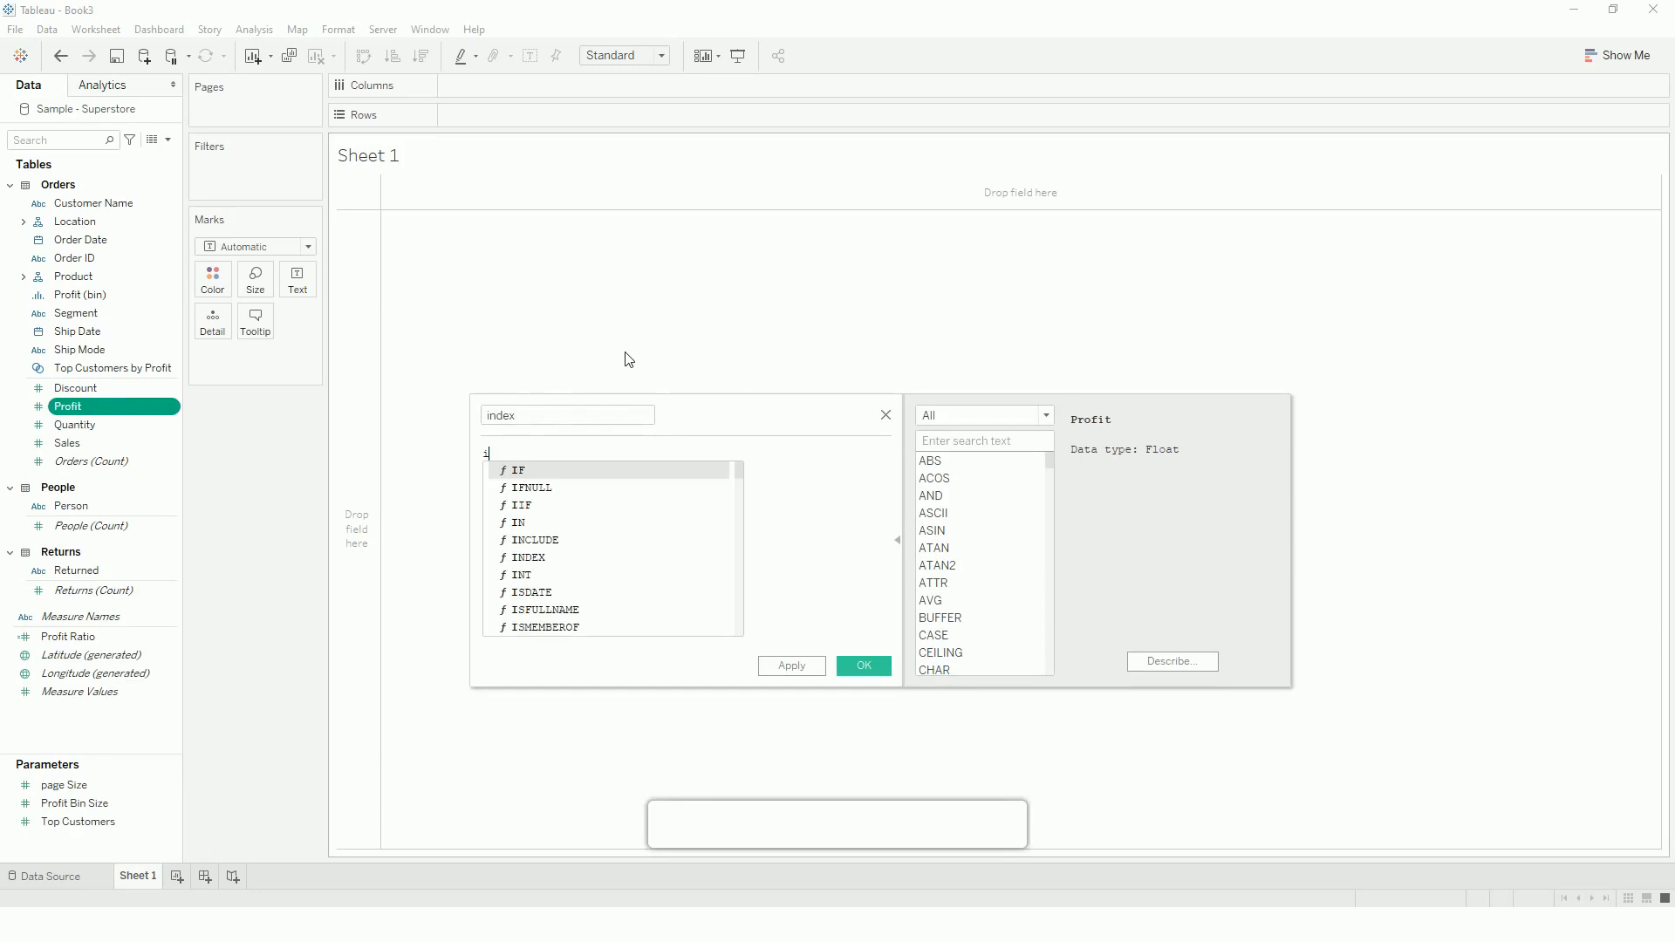
{"action": "type", "text": "index ("}
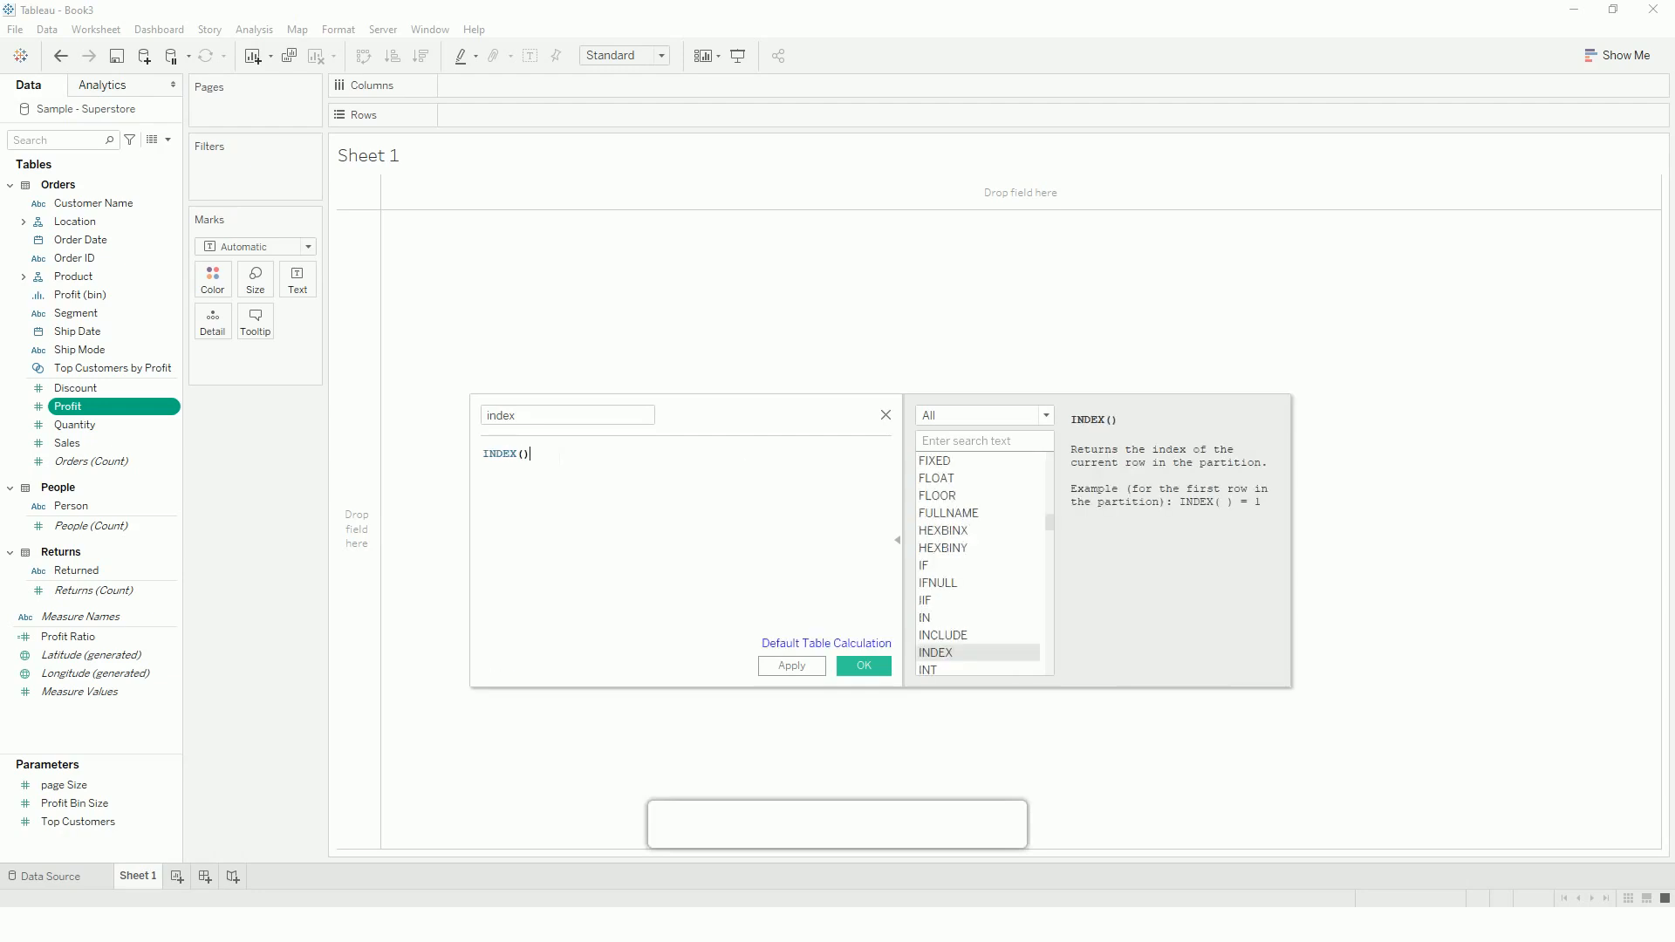
{"action": "type", "text": "-1"}
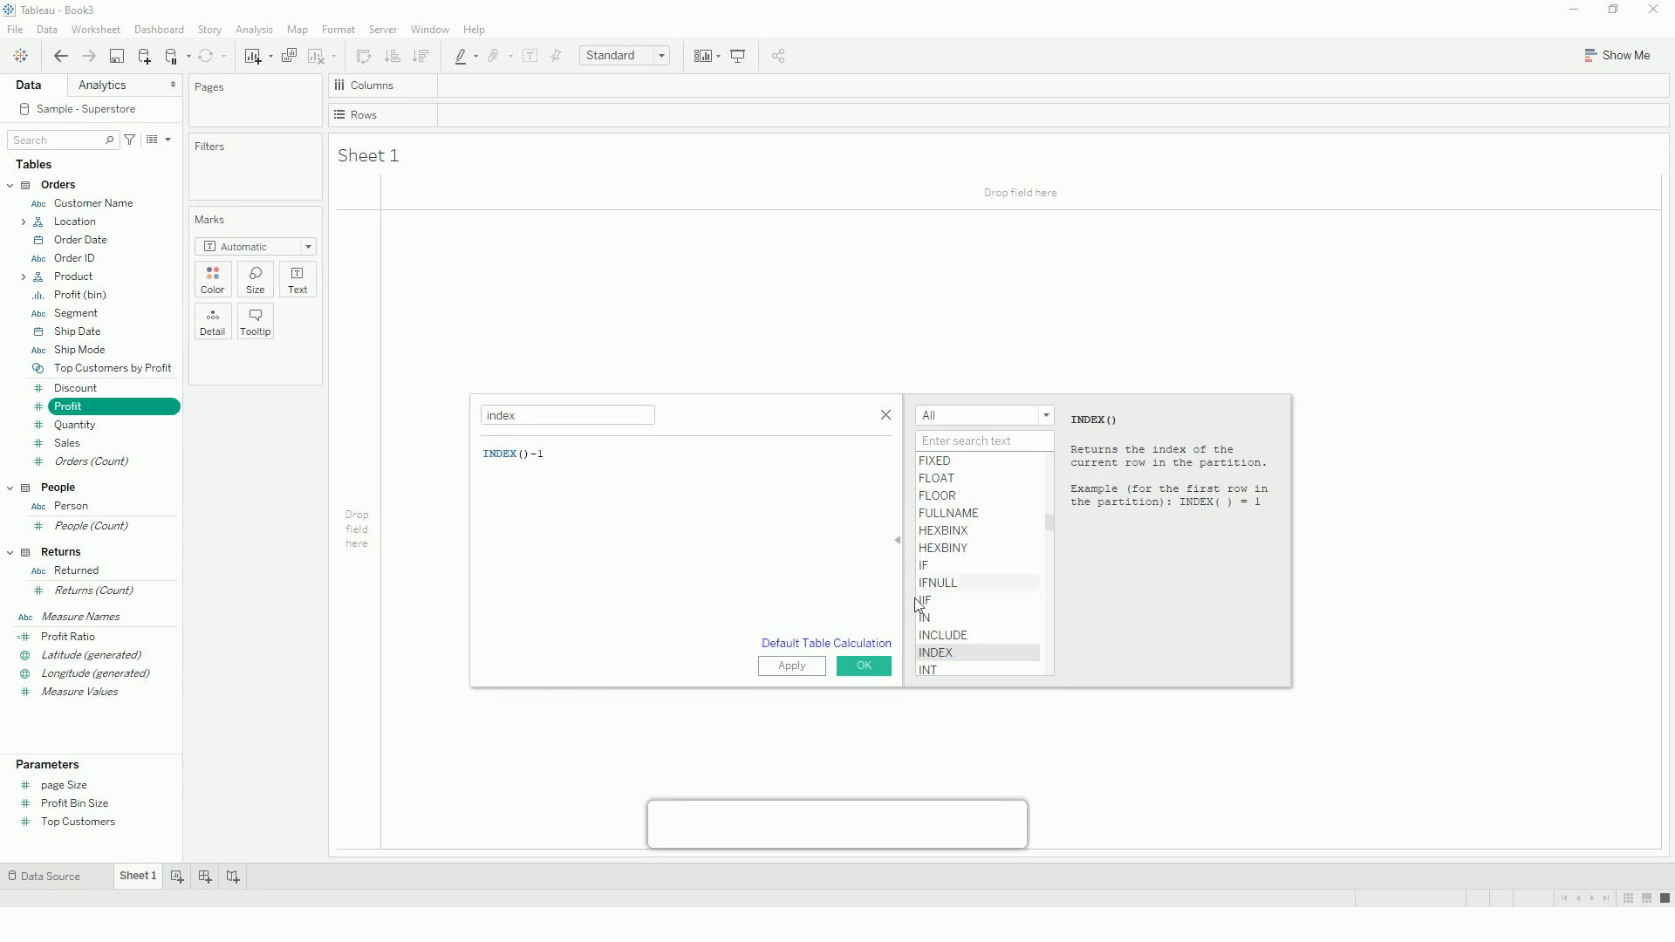
{"action": "left_click", "coordinate": [862, 666]}
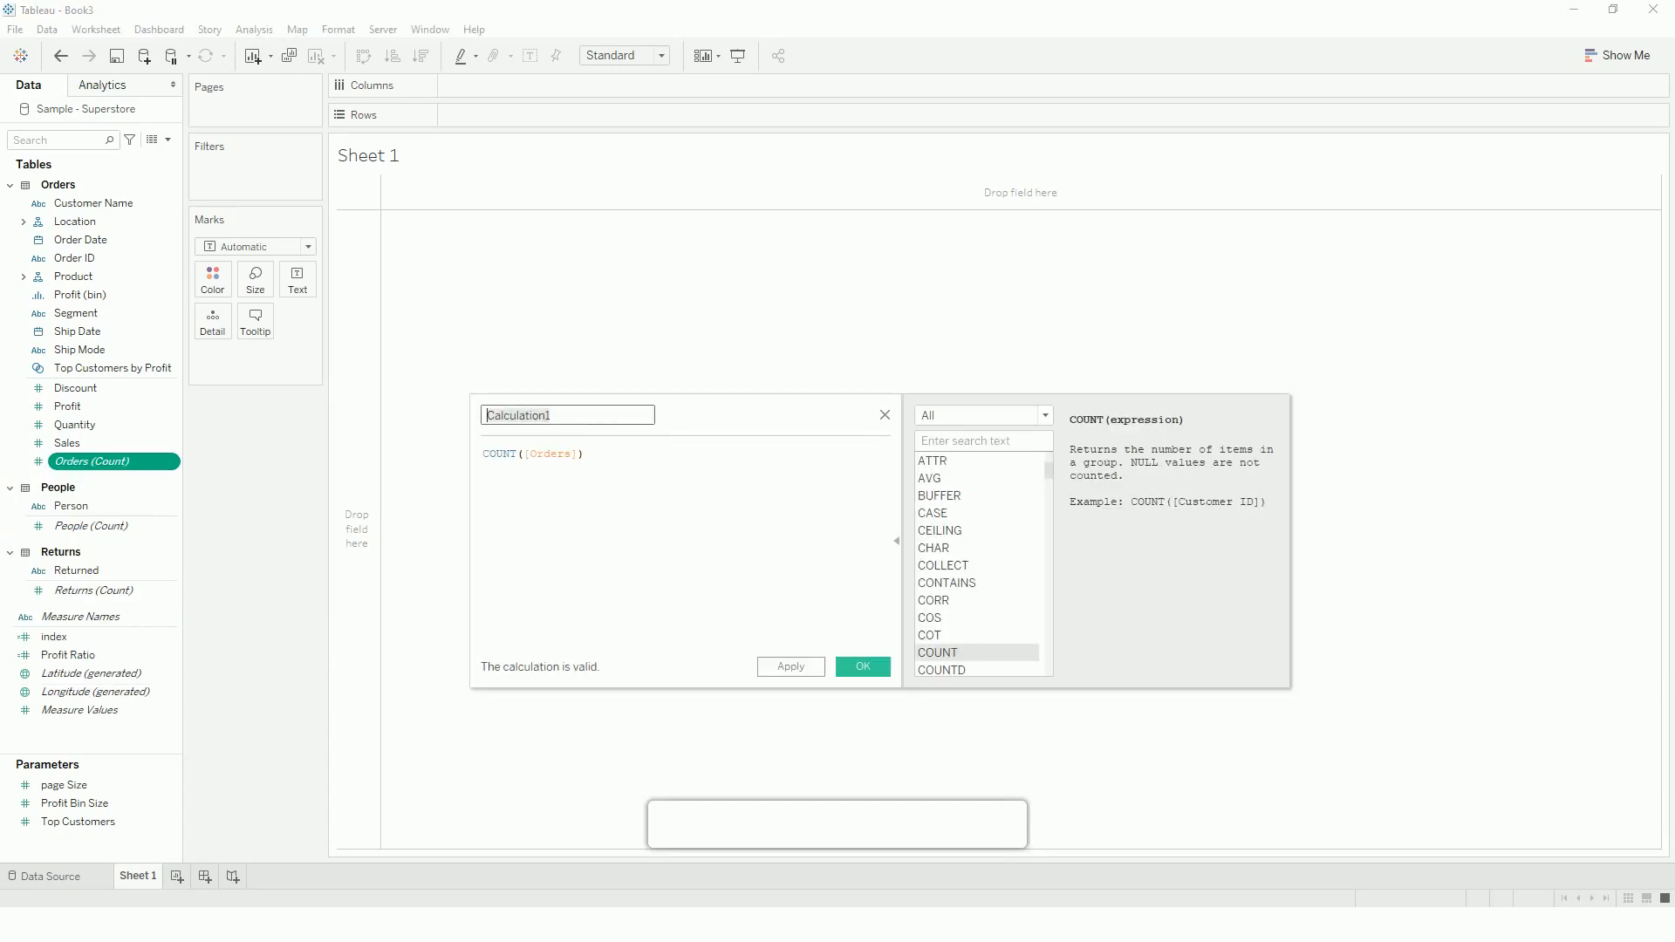
Add a calculated field 'Page Number' with the formula int([index]/[page Size])+1.
{"action": "type", "text": "Page Number"}
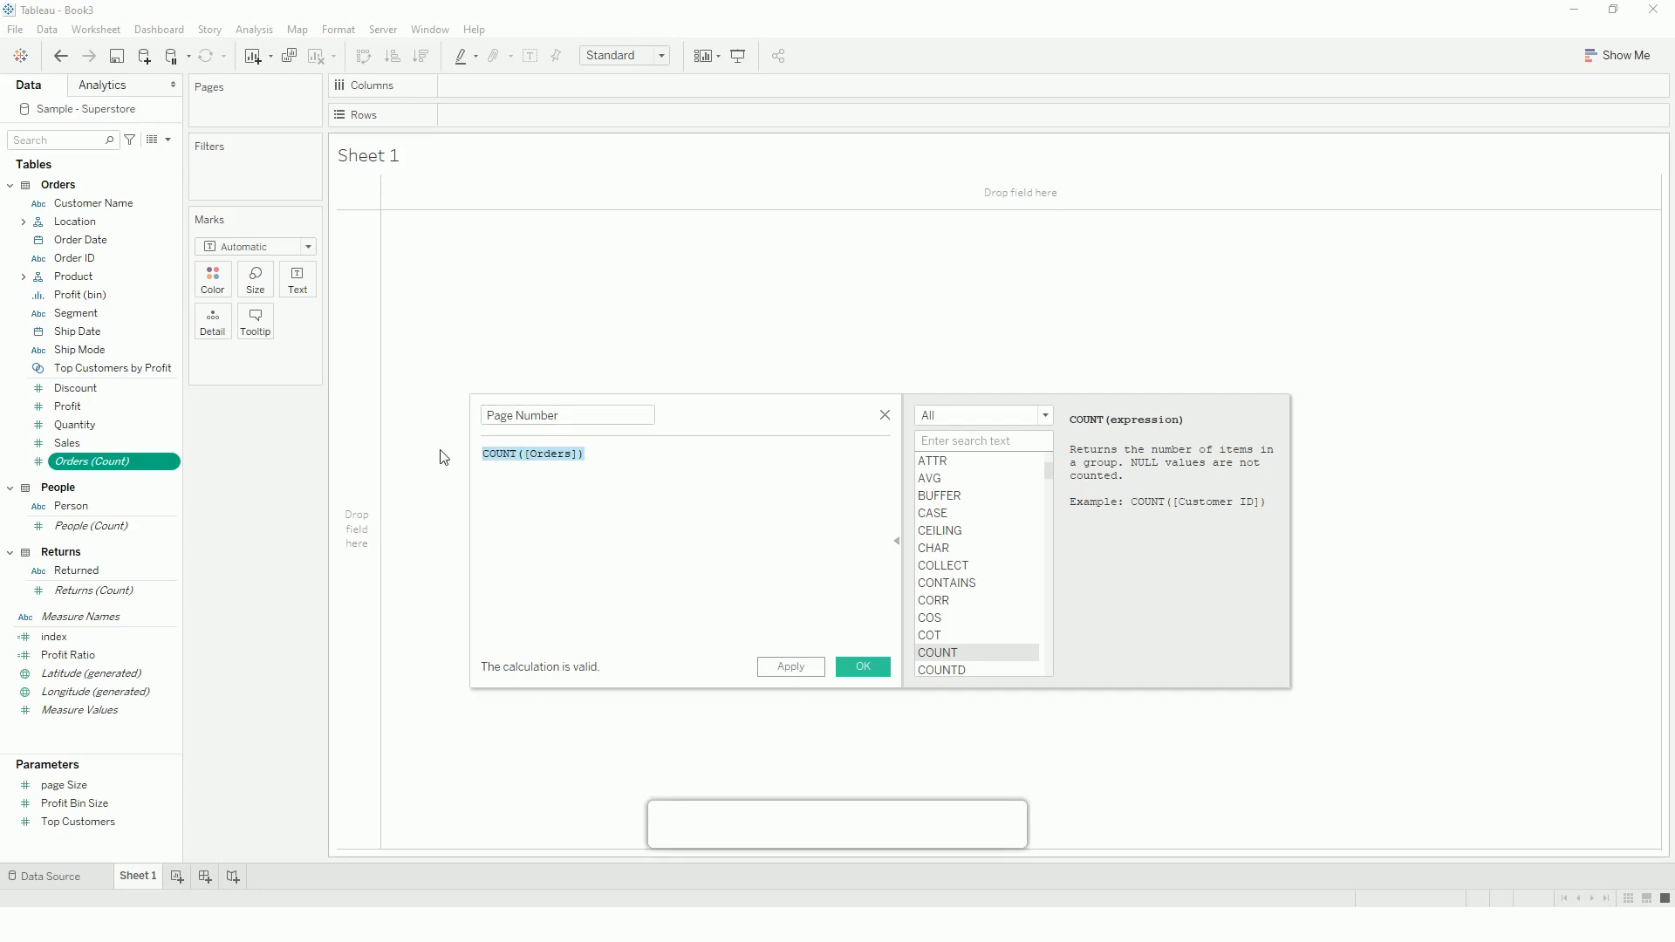
{"action": "type", "text": "[index]"}
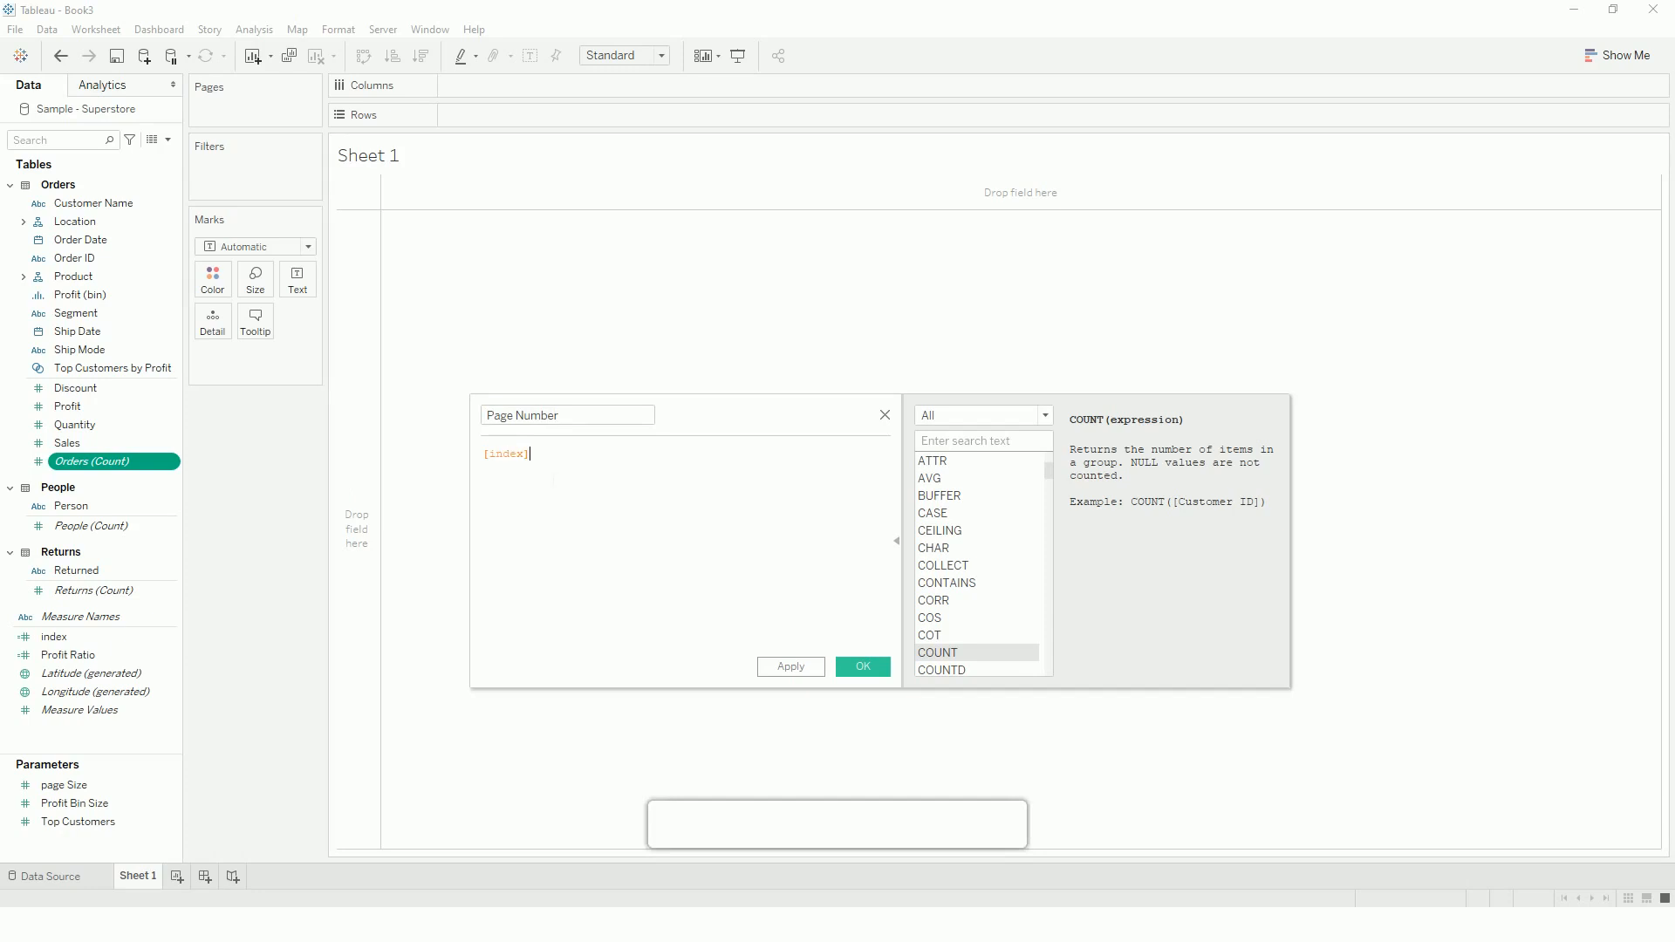
{"action": "type", "text": "/pa"}
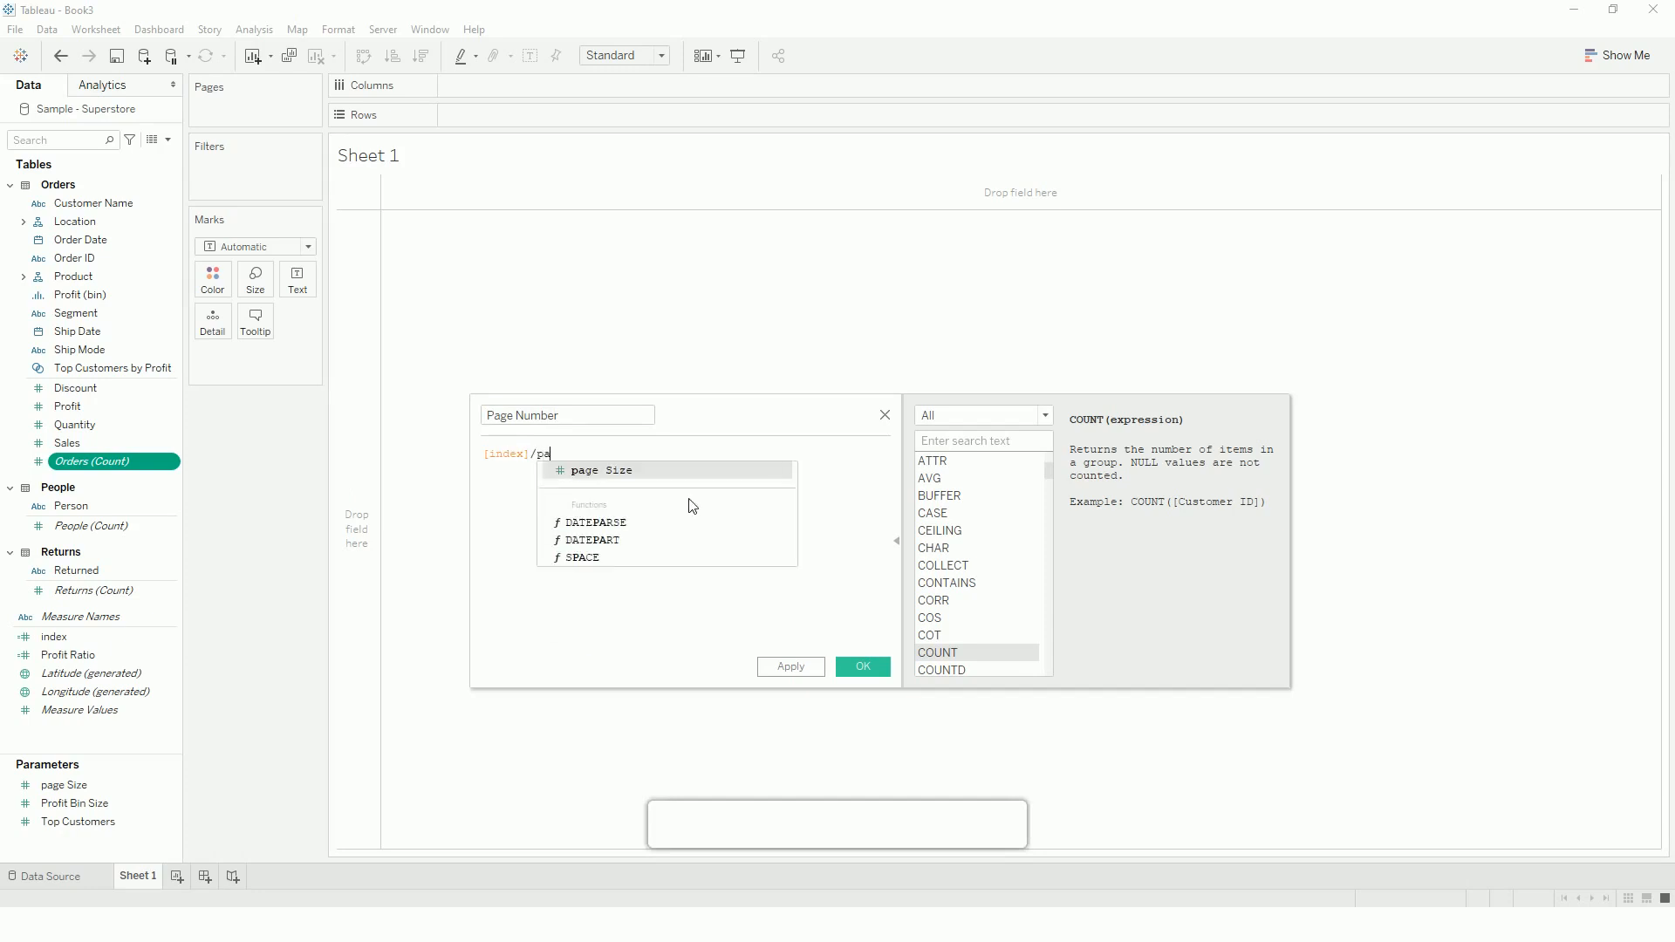
{"action": "left_click", "coordinate": [601, 470]}
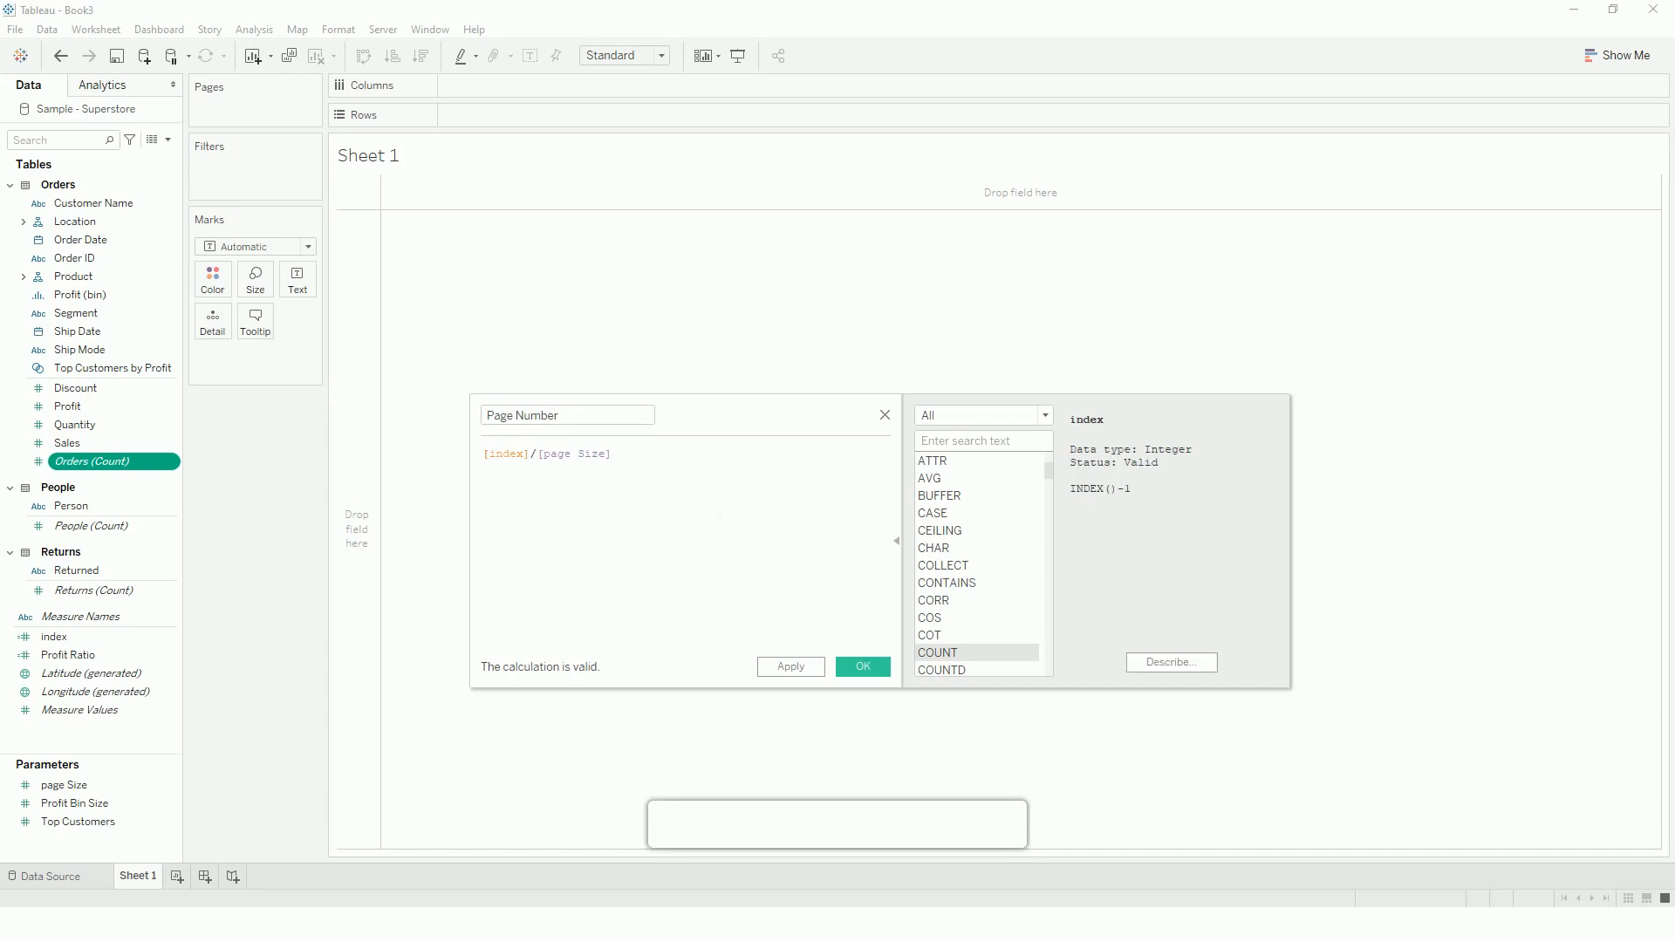
{"action": "type", "text": "("}
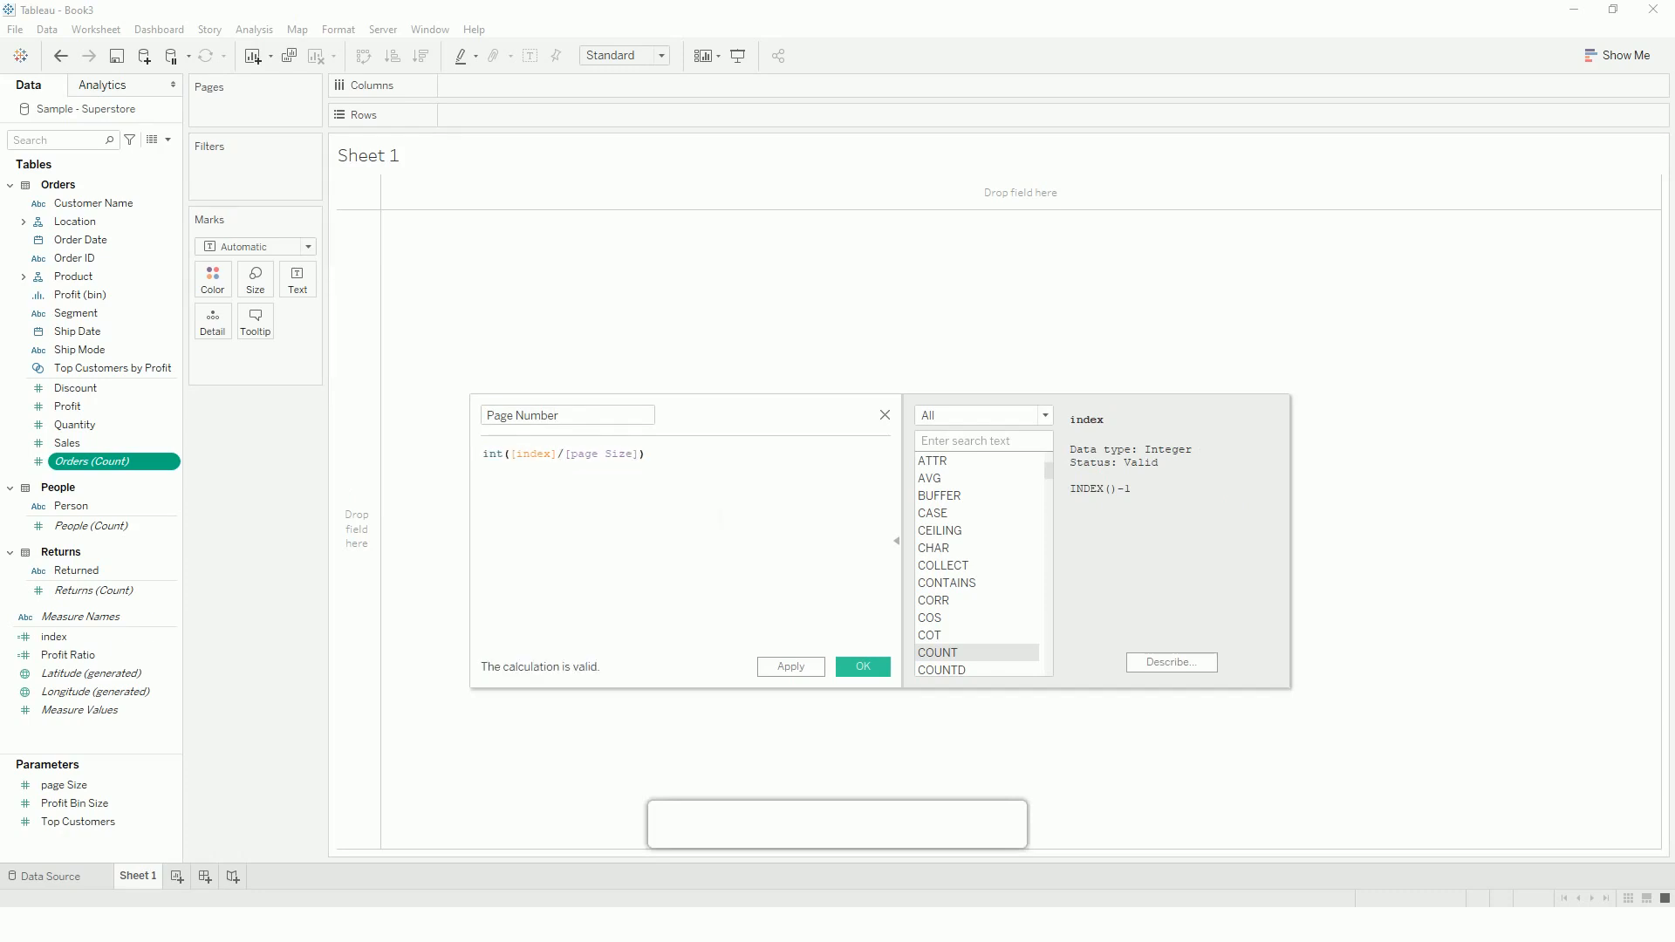
{"action": "type", "text": "+1"}
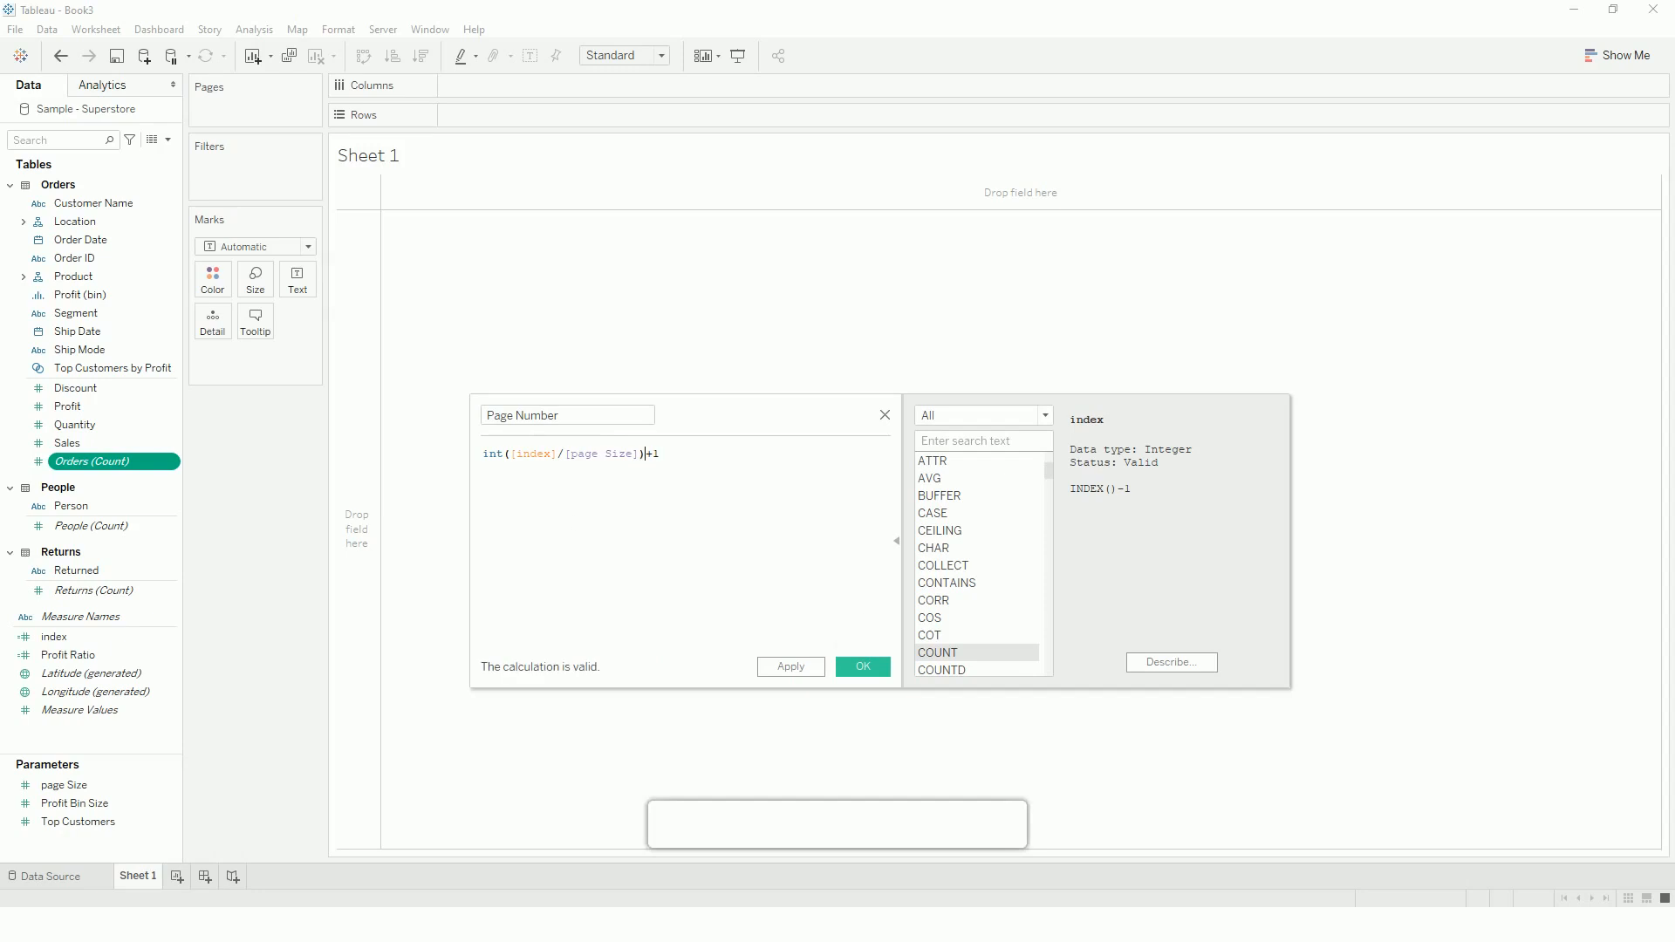
{"action": "left_click", "coordinate": [861, 666]}
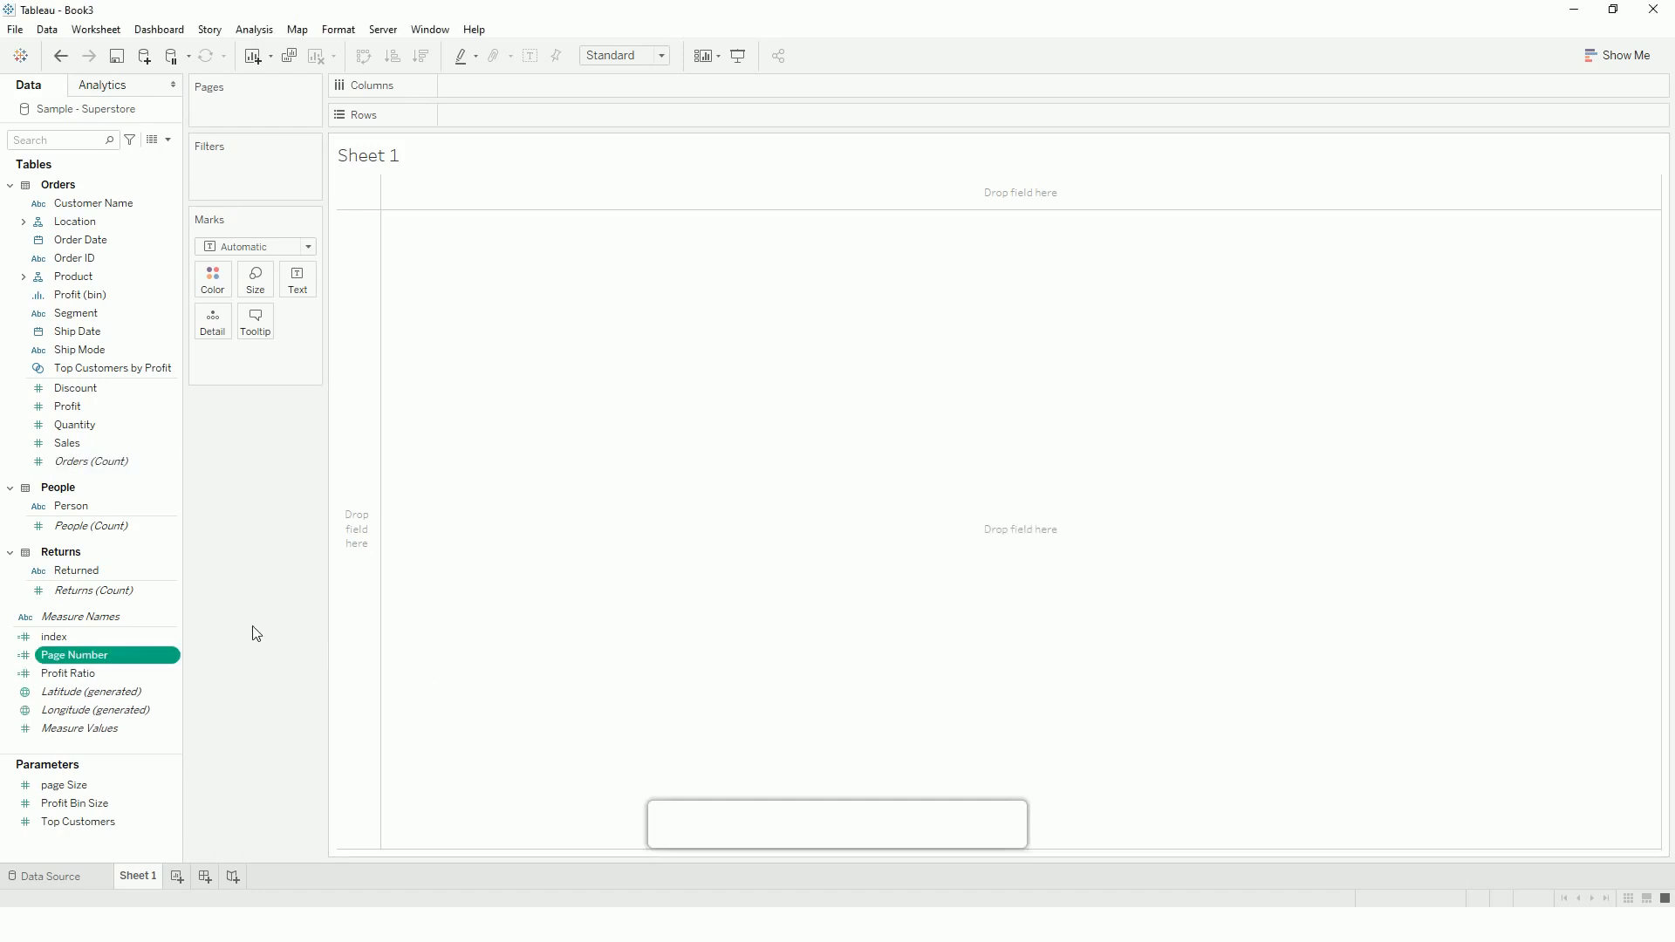
Put the order dimensions on Rows and show the page Size parameter control at 25.
{"action": "left_click", "coordinate": [66, 406]}
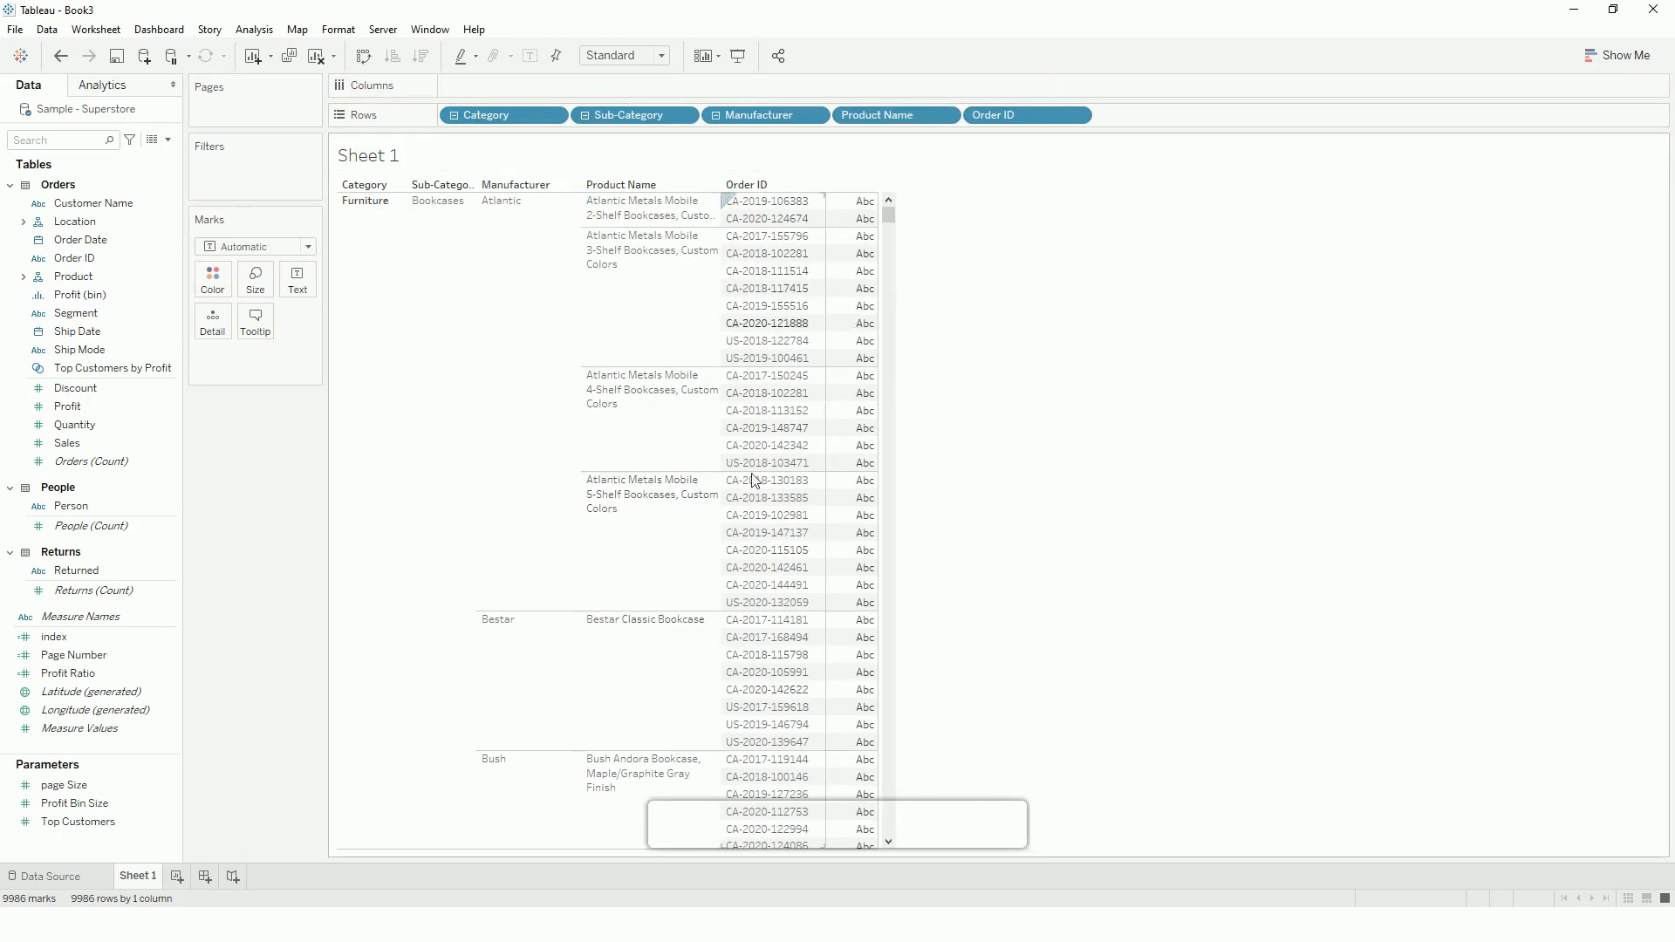
{"action": "left_click", "coordinate": [76, 569]}
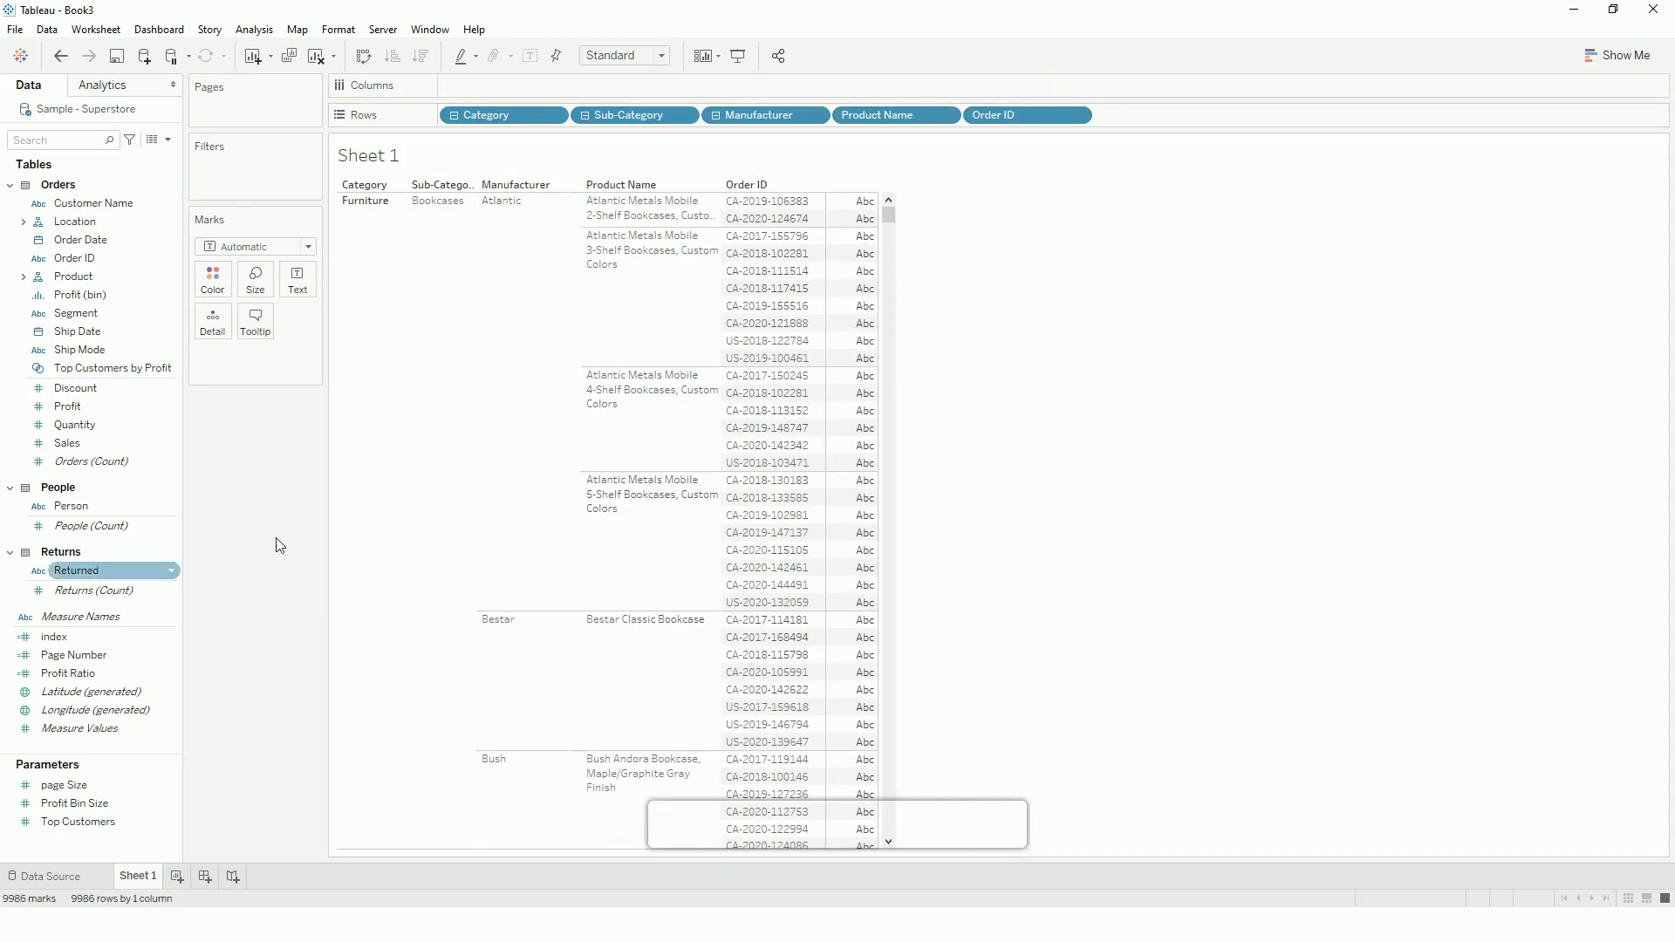
{"action": "right_click", "coordinate": [75, 571]}
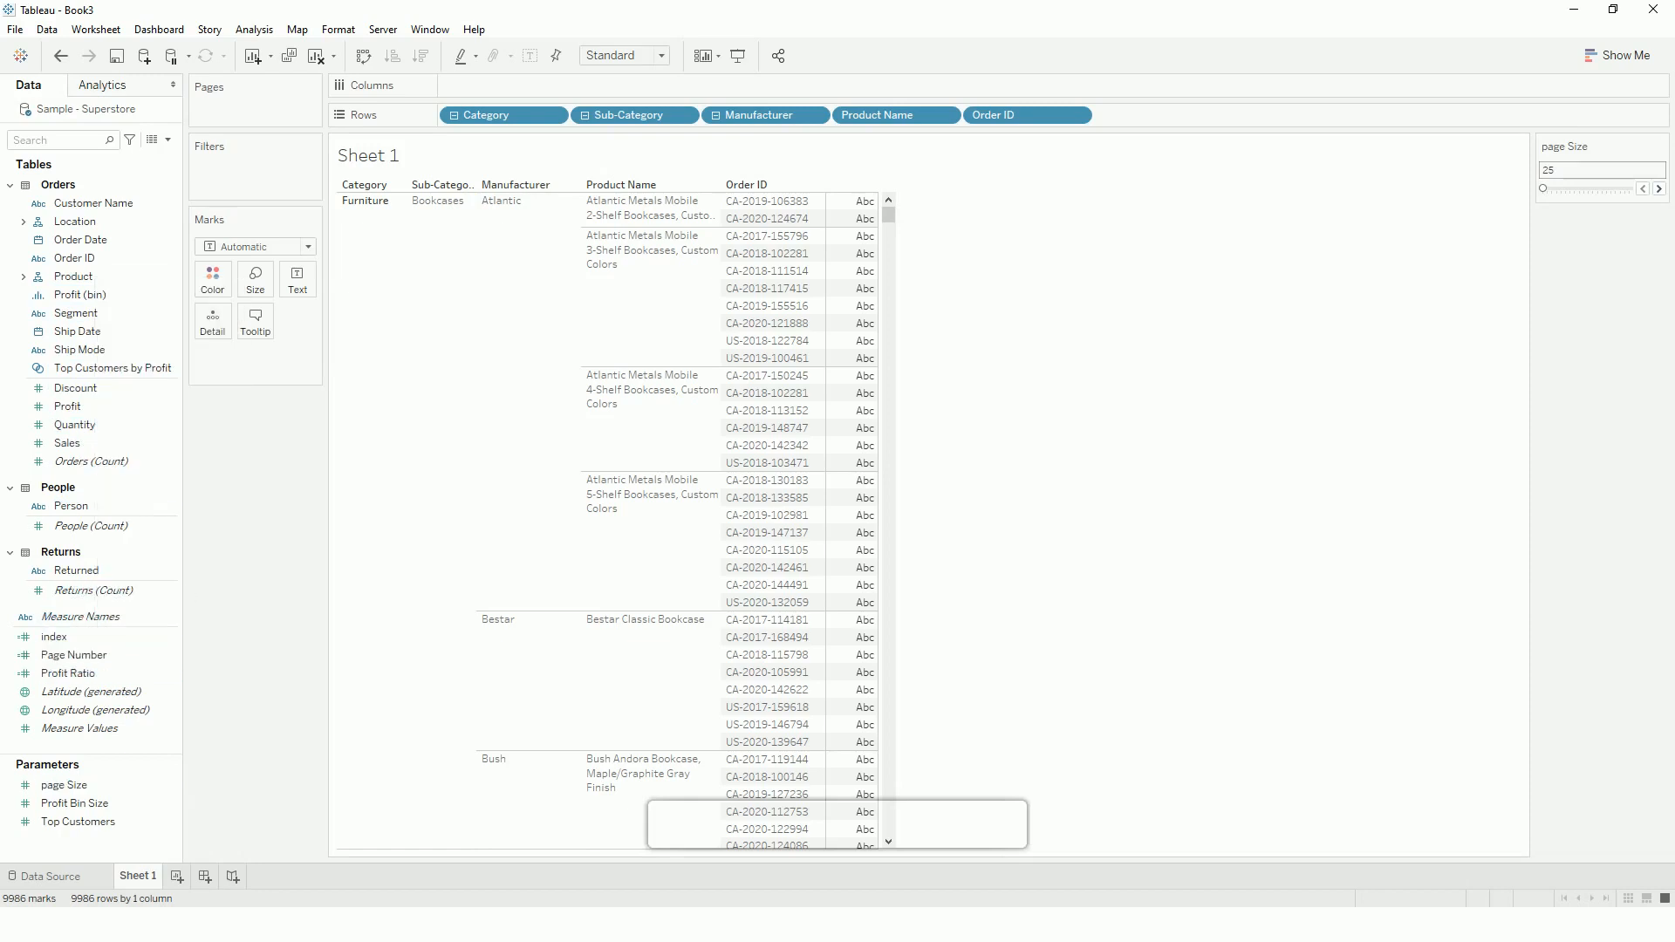
Filter on Page Number keeping all 400 pages, and show SUM(Sales) in the rows.
{"action": "left_click", "coordinate": [75, 655]}
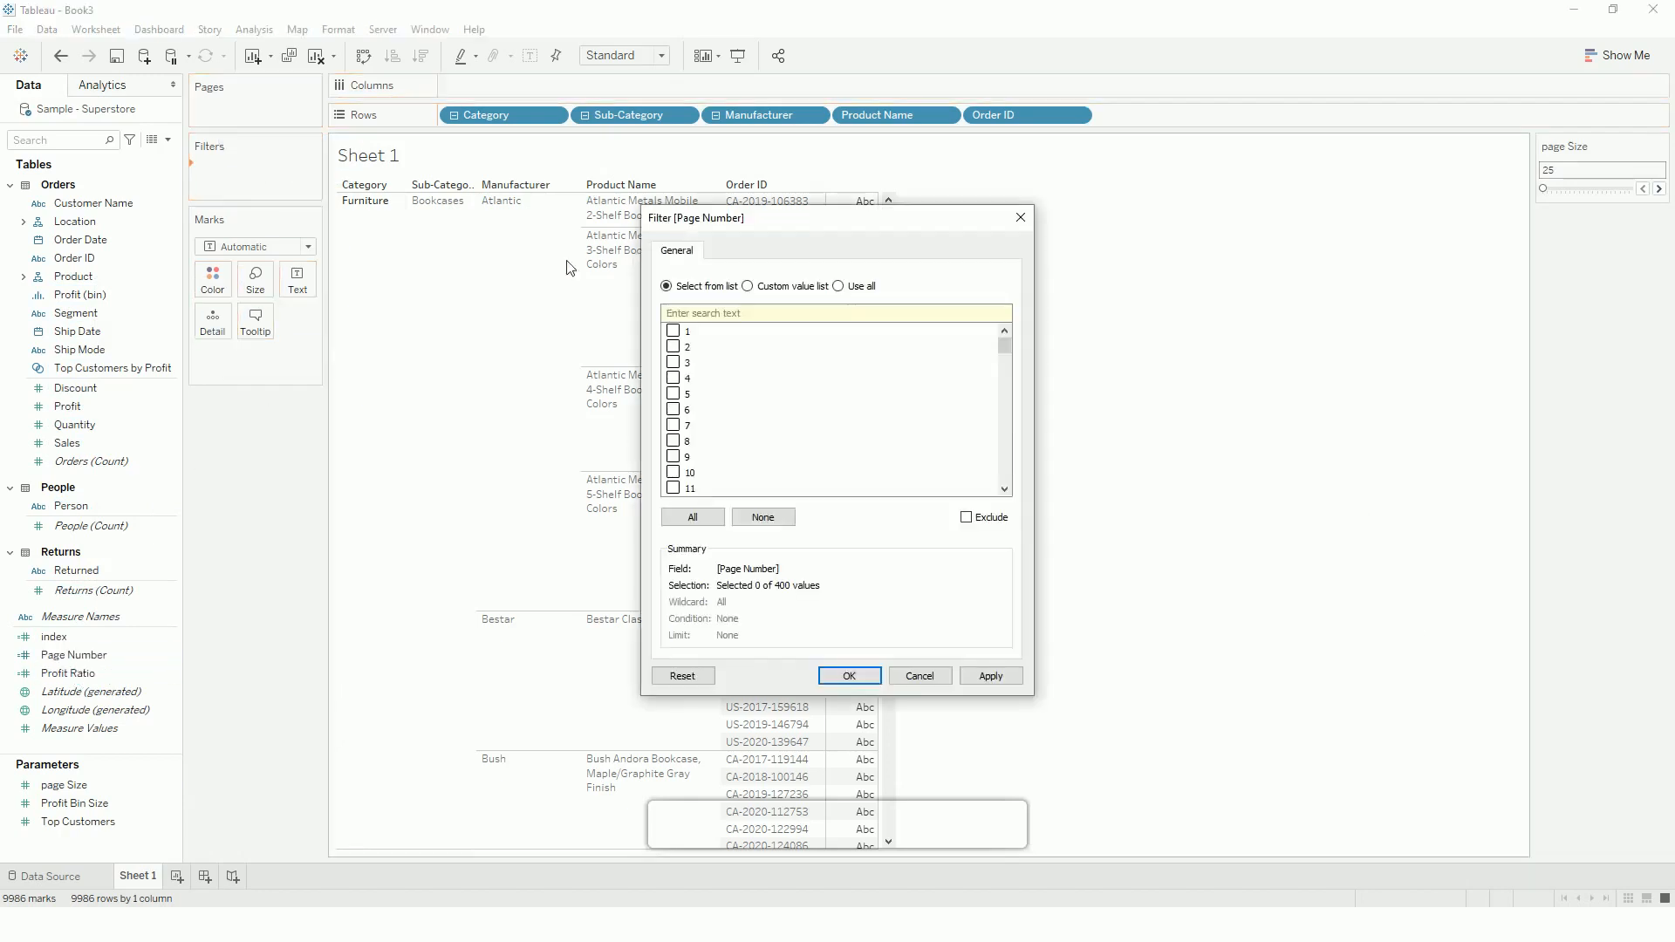
{"action": "left_click", "coordinate": [848, 675]}
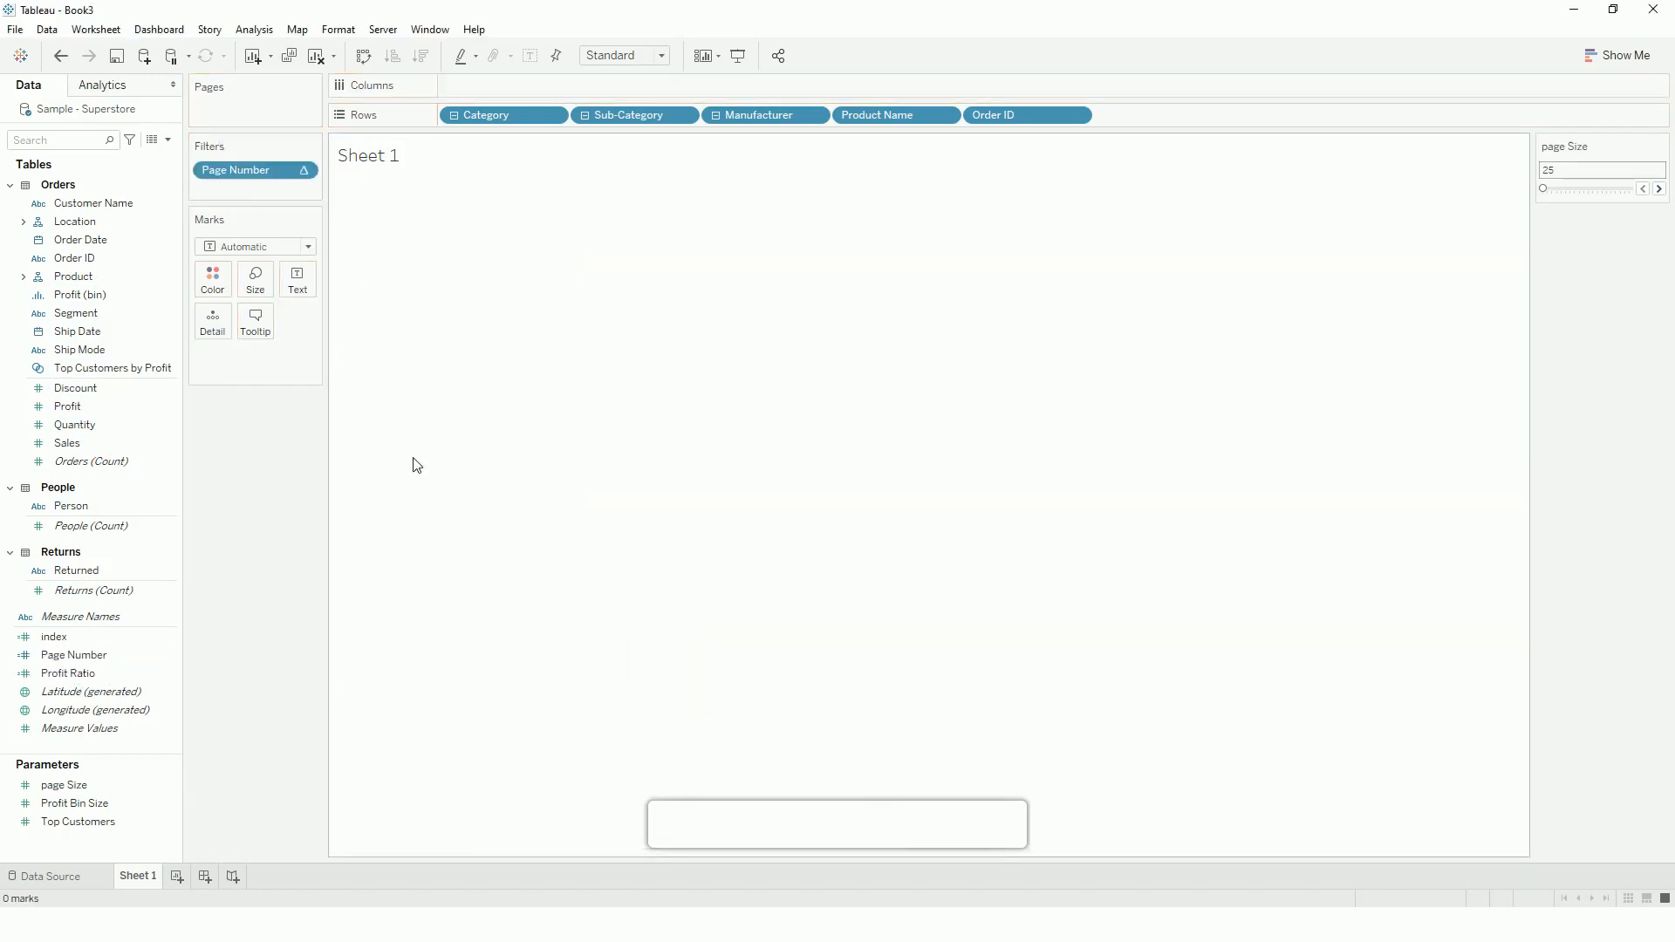
{"action": "mouse_move", "coordinate": [241, 481]}
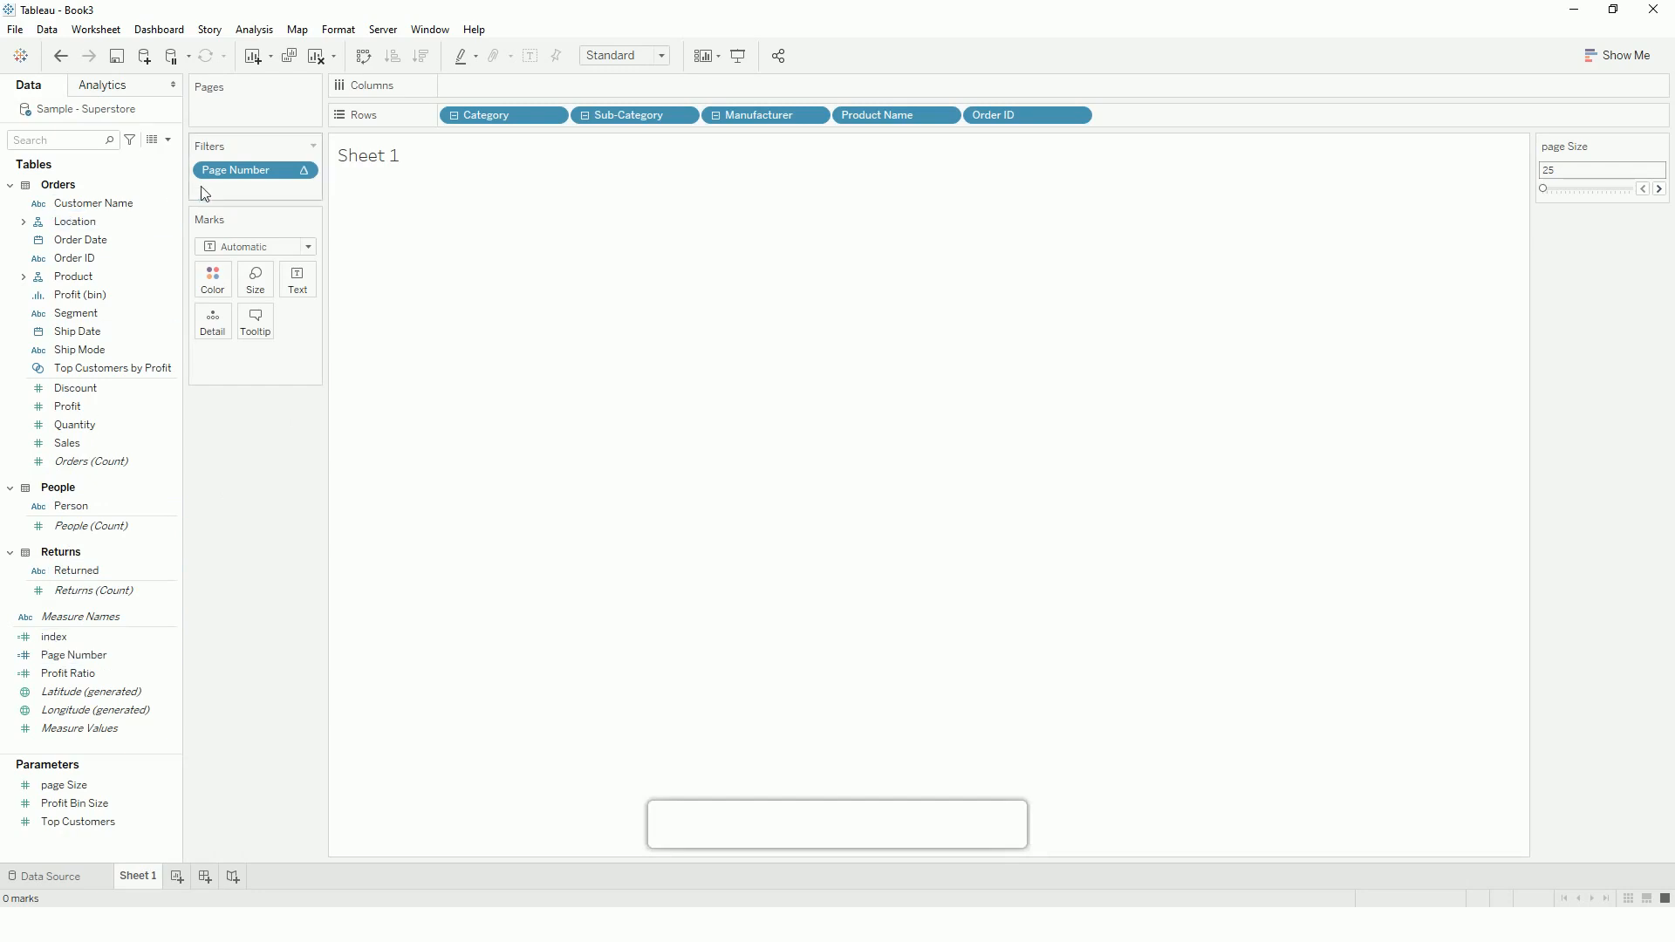
{"action": "left_click", "coordinate": [75, 656]}
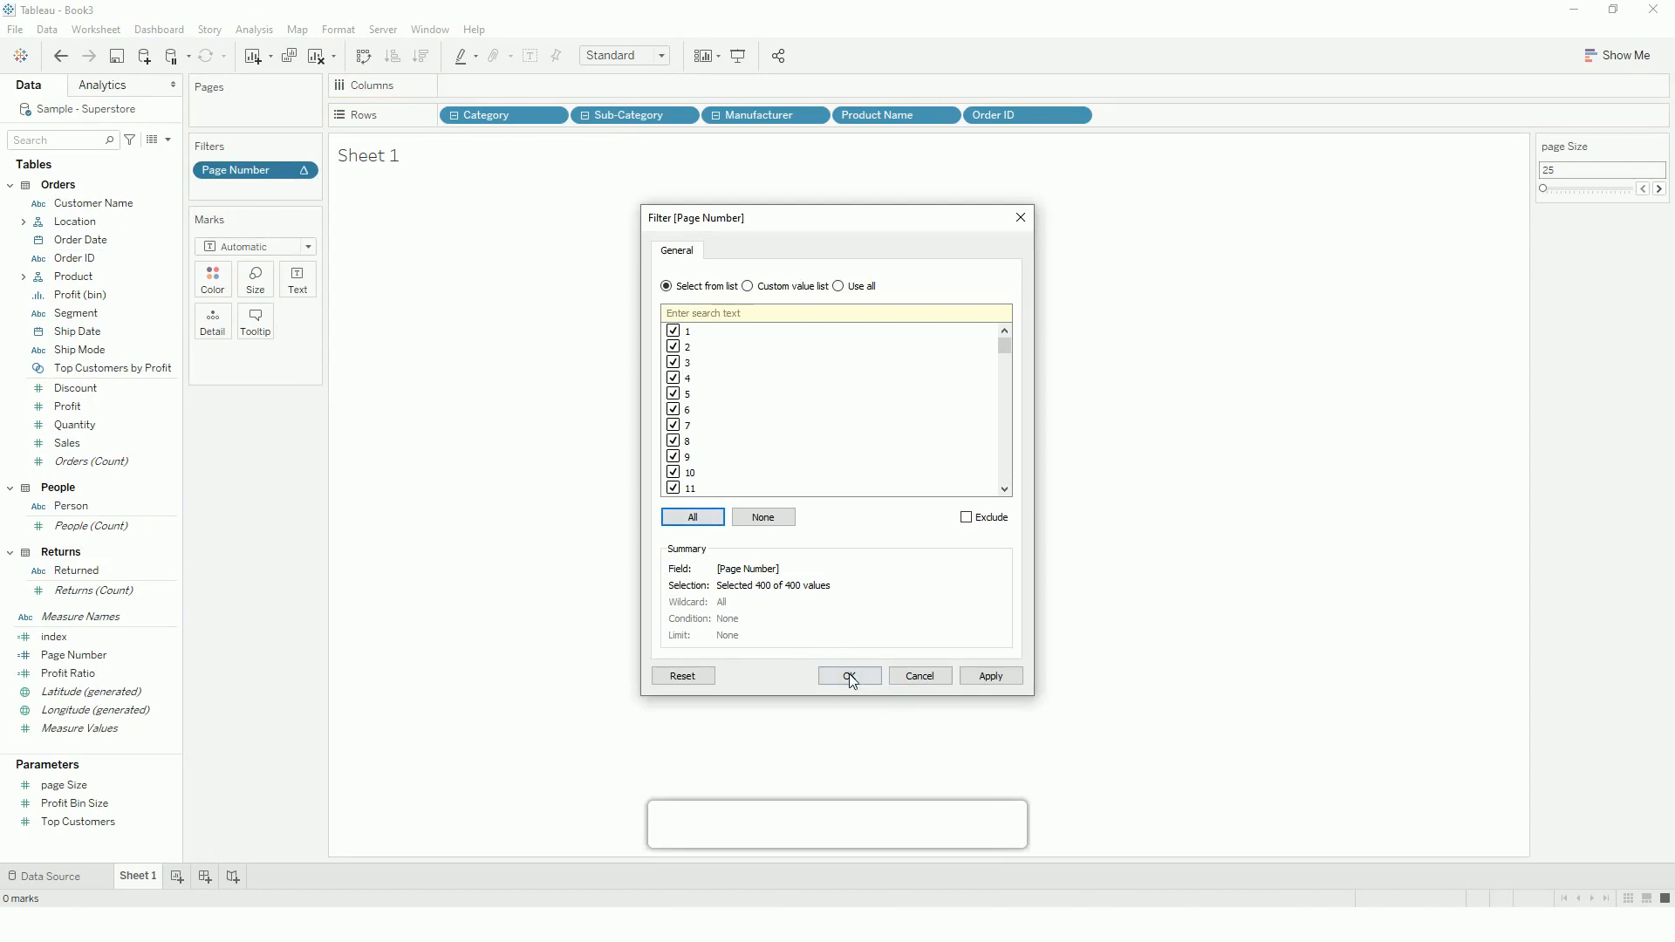
{"action": "left_click", "coordinate": [848, 675]}
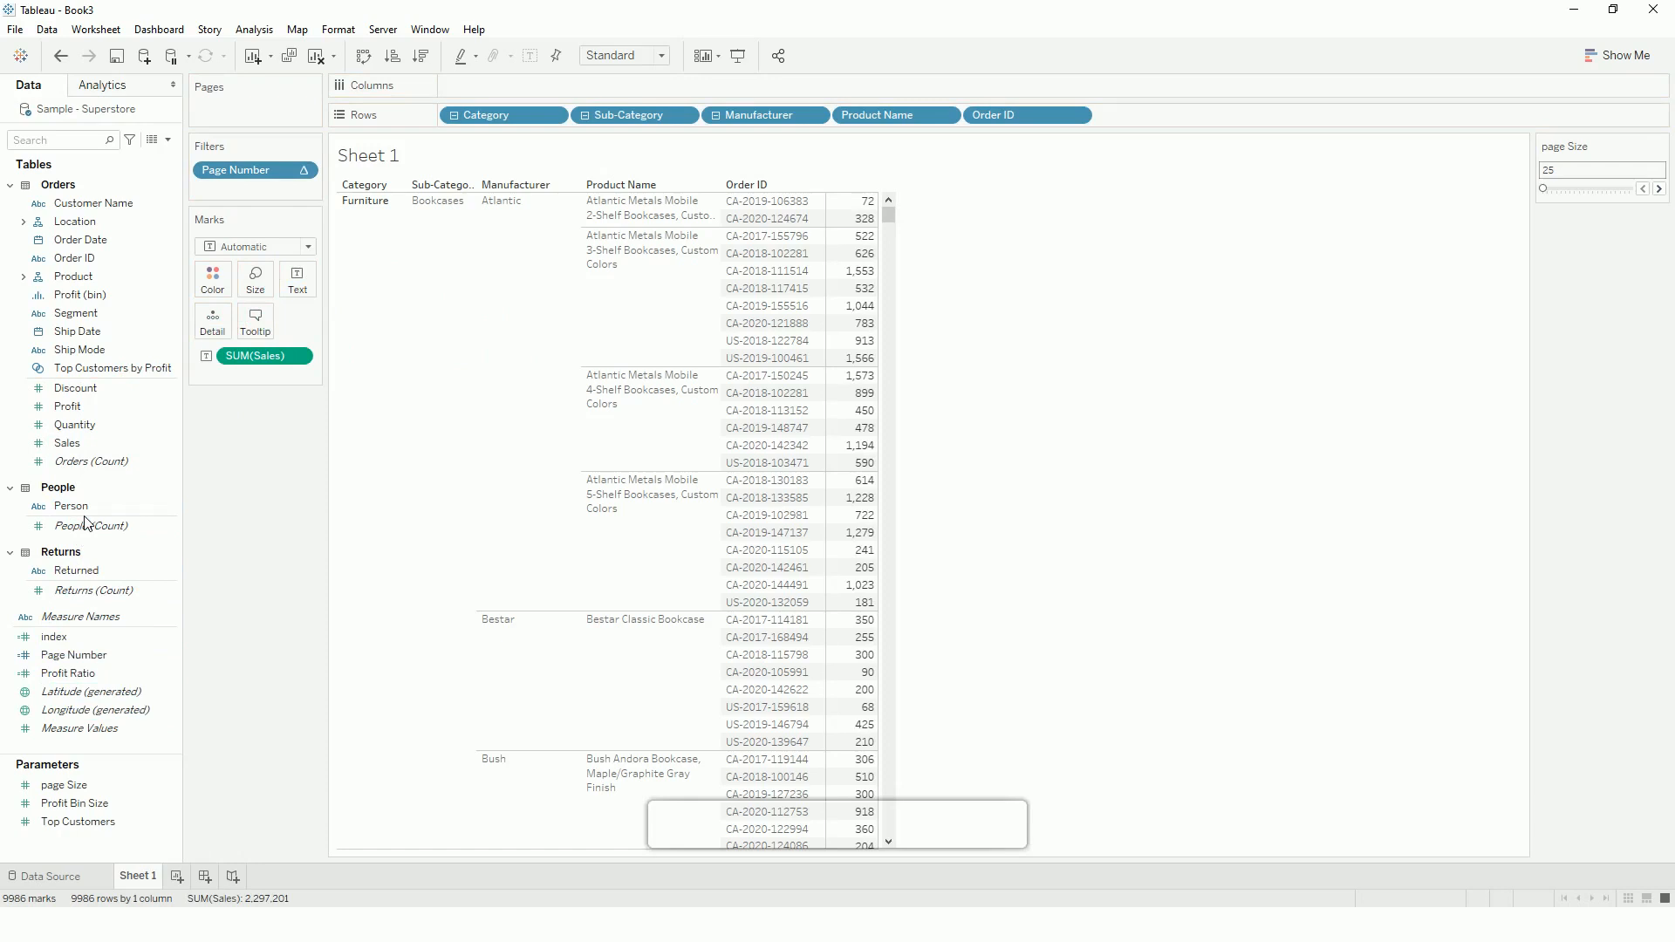
Add Profit Ratio and show the Page Number filter as a single-value control.
{"action": "left_click", "coordinate": [67, 673]}
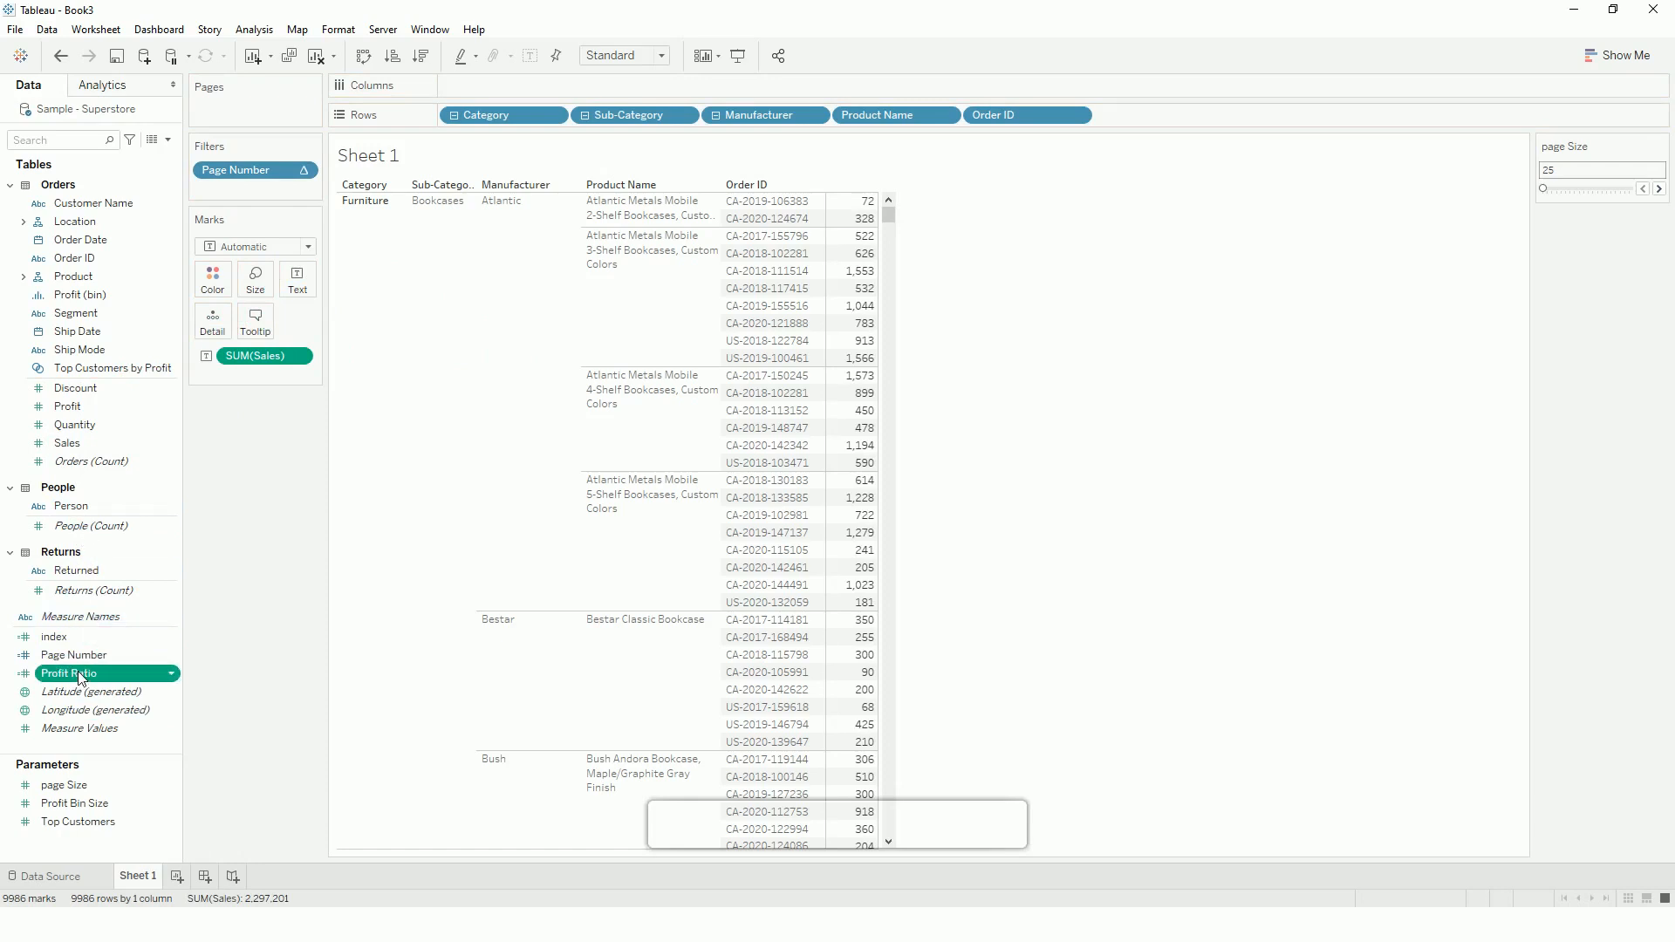
{"action": "mouse_move", "coordinate": [104, 663]}
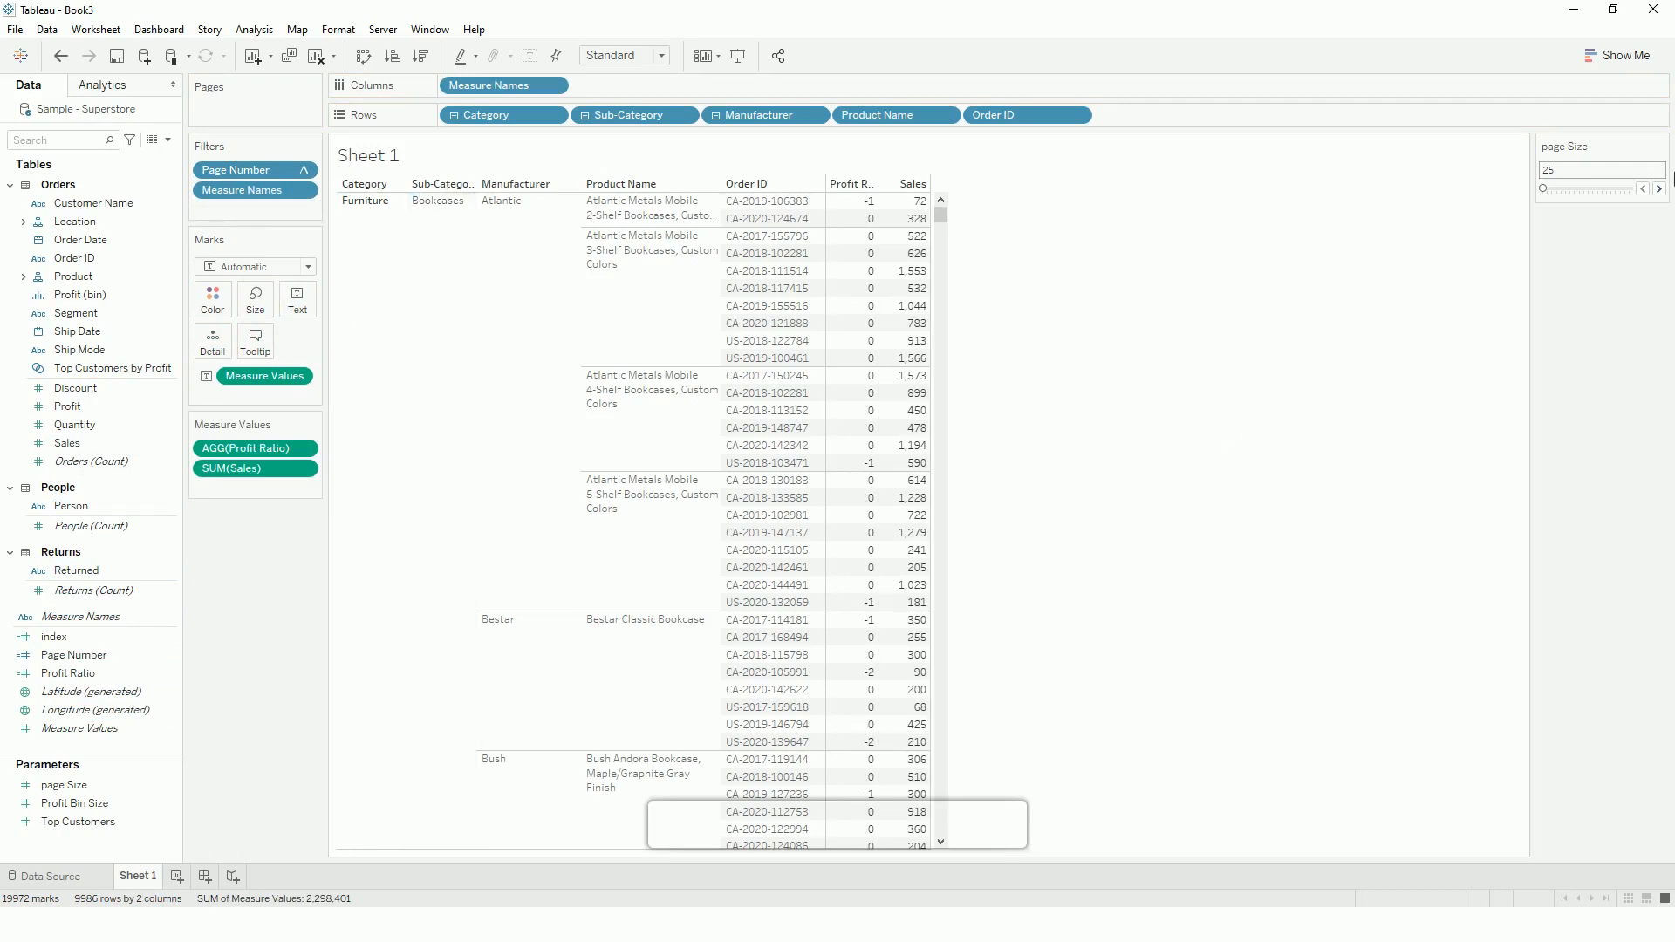
{"action": "right_click", "coordinate": [242, 168]}
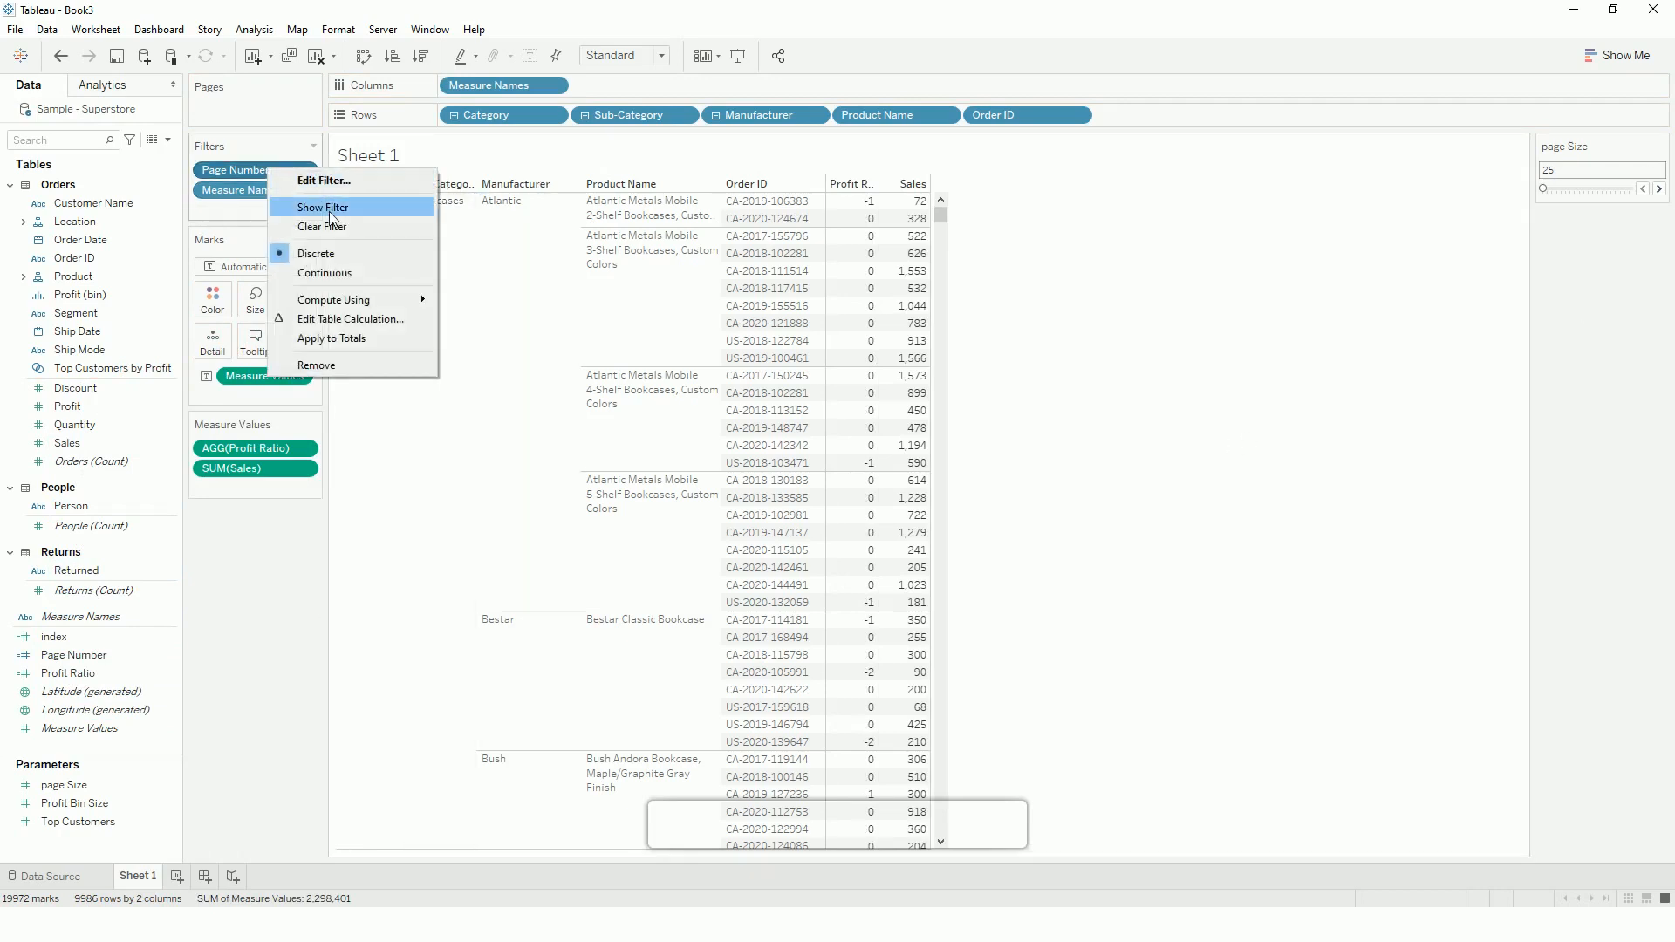
{"action": "left_click", "coordinate": [323, 208]}
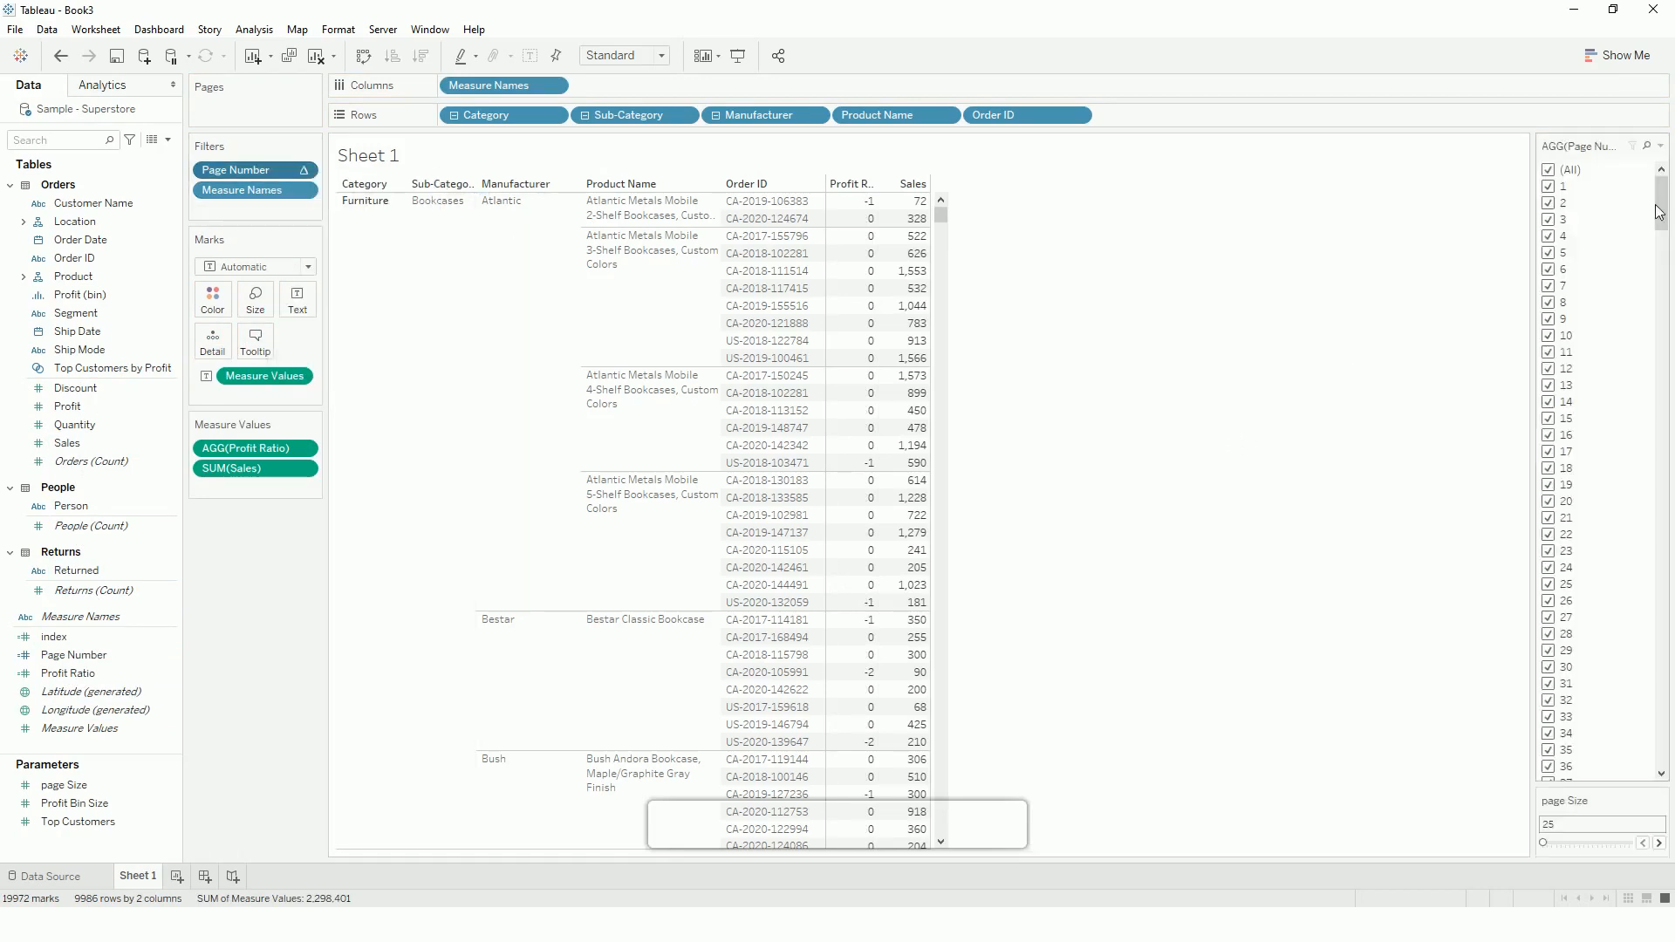
{"action": "left_click", "coordinate": [1660, 145]}
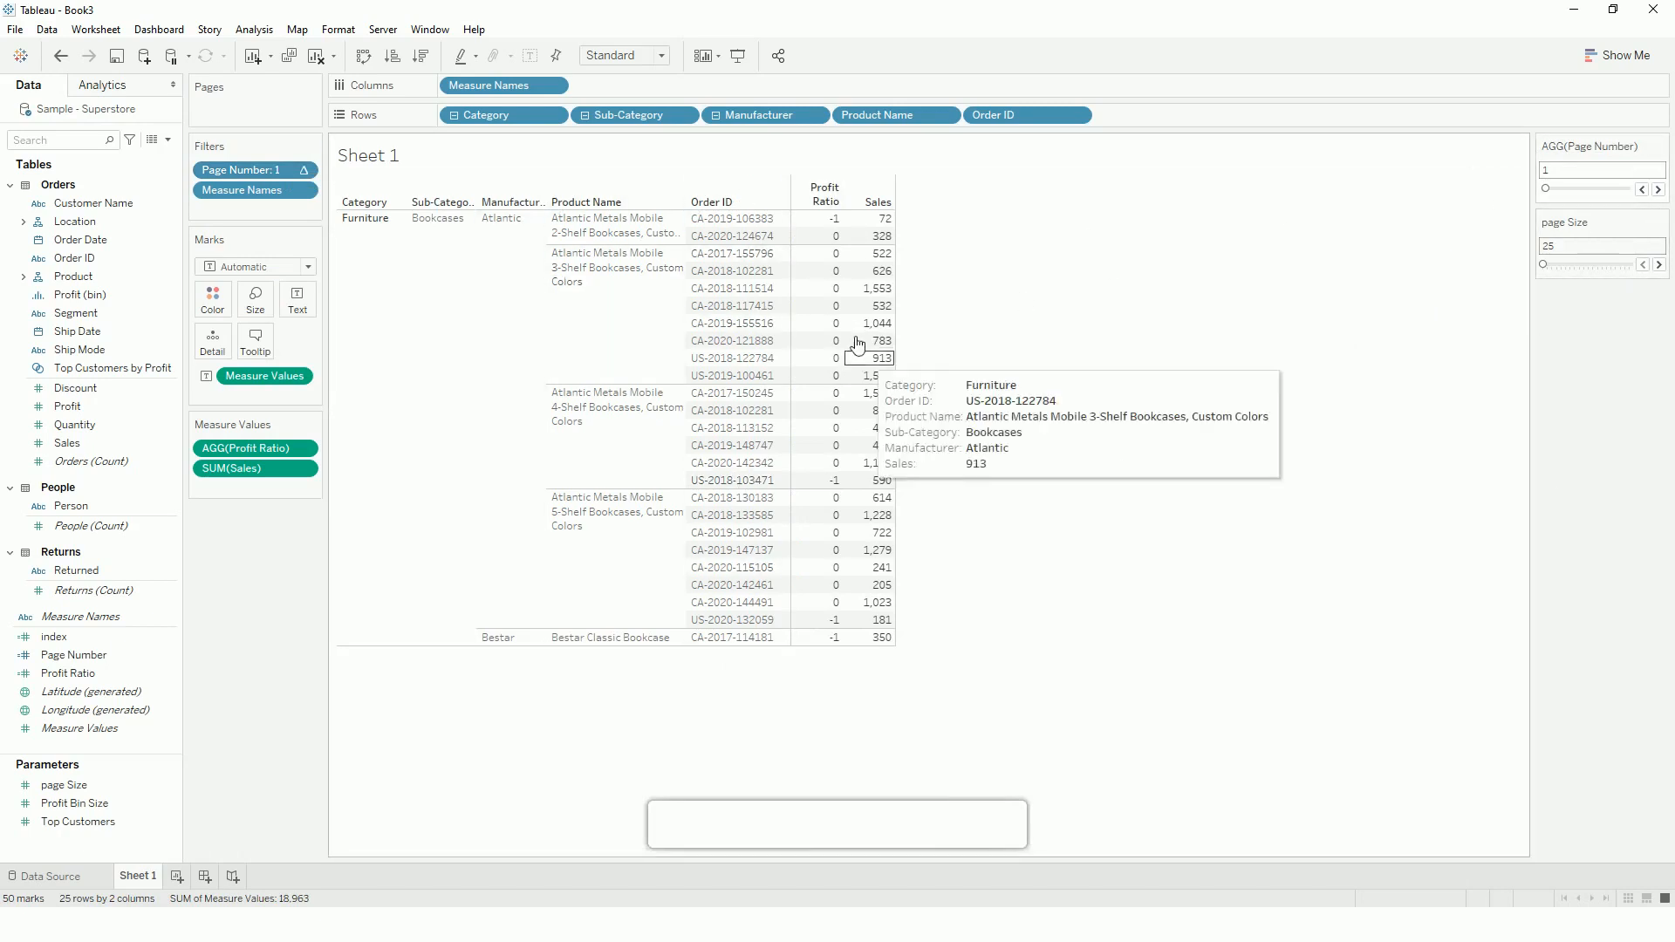
{"action": "mouse_move", "coordinate": [917, 601]}
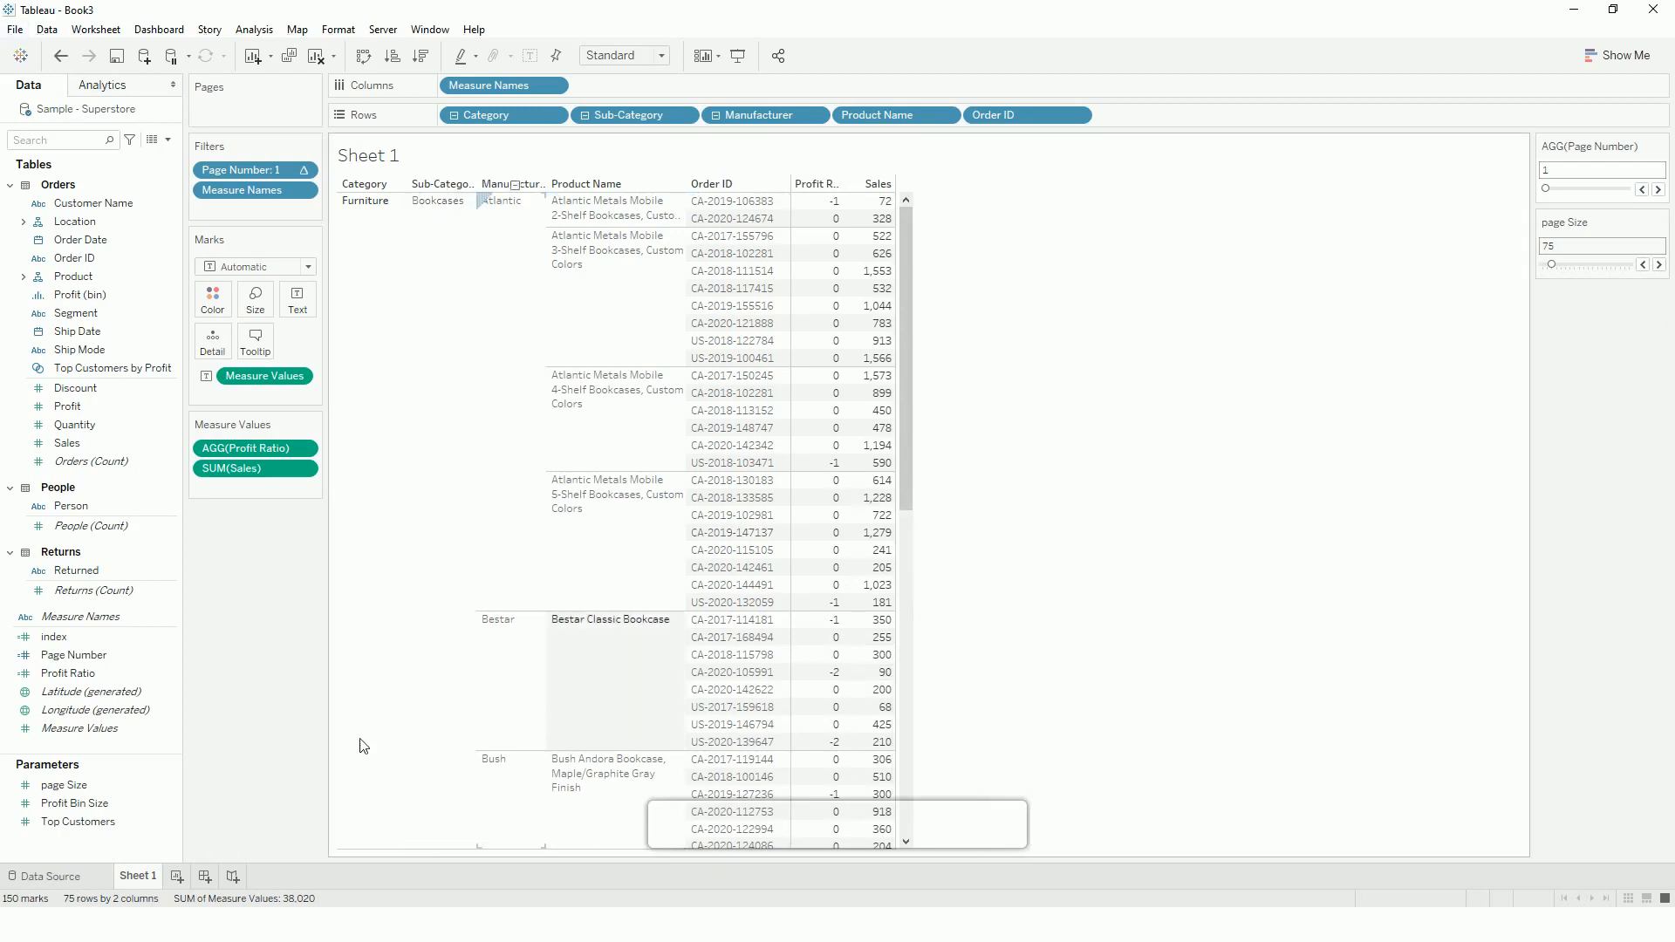
Switch to the Dashboard_sales scorecard workbook and page Order Details forward to page 6.
{"action": "key", "text": "alt+tab"}
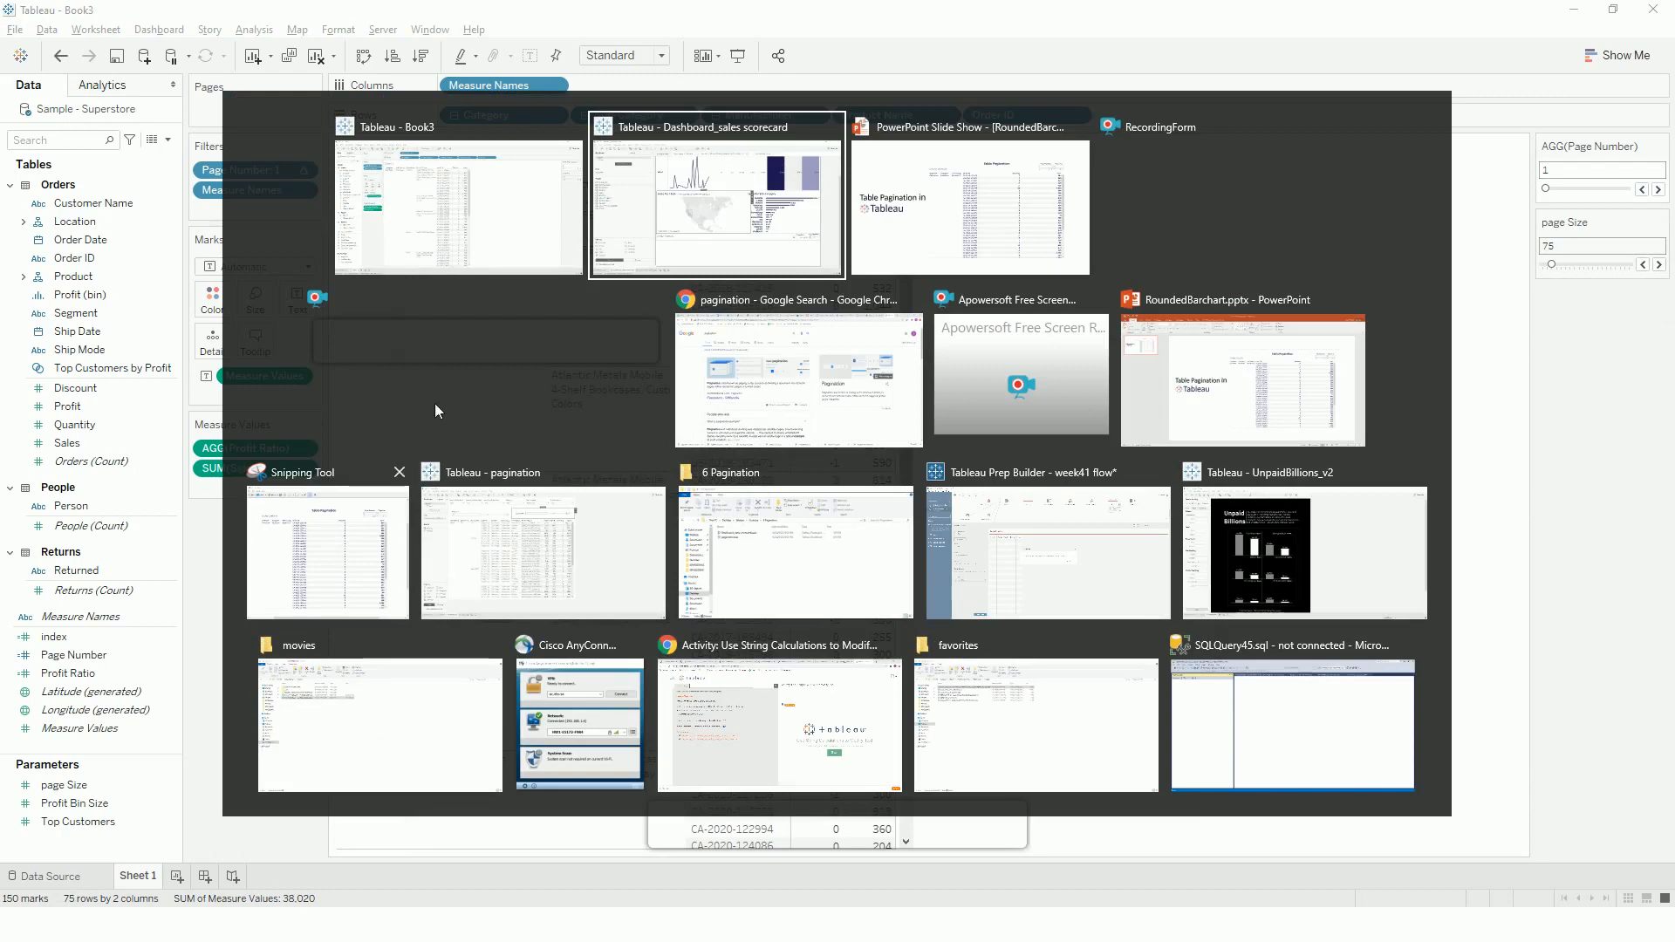
{"action": "left_click", "coordinate": [715, 203]}
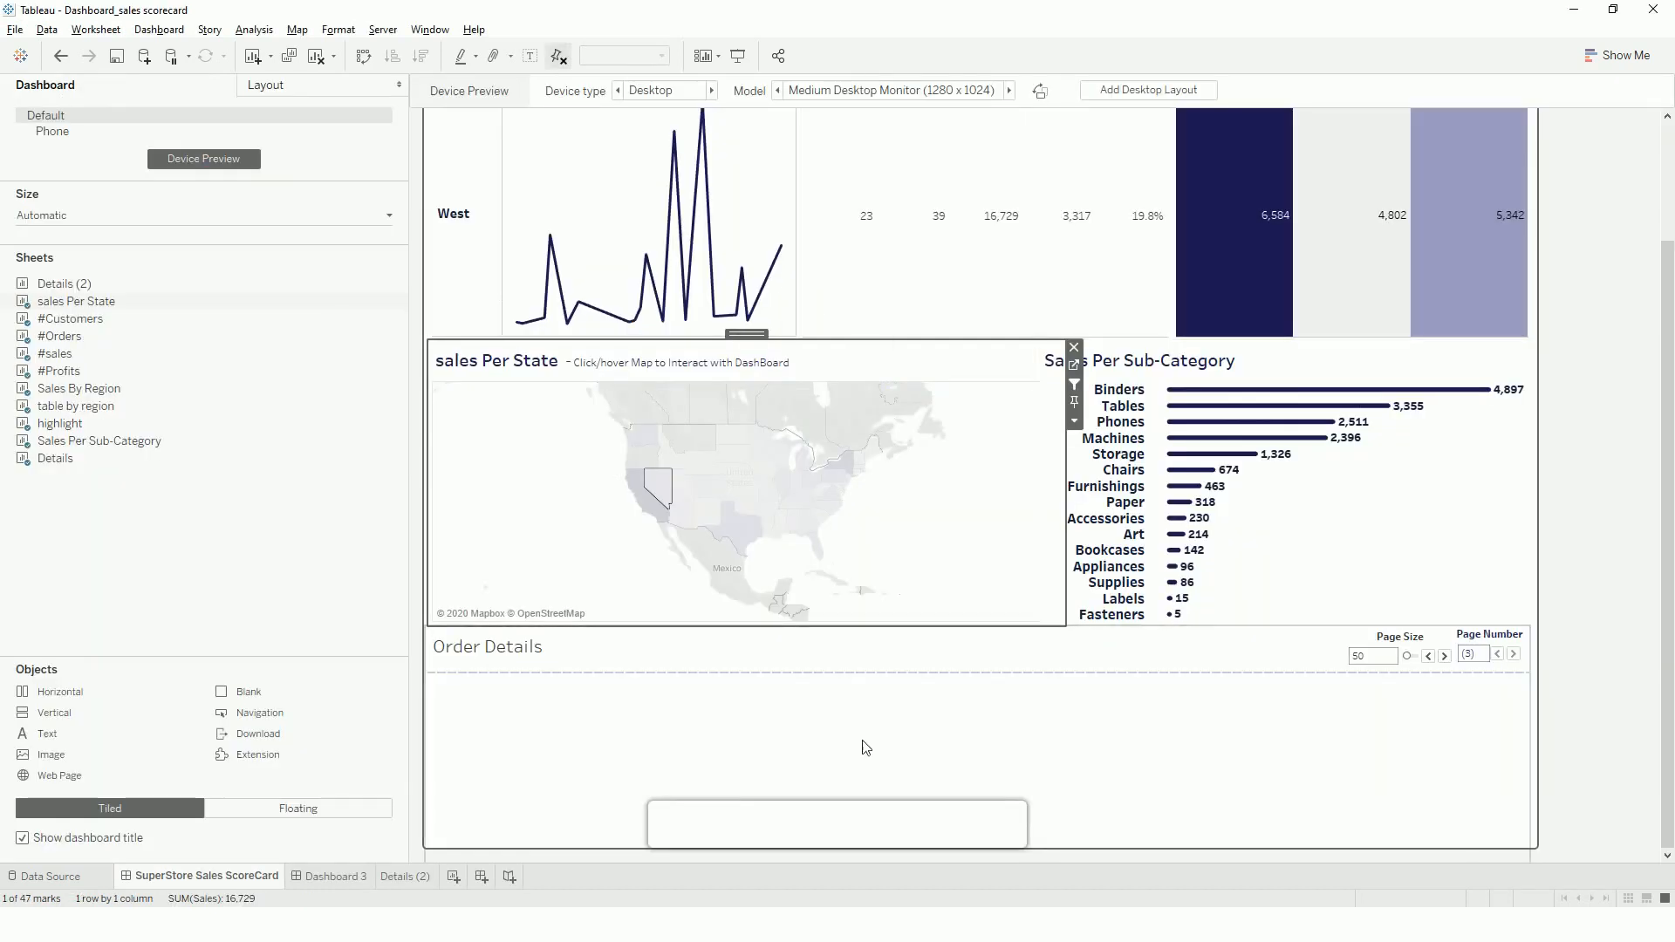
{"action": "mouse_move", "coordinate": [1031, 570]}
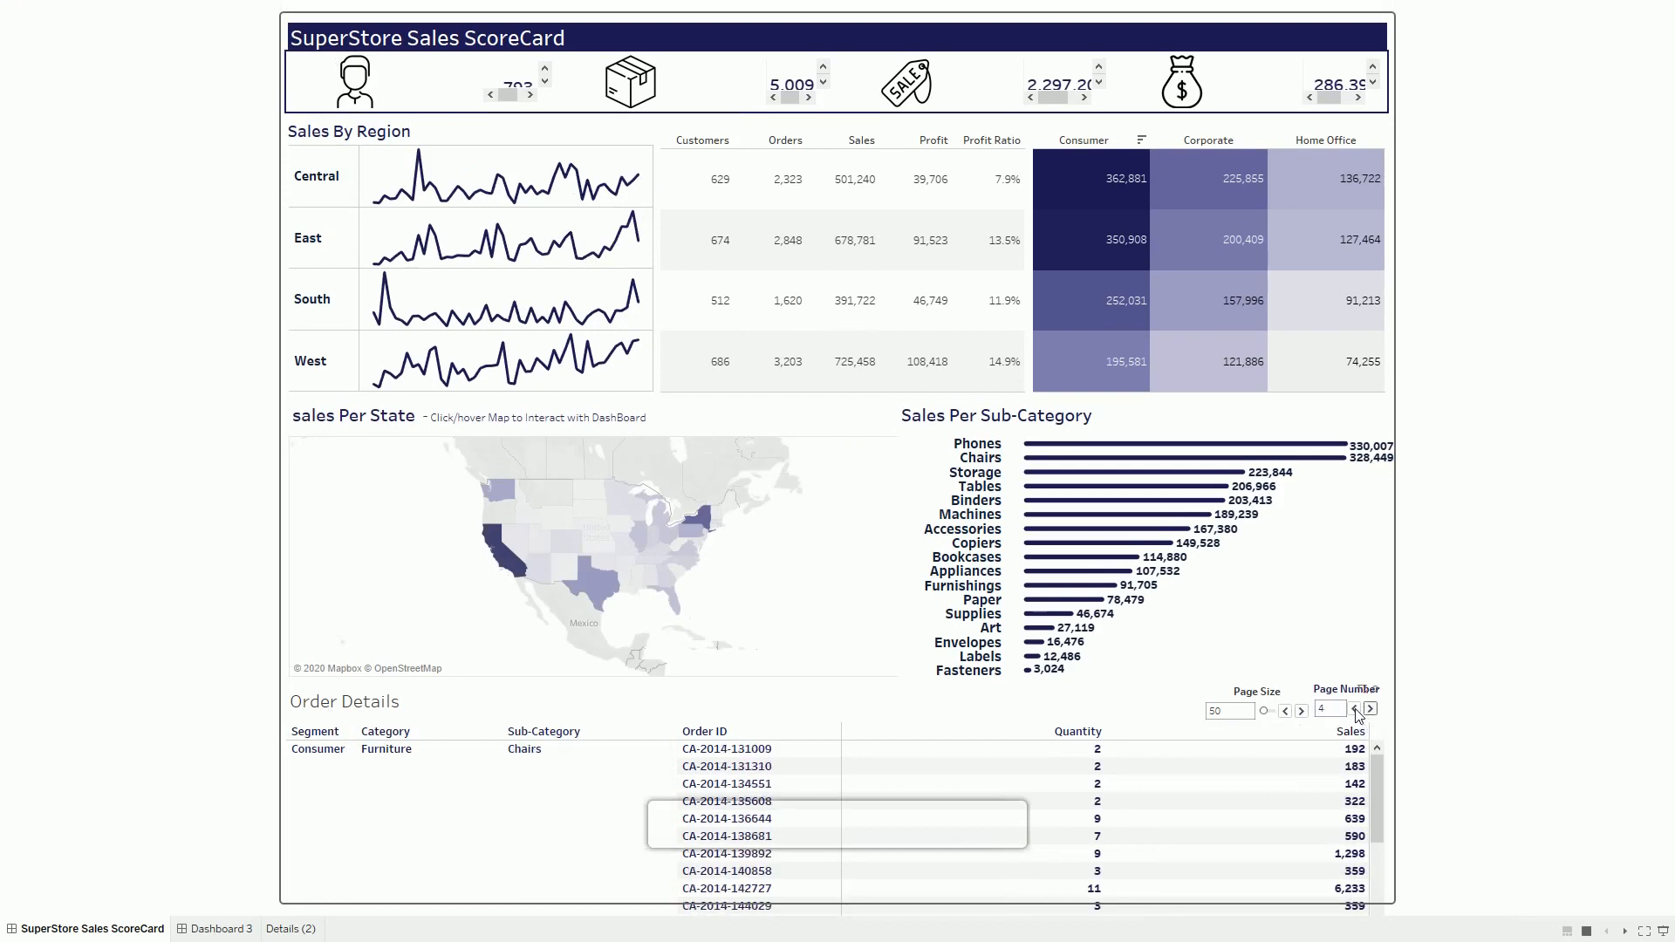
{"action": "left_click", "coordinate": [1370, 709]}
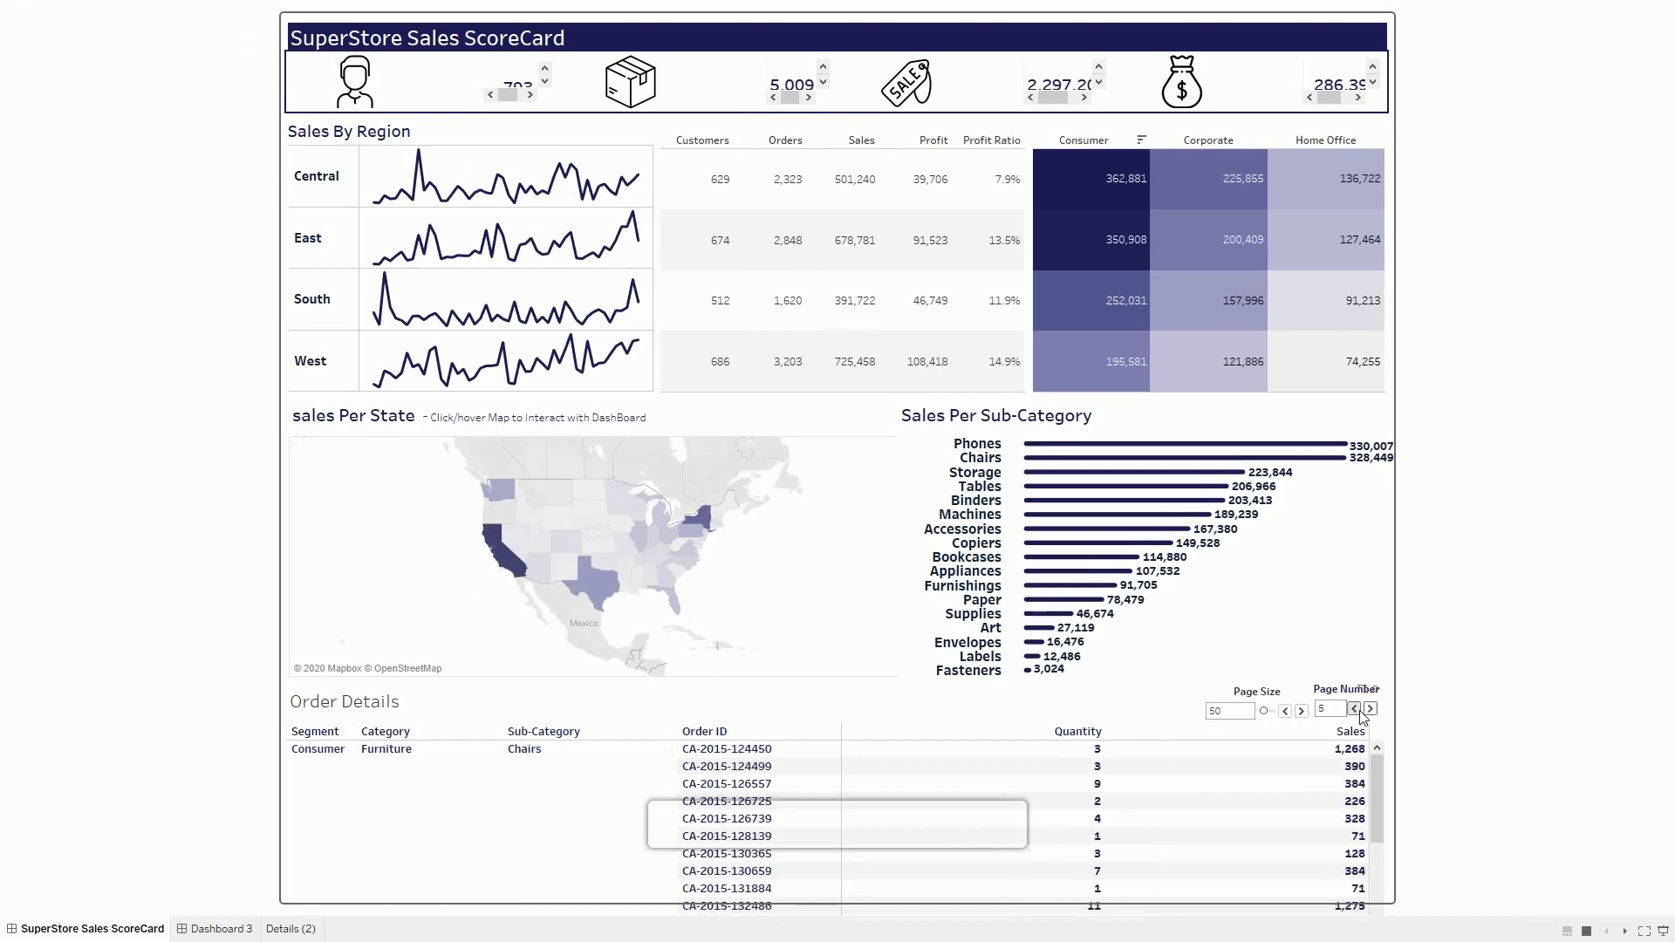
{"action": "left_click", "coordinate": [1371, 709]}
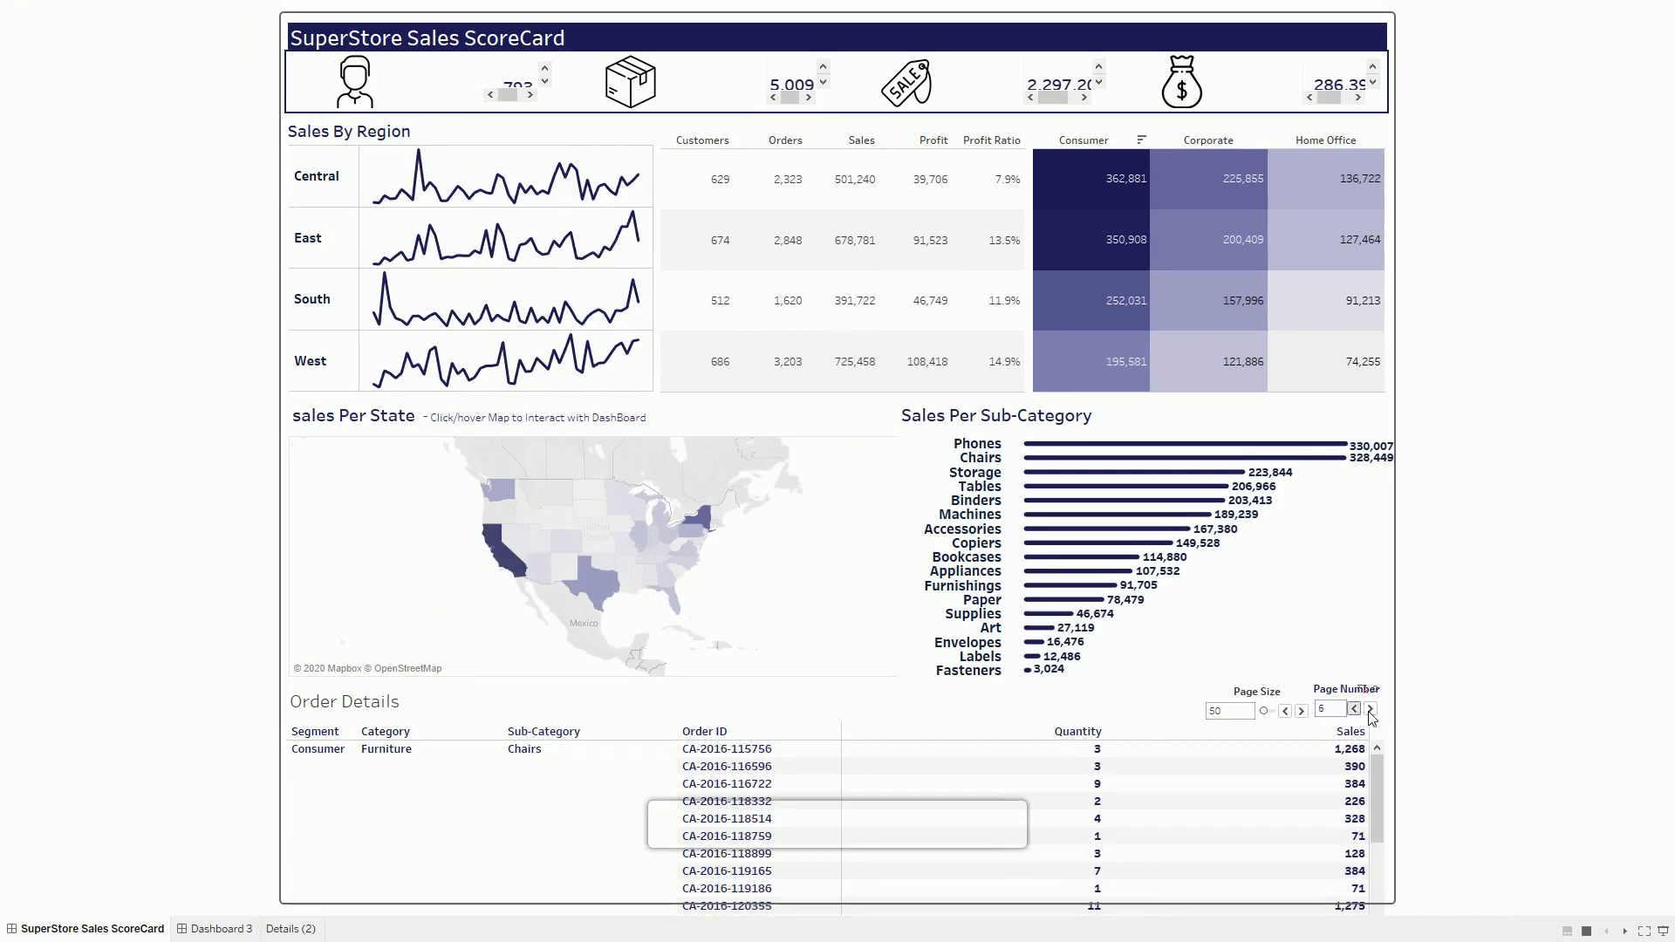
{"action": "left_click", "coordinate": [1369, 709]}
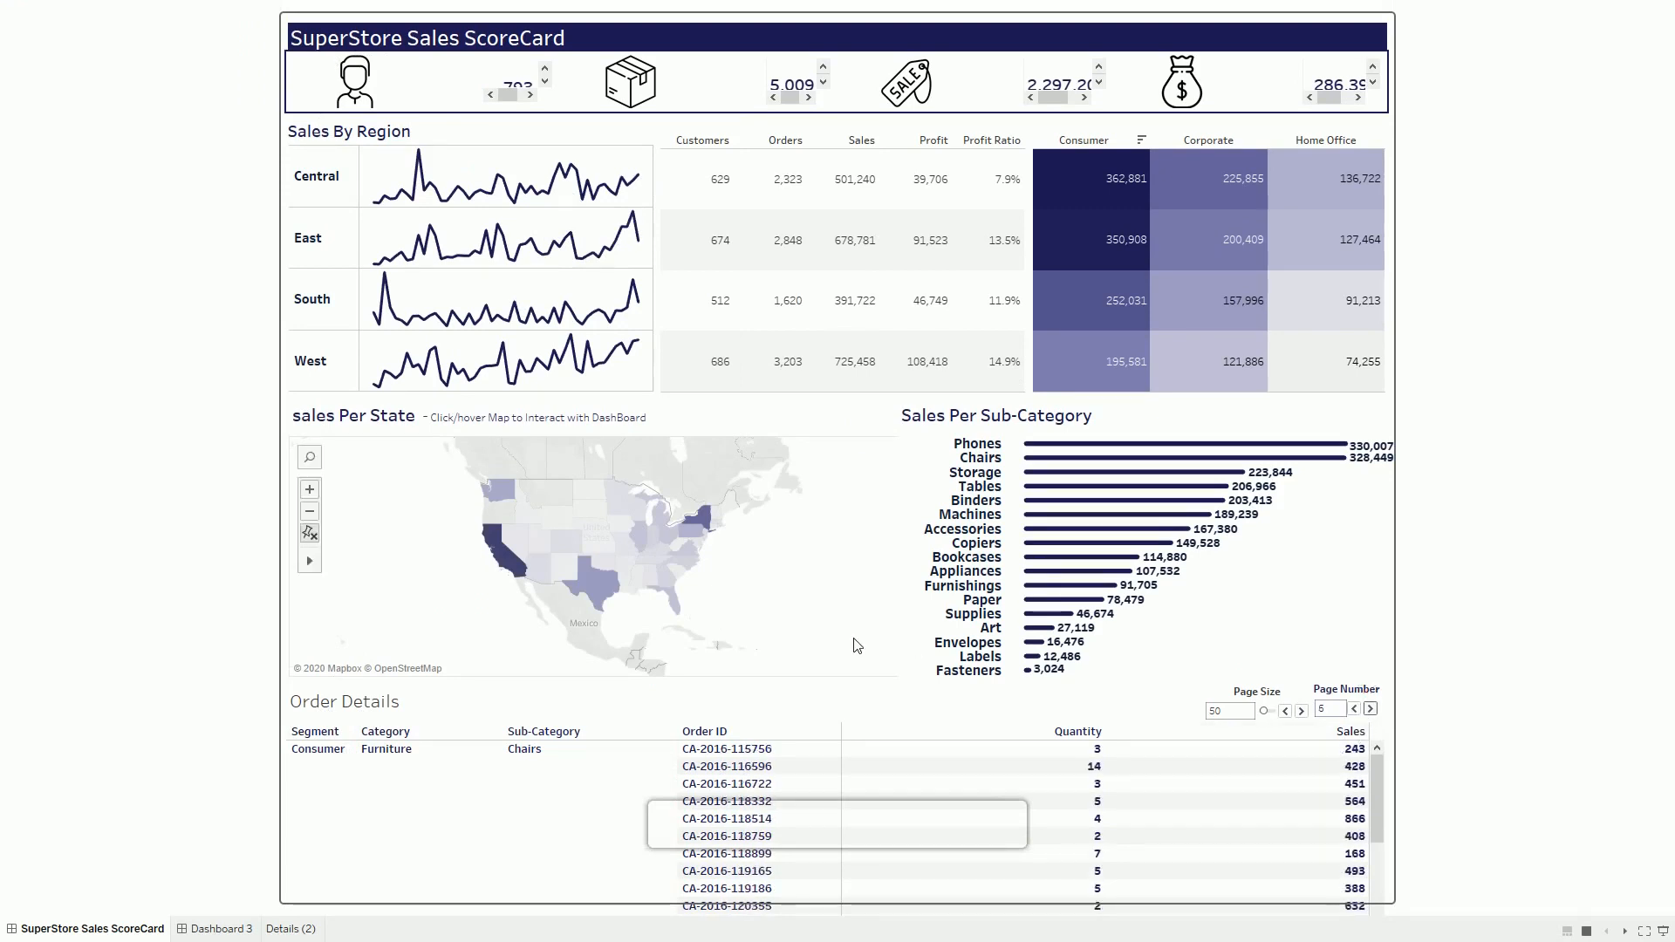
{"action": "mouse_move", "coordinate": [705, 529]}
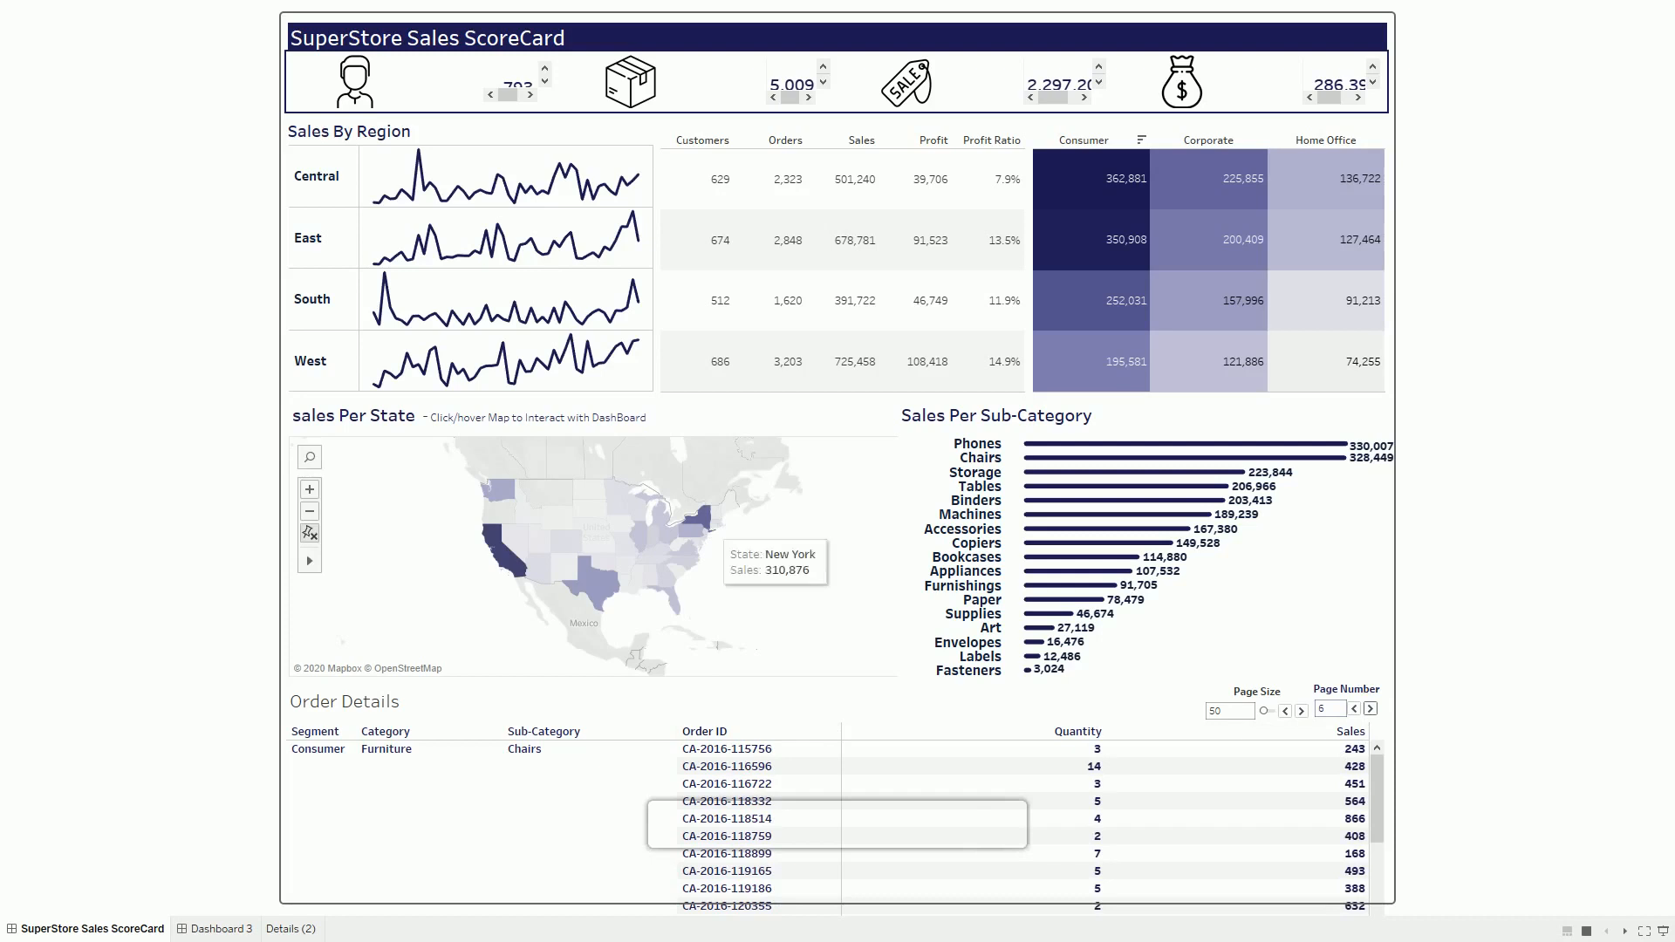